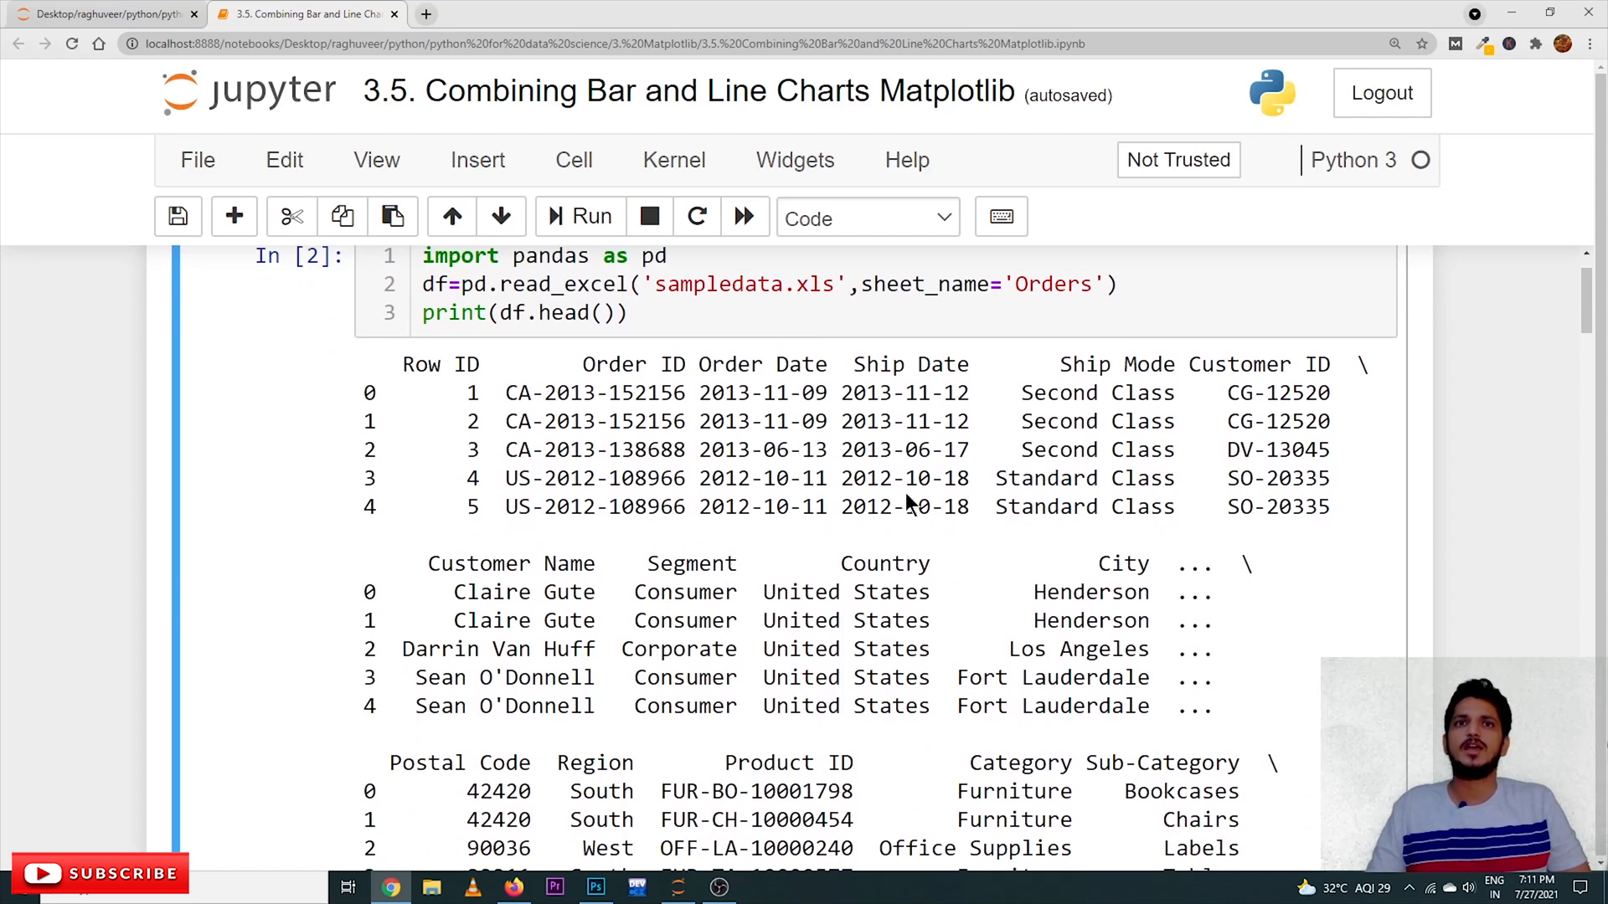
mouse_move(795, 379)
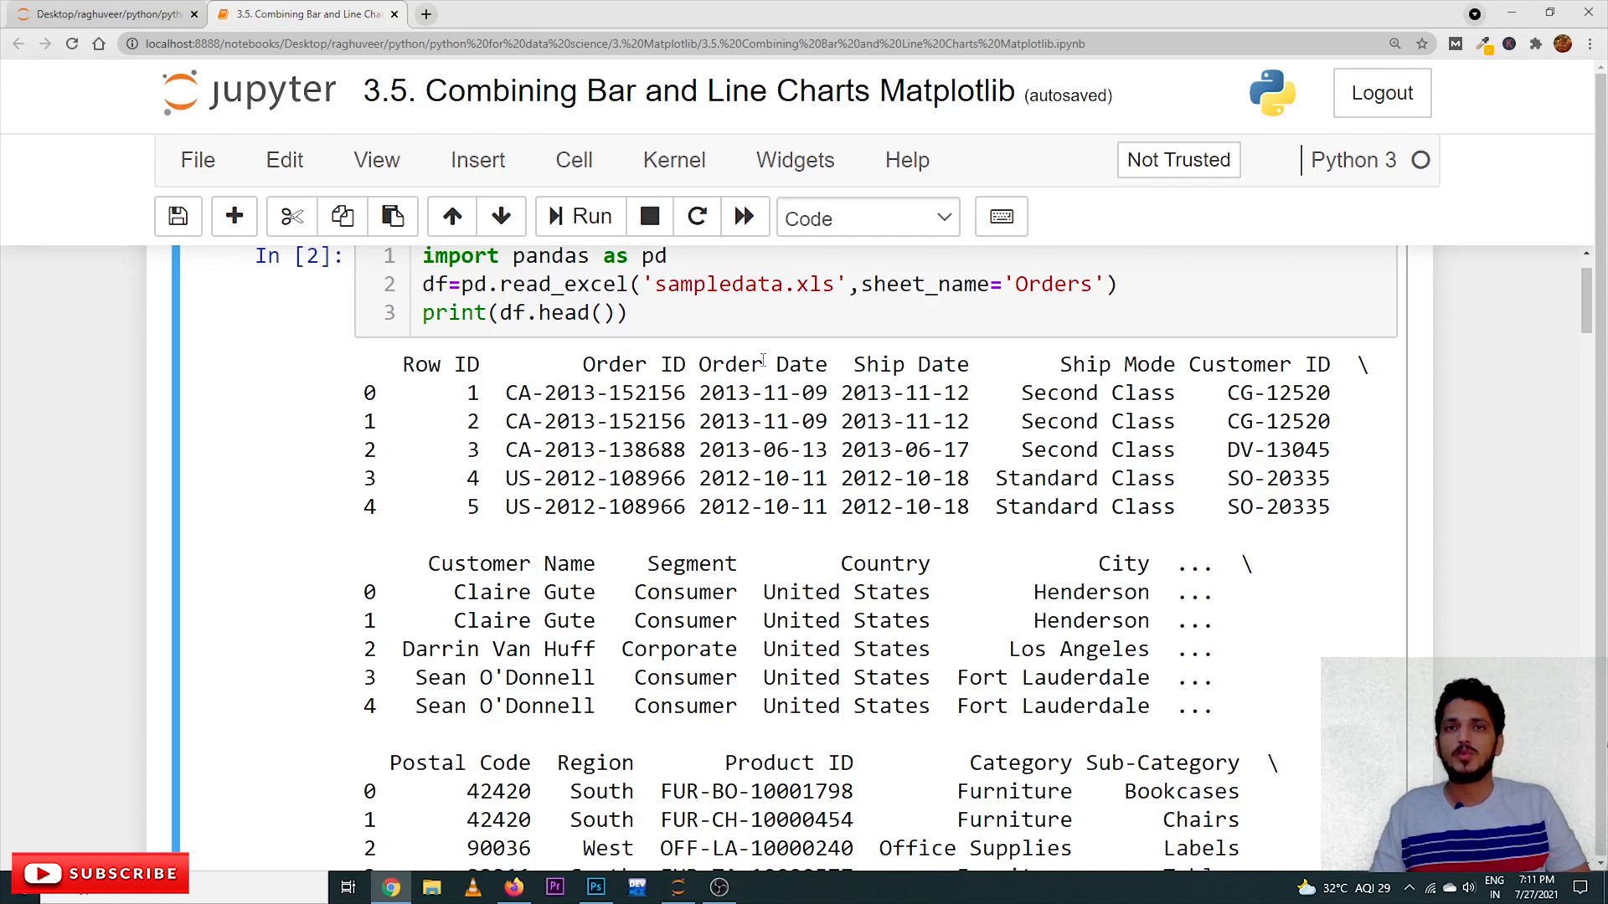
mouse_move(821, 417)
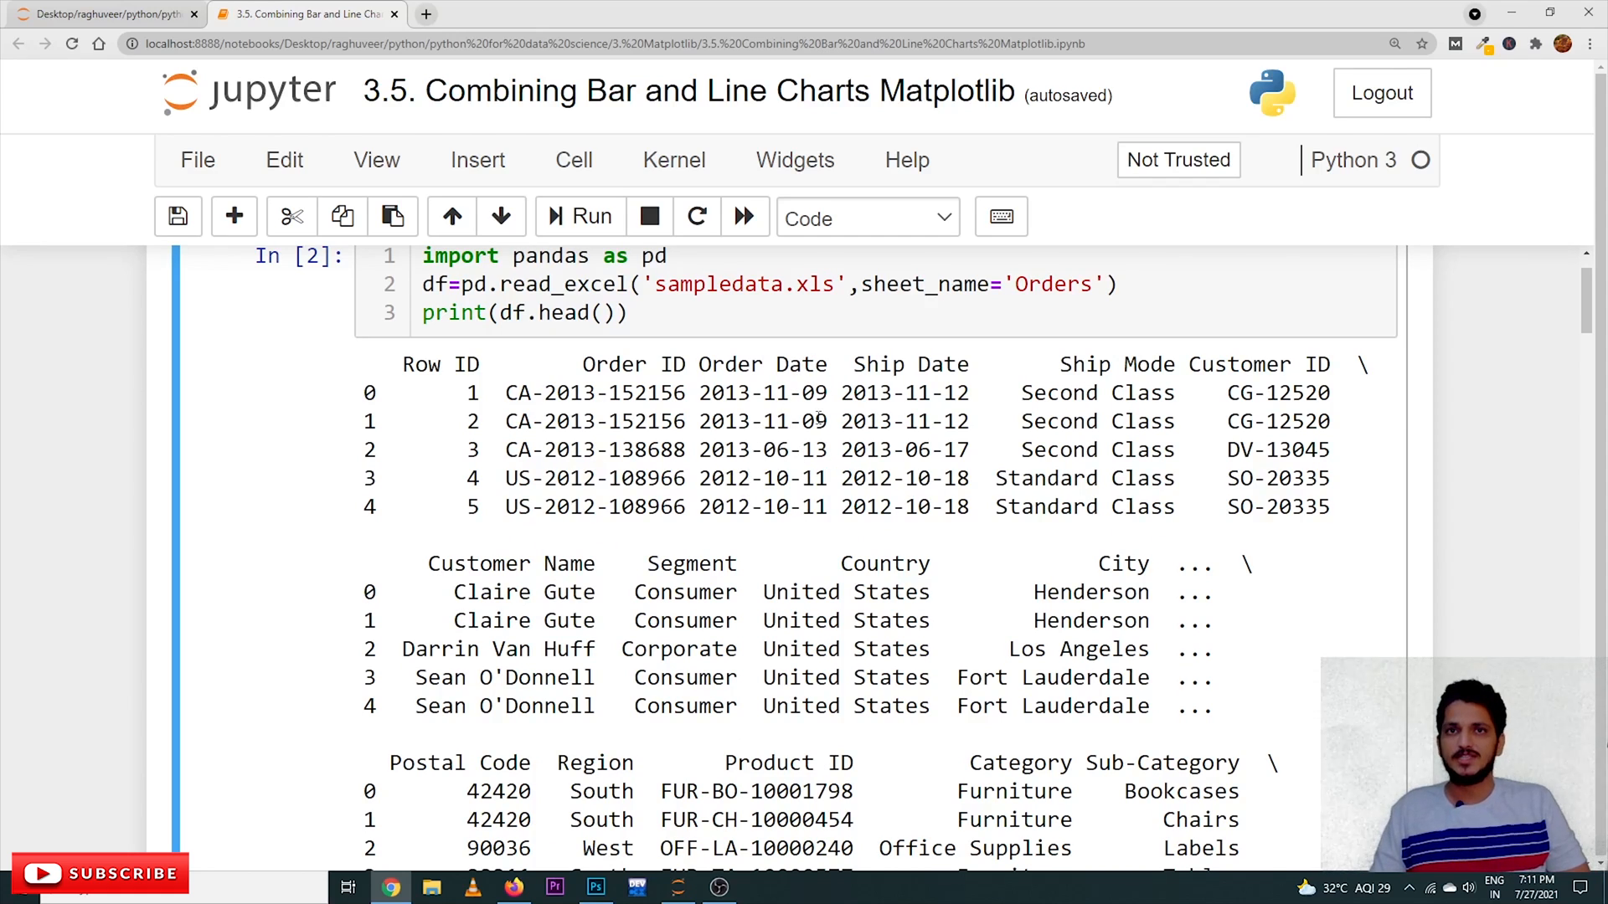
scroll("down", 3)
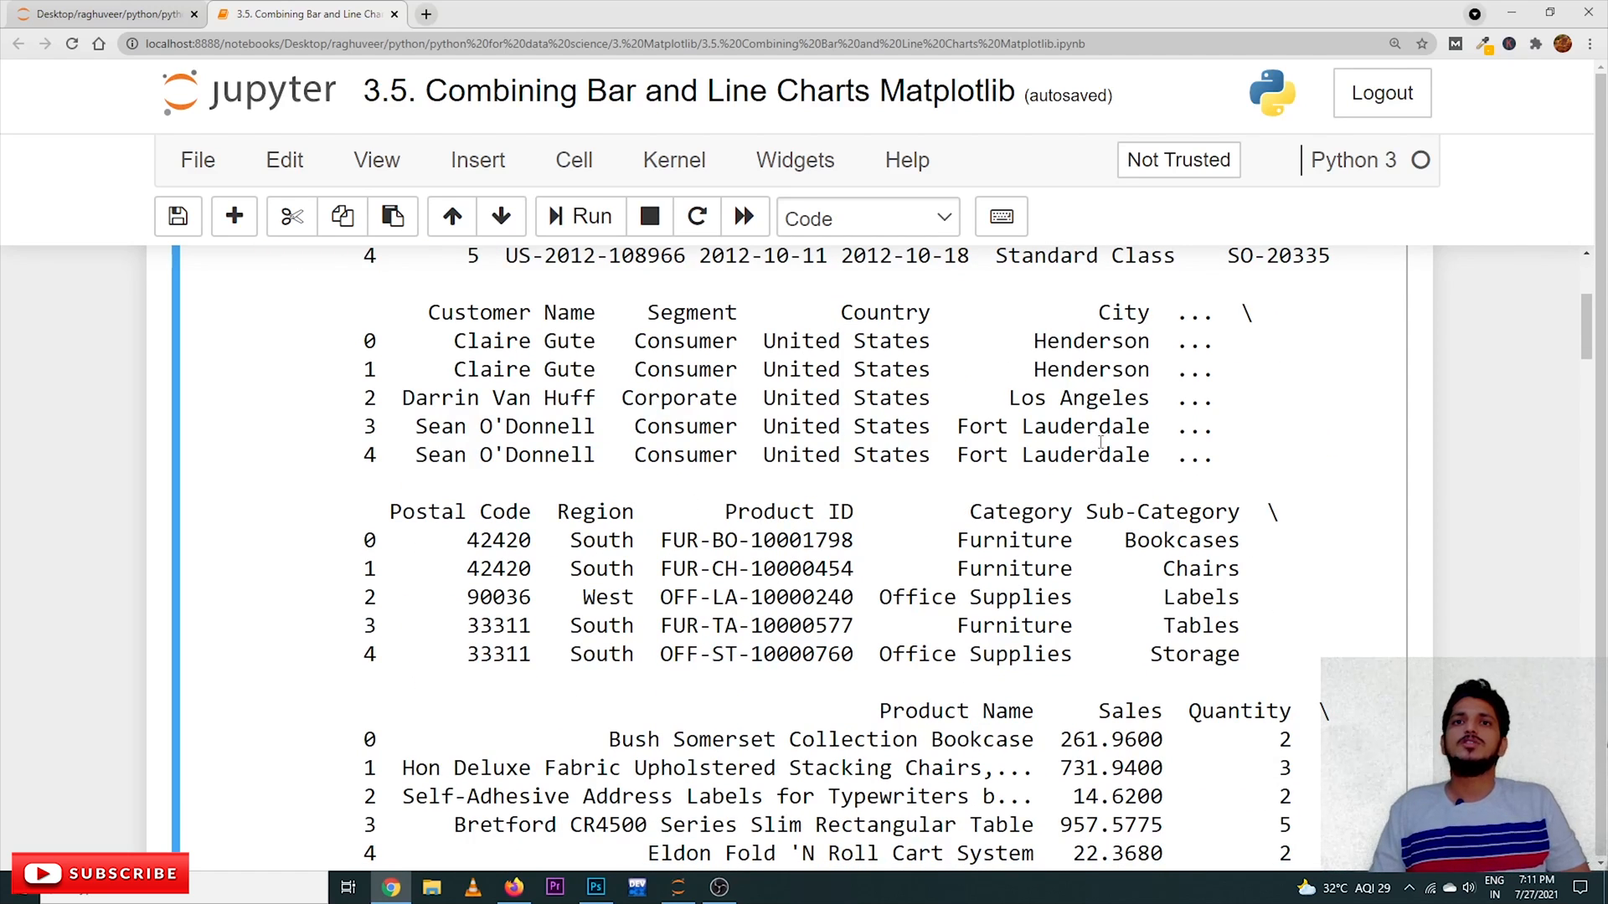
scroll("down", 3)
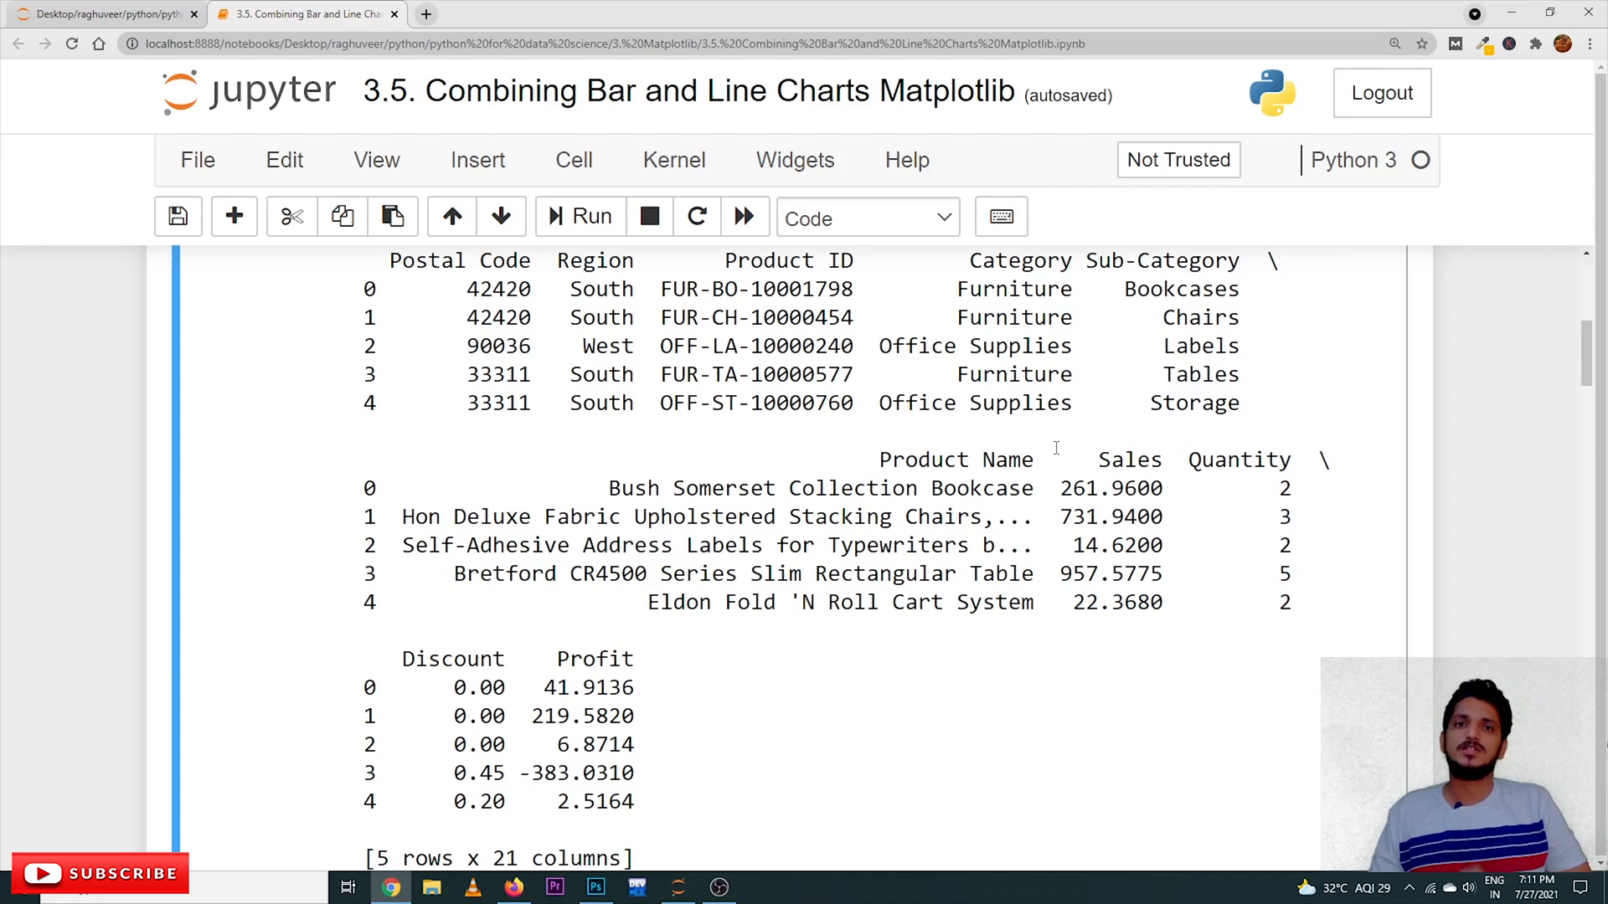
scroll("down", 3)
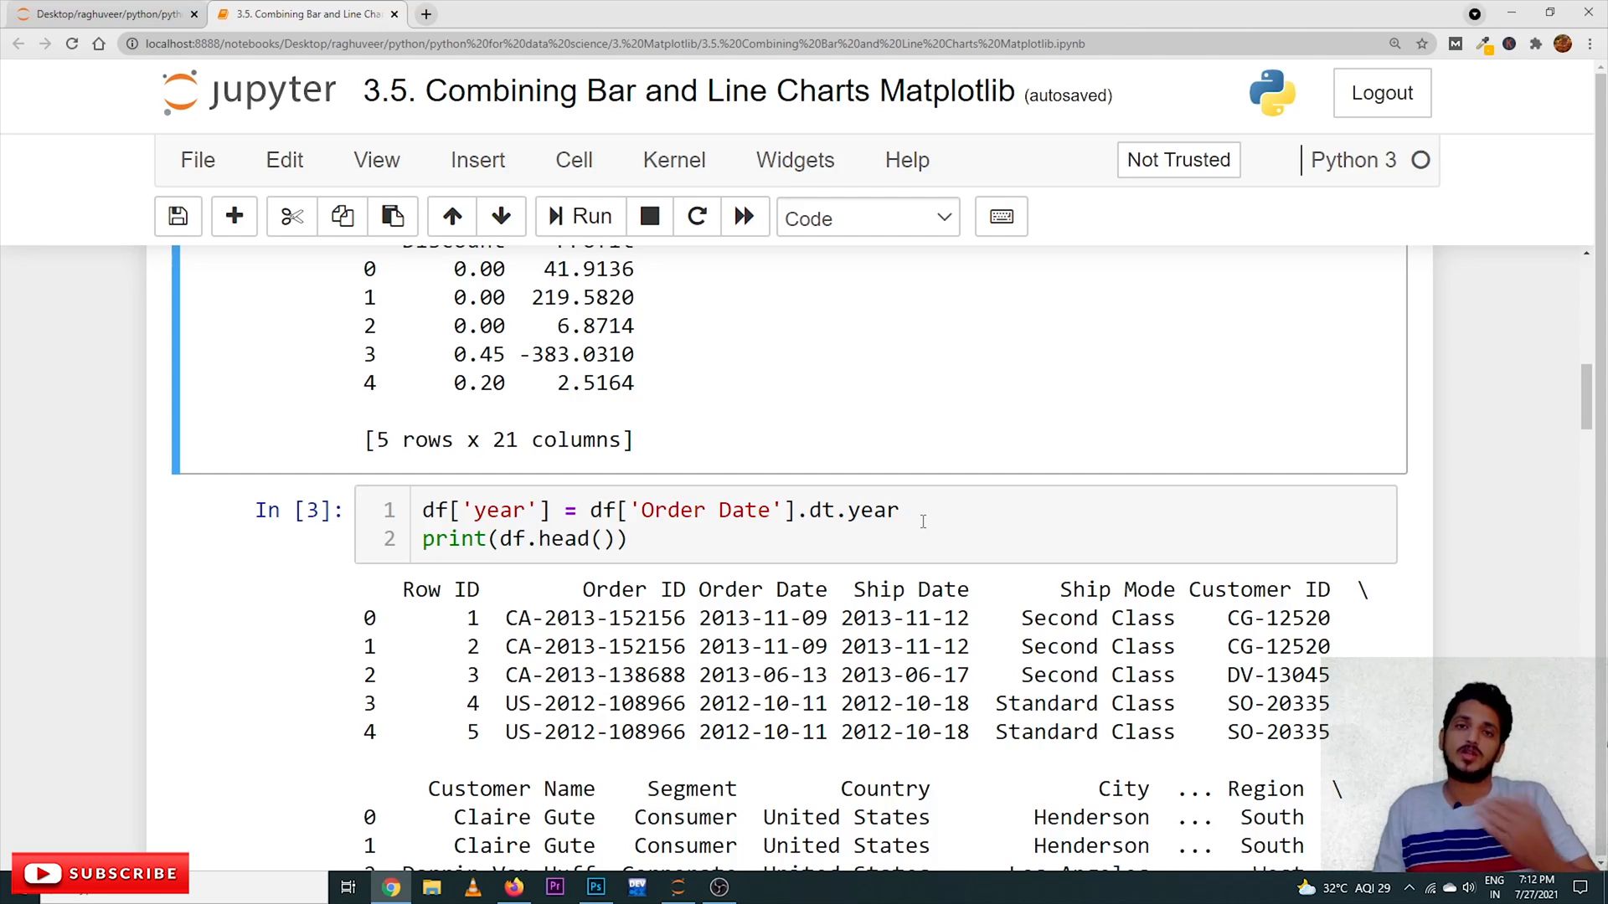
mouse_move(793, 582)
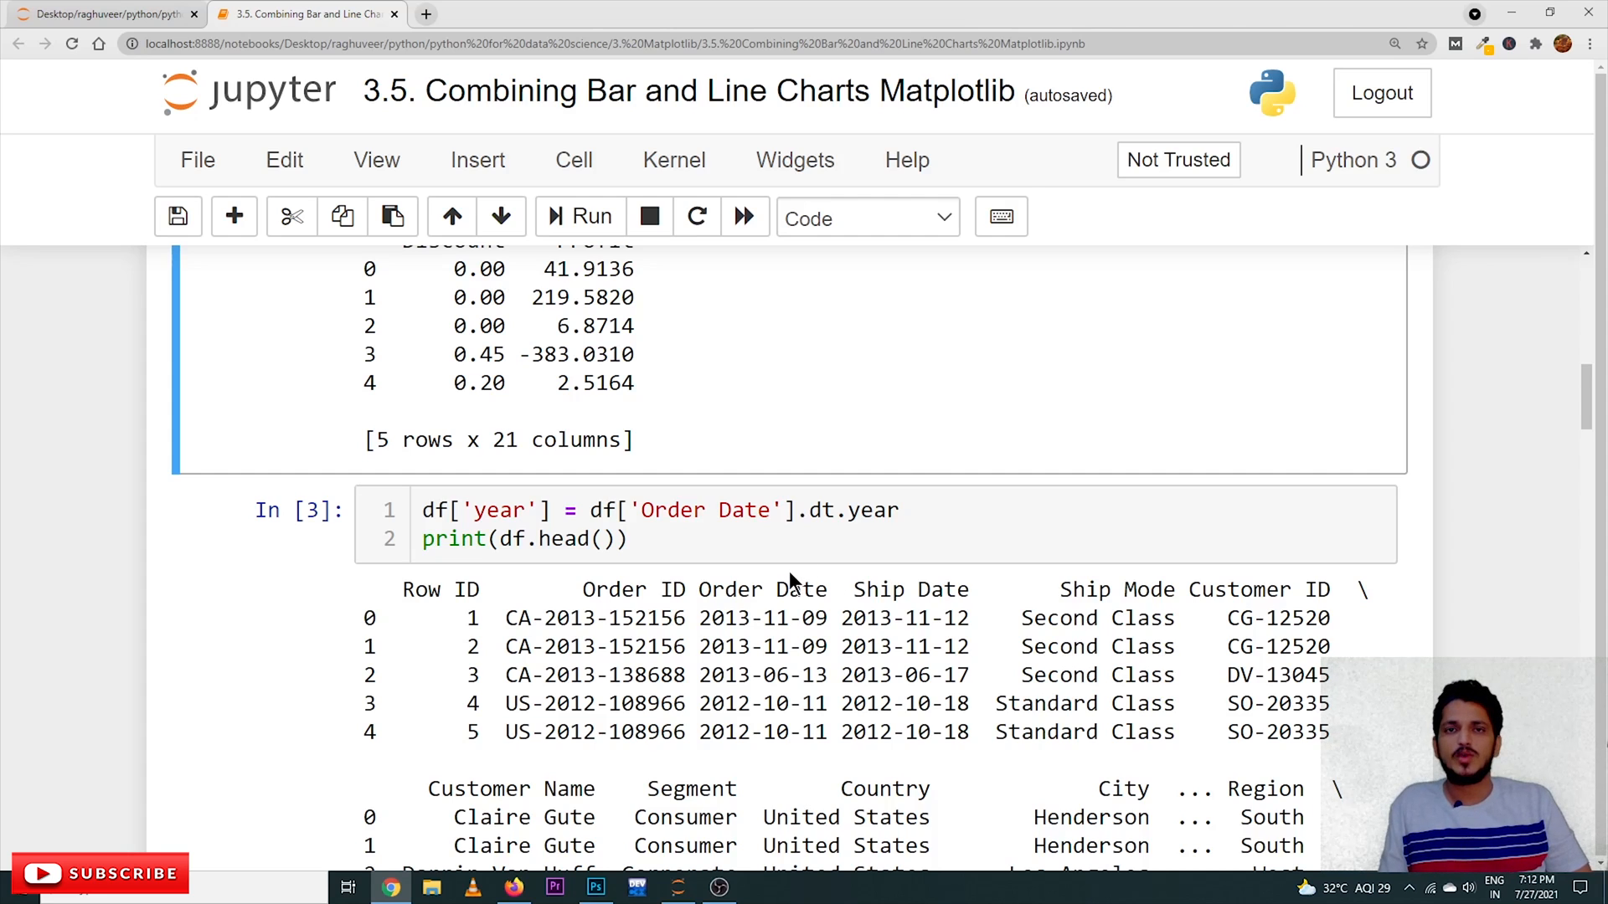
scroll("down", 3)
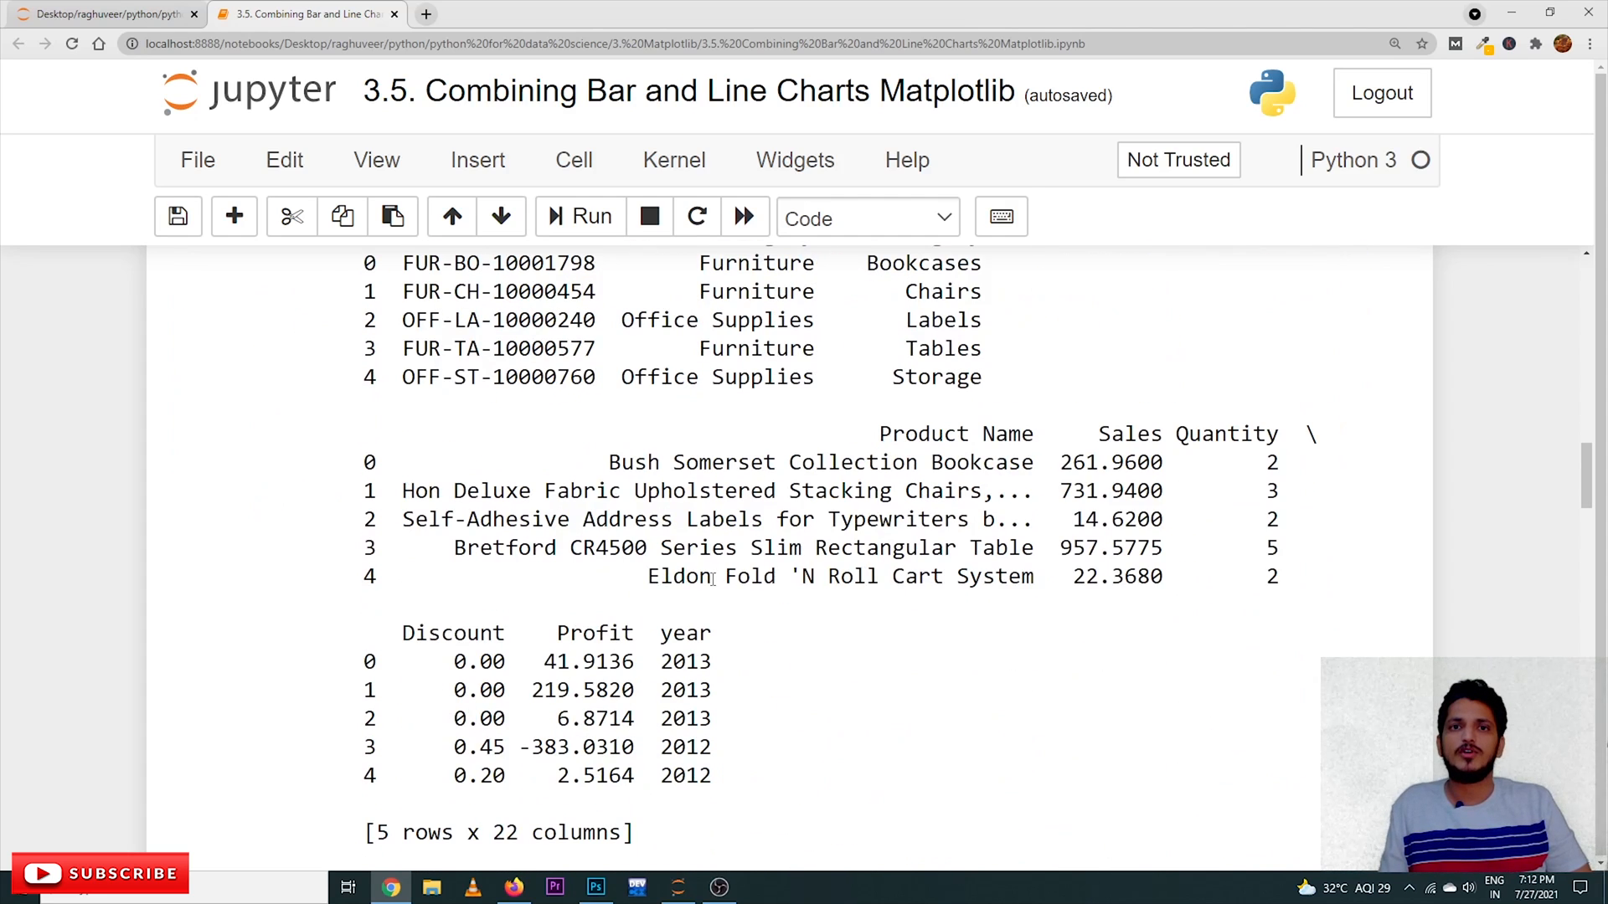
scroll("down", 3)
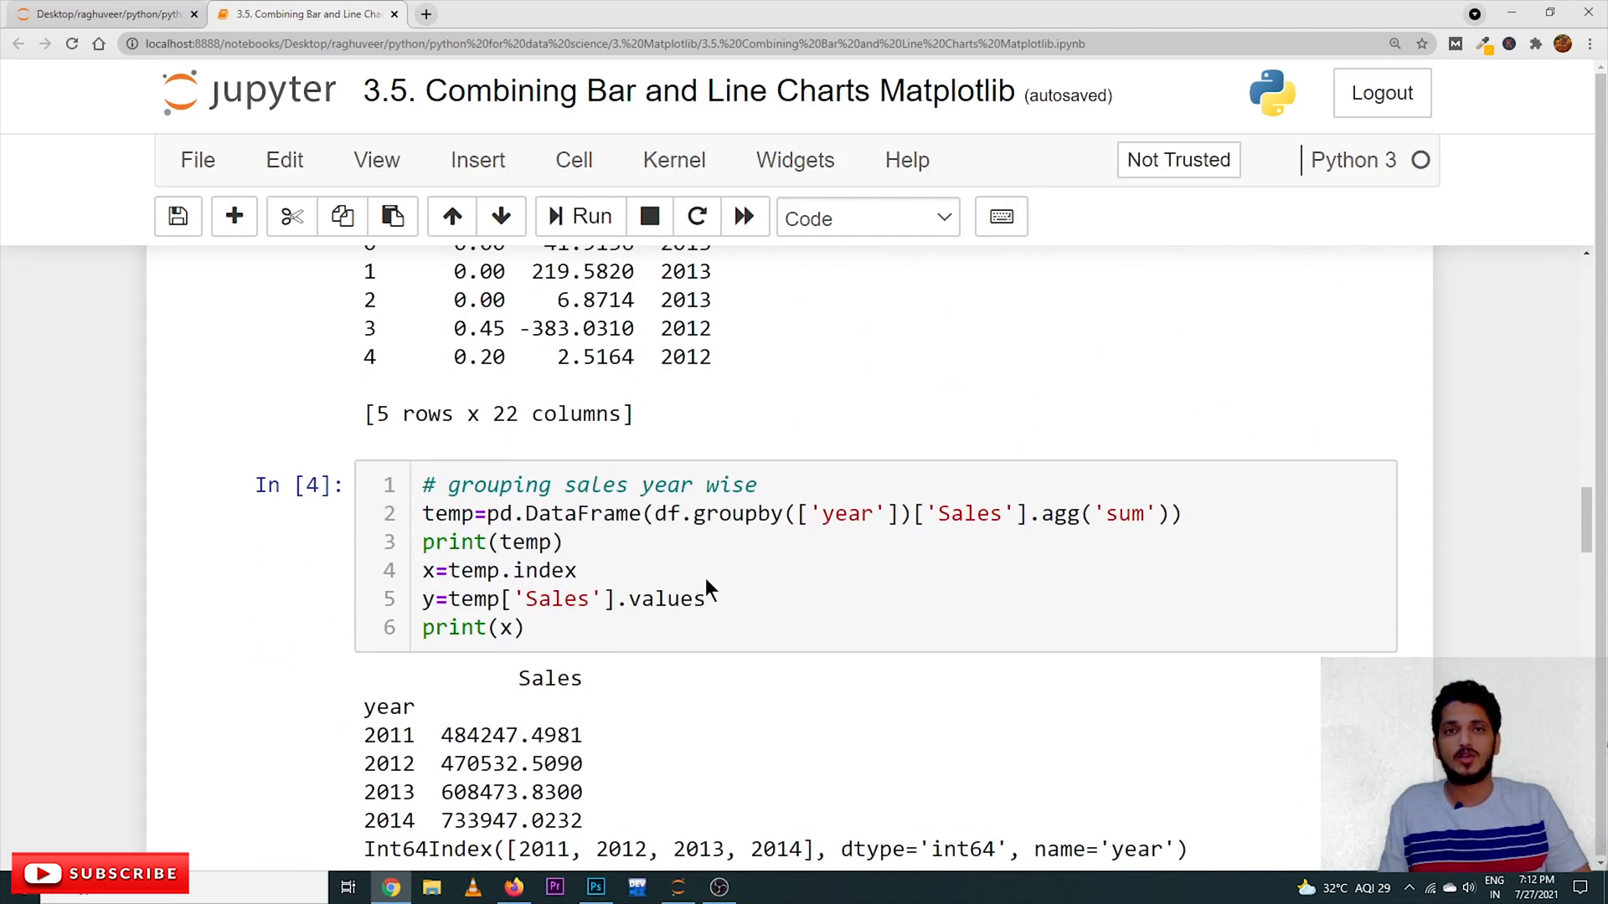
mouse_move(707, 577)
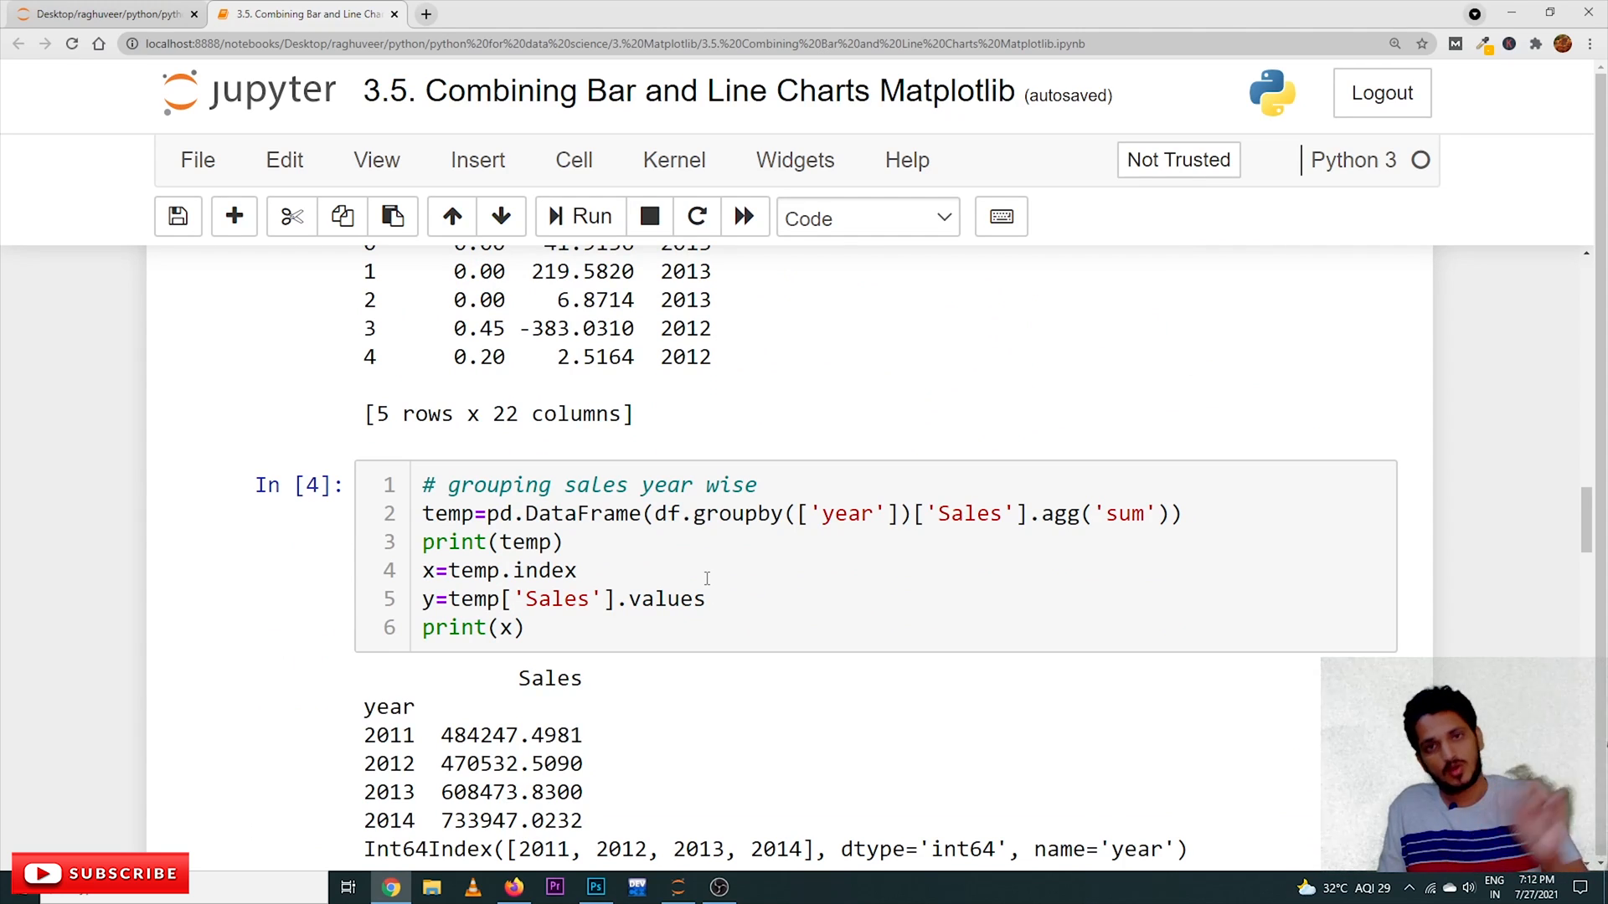
scroll("down", 3)
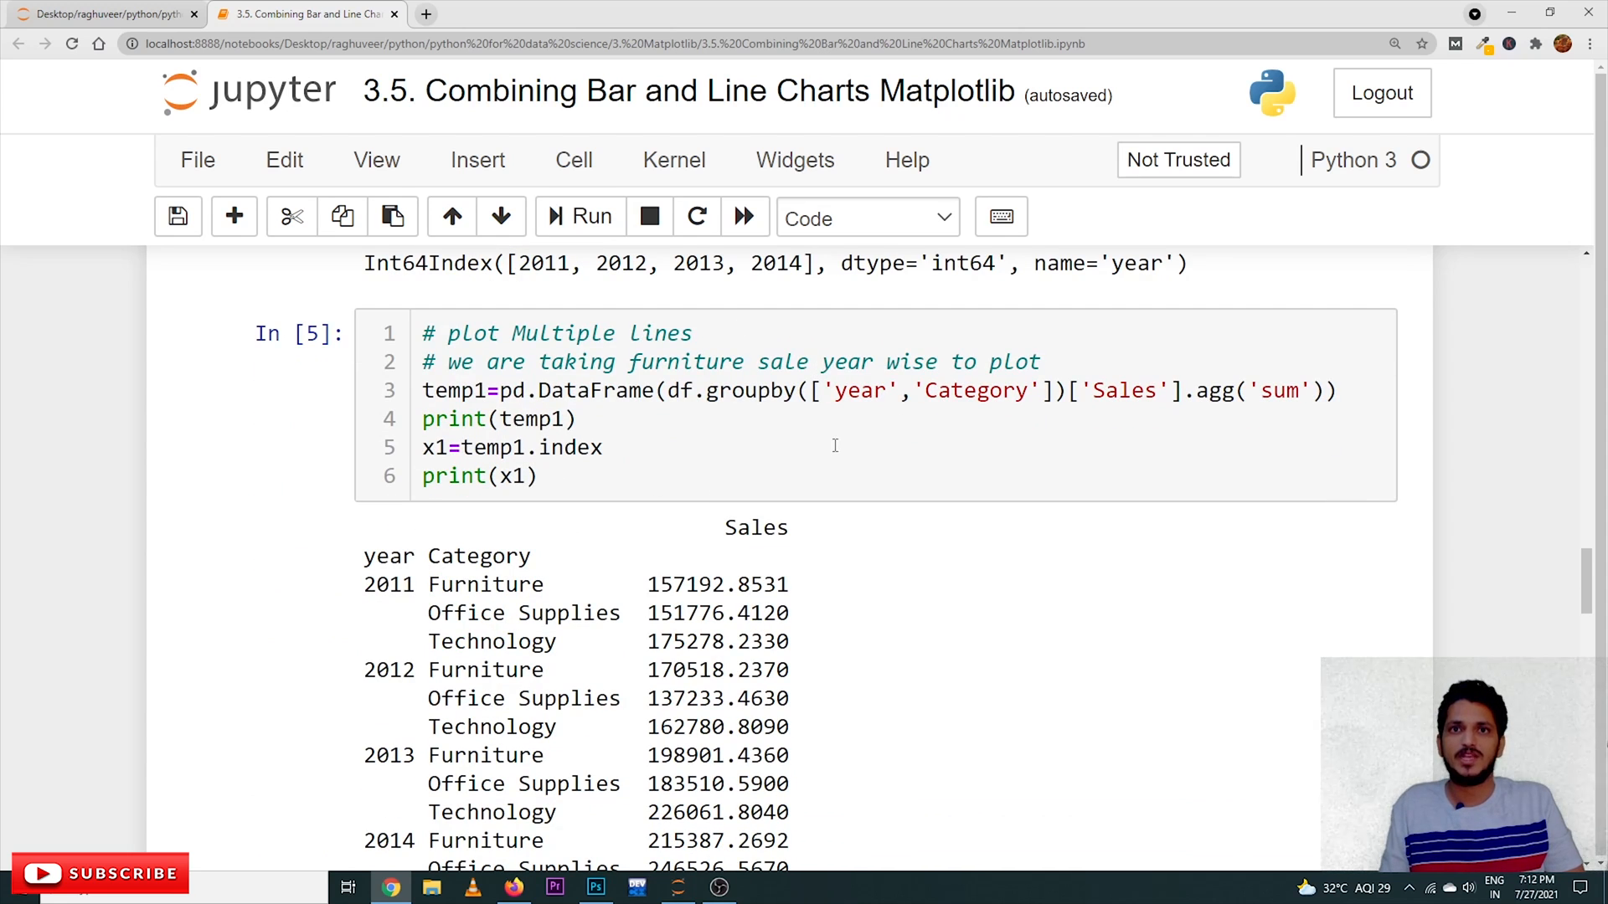
scroll("down", 3)
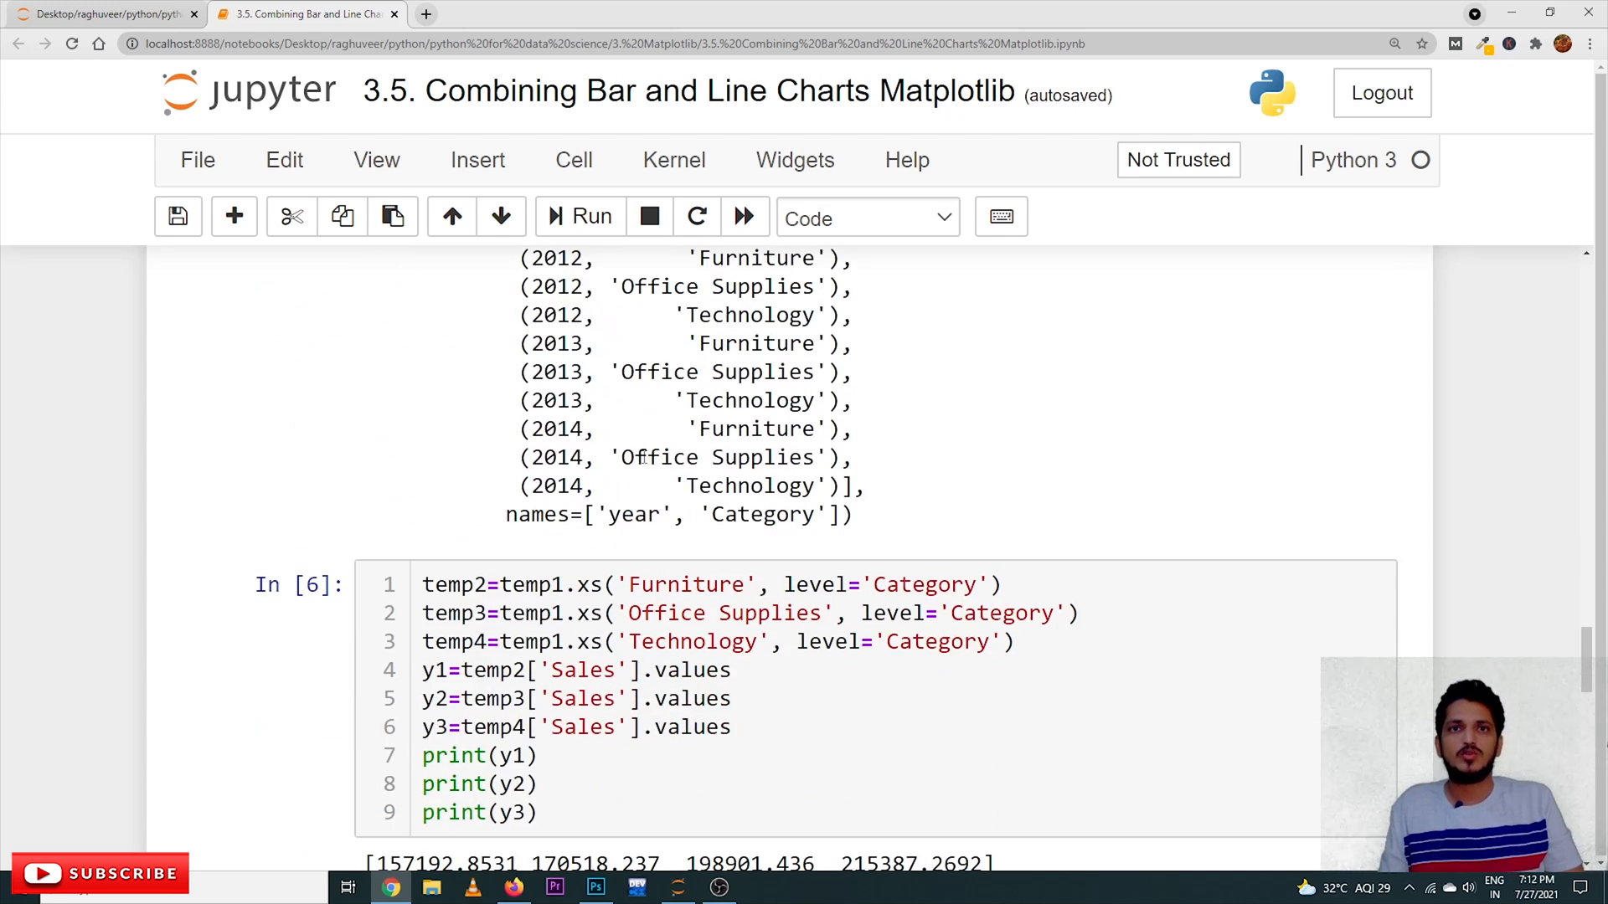
mouse_move(846, 562)
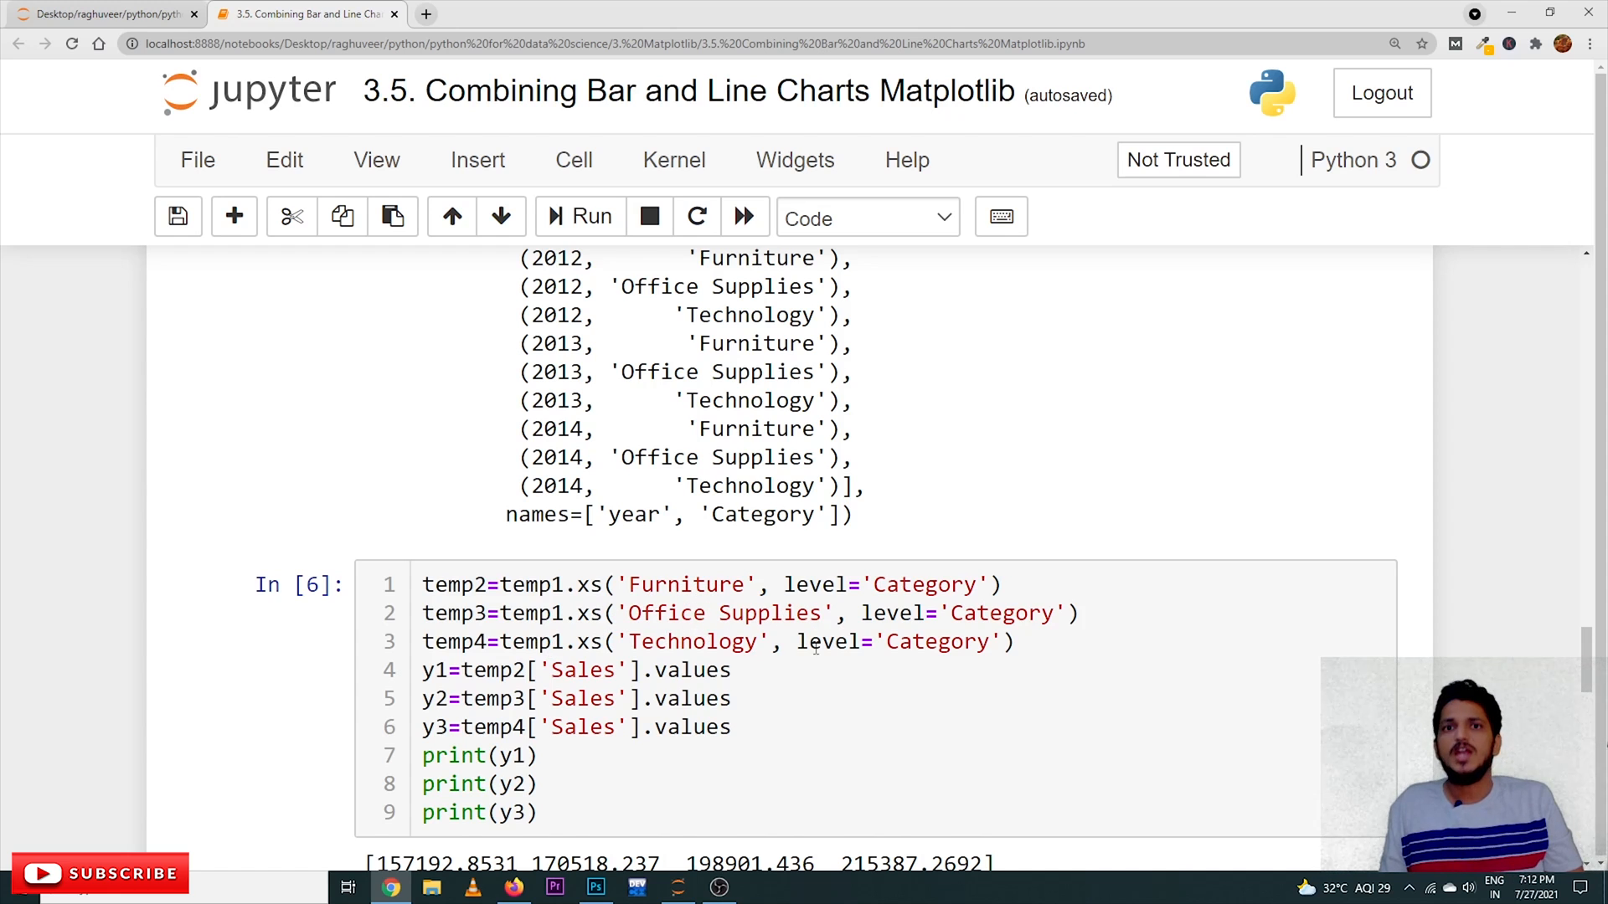
scroll("down", 3)
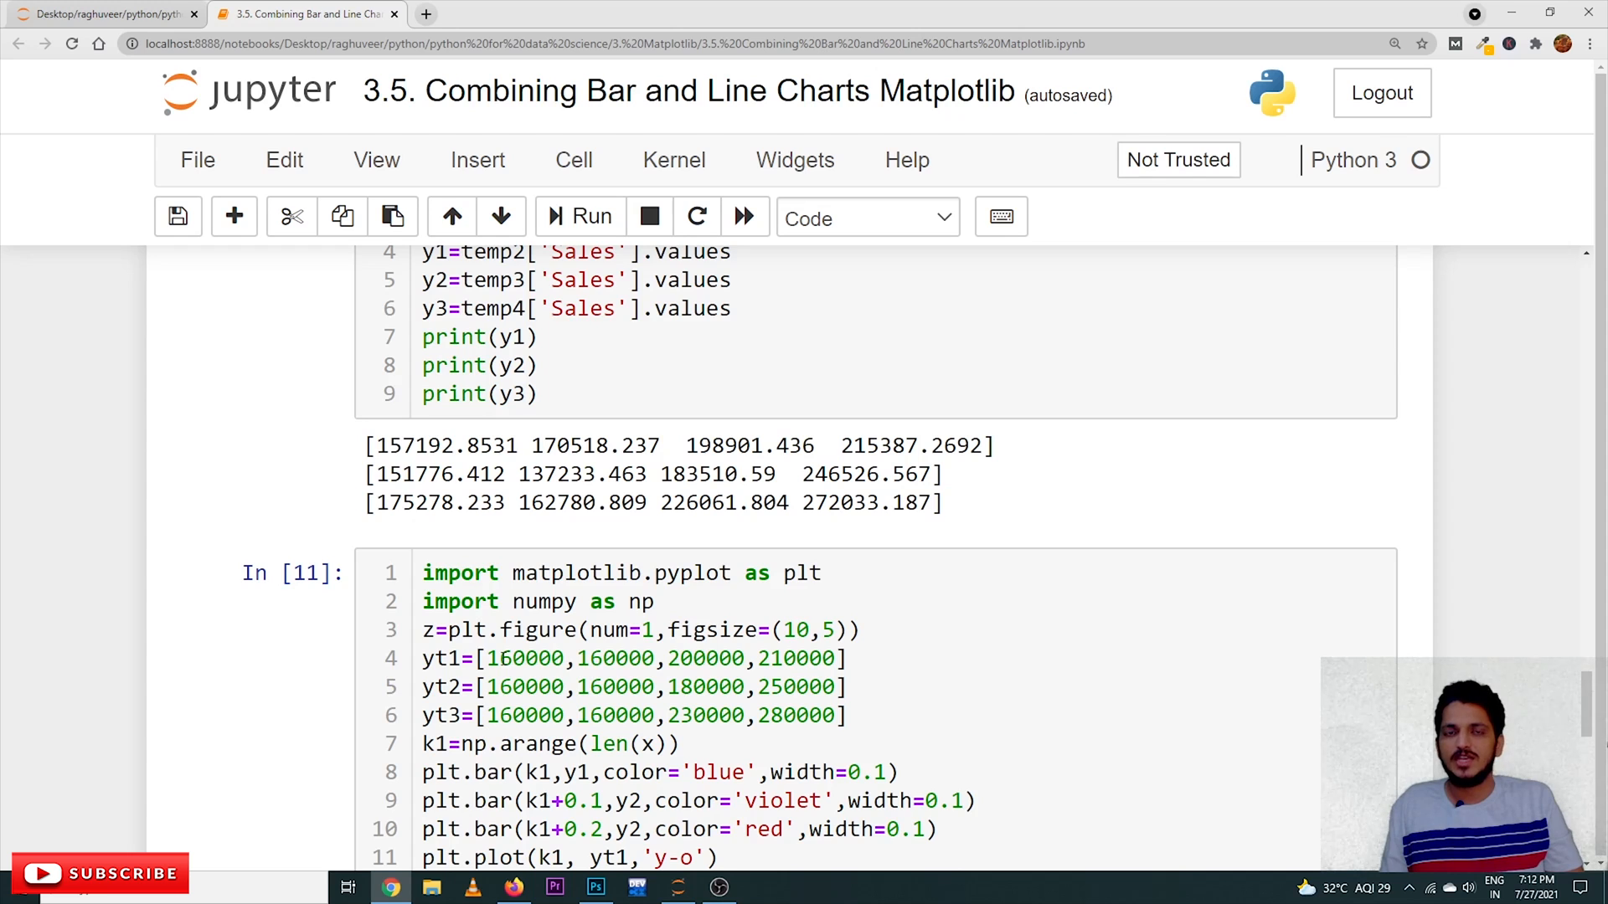
scroll("down", 3)
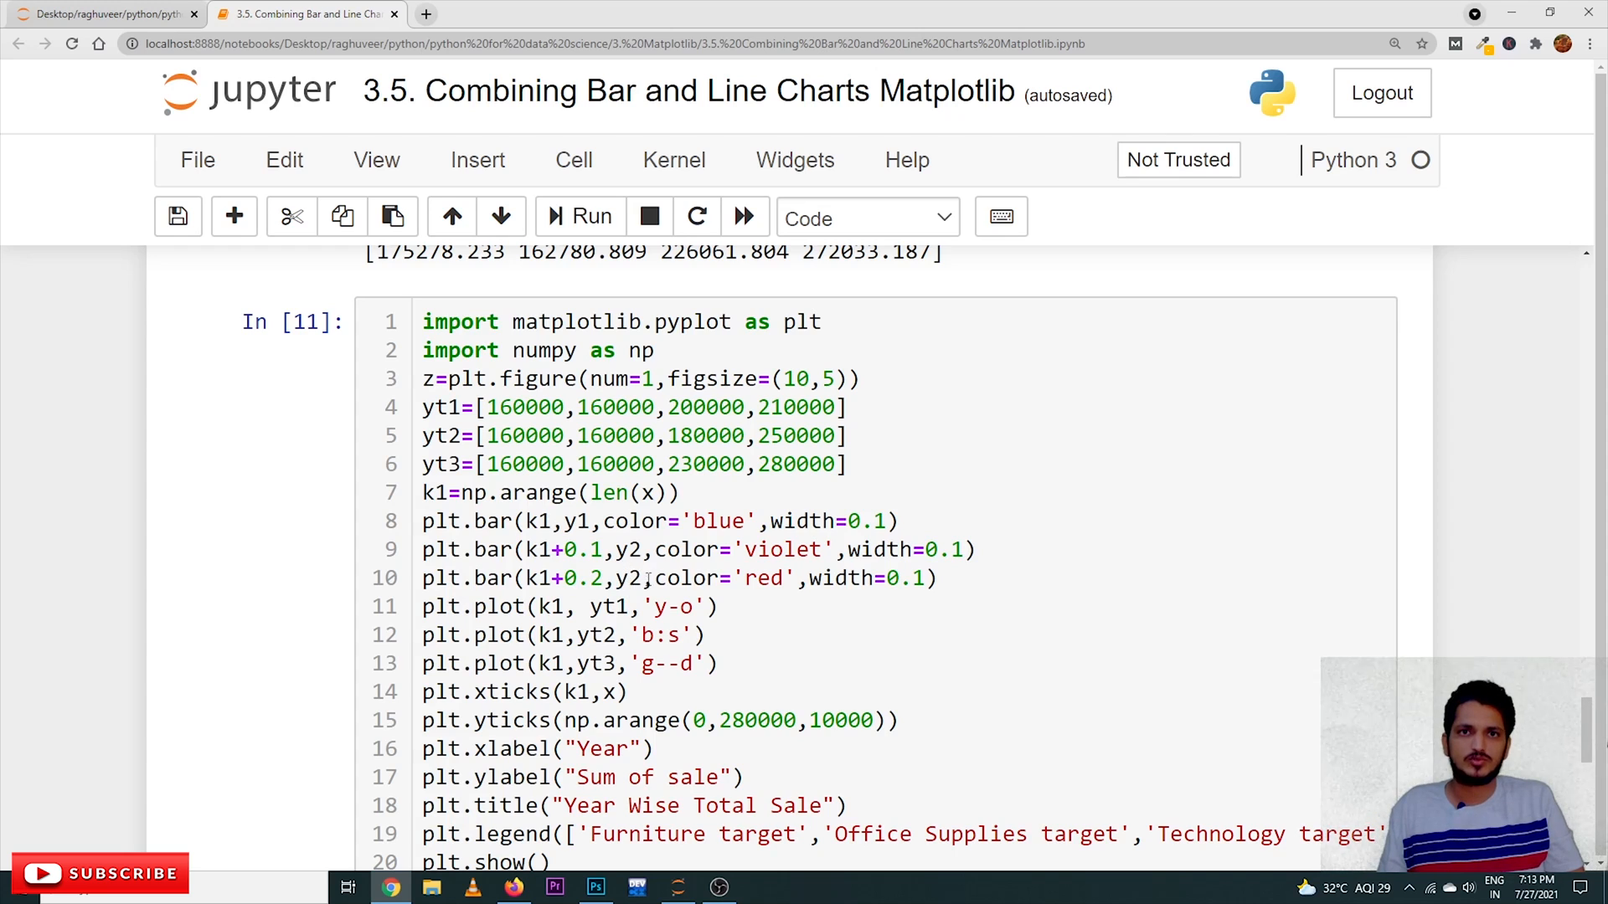
scroll("up", 3)
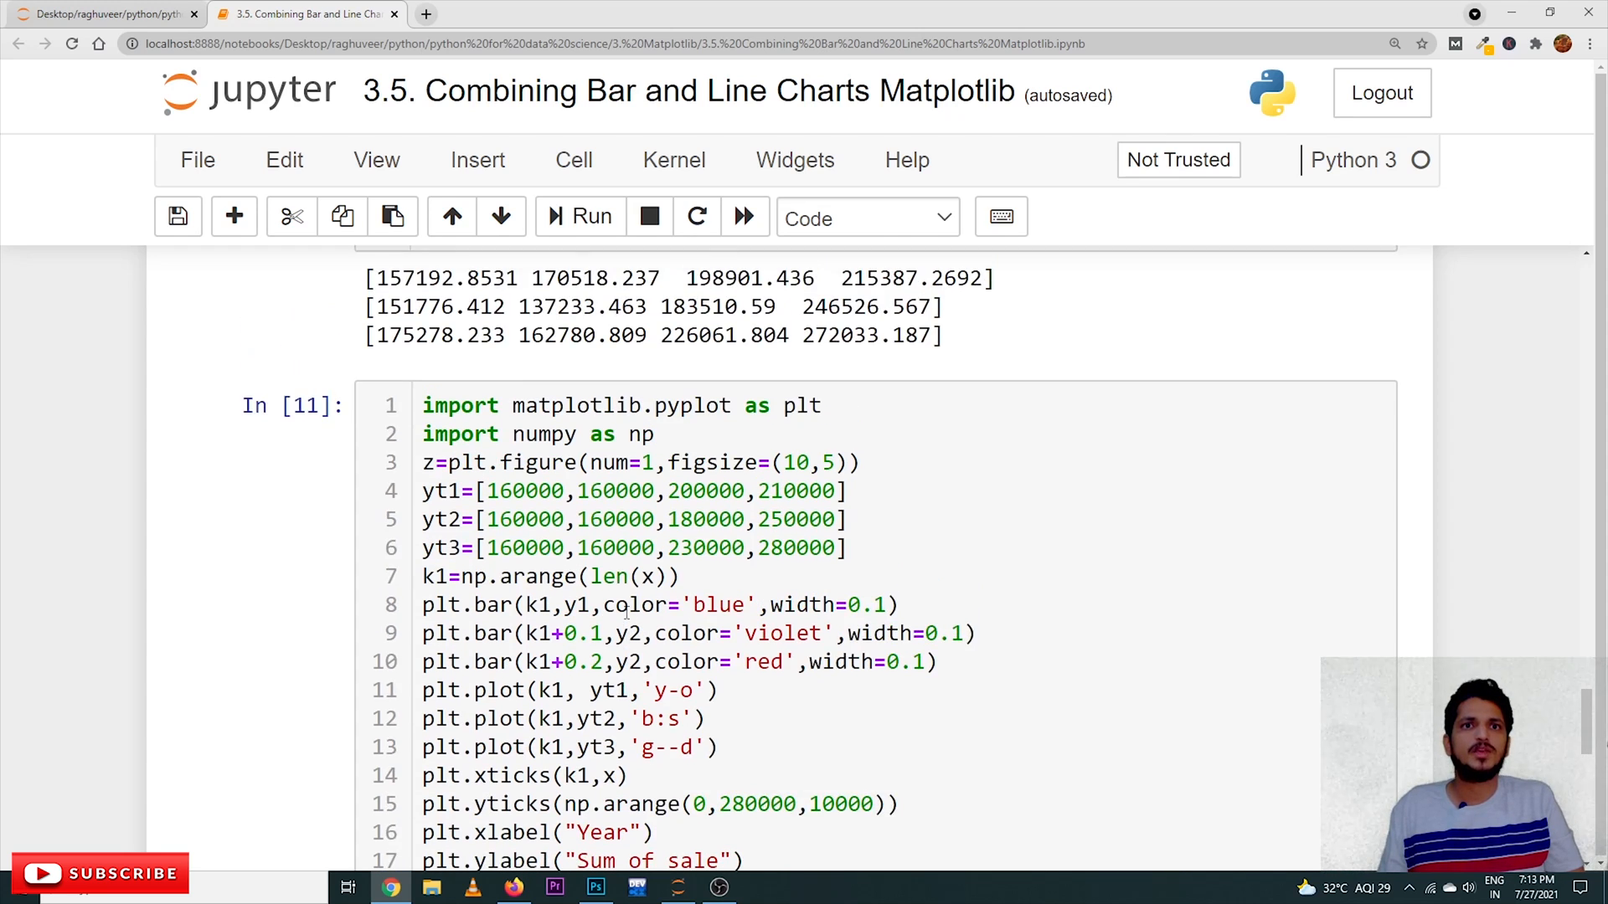
scroll("down", 3)
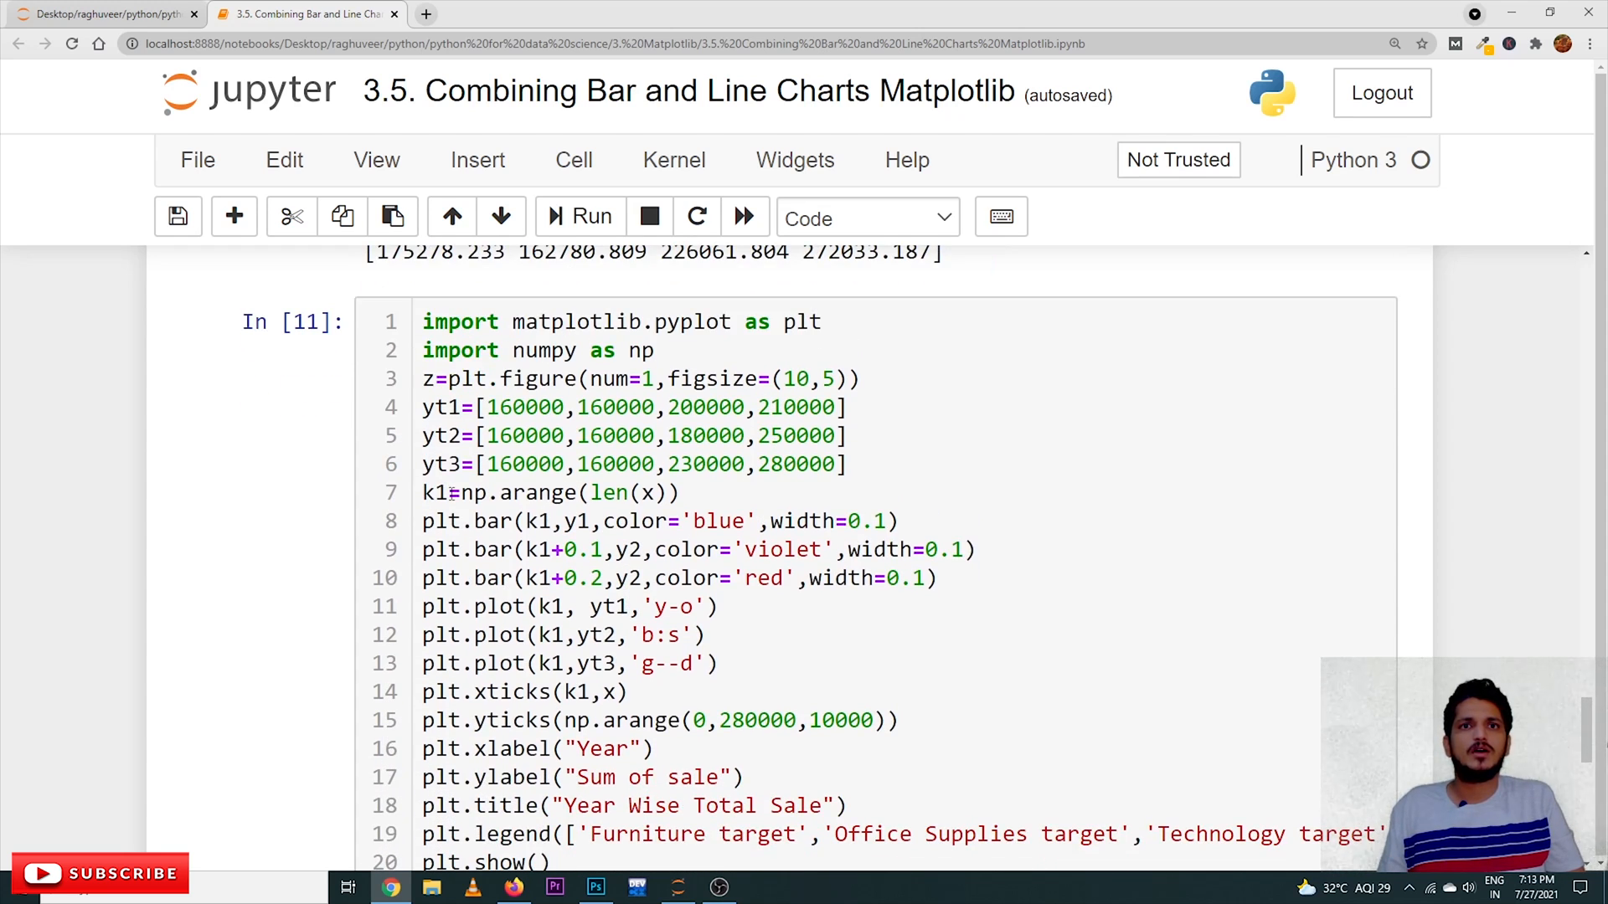
scroll("up", 3)
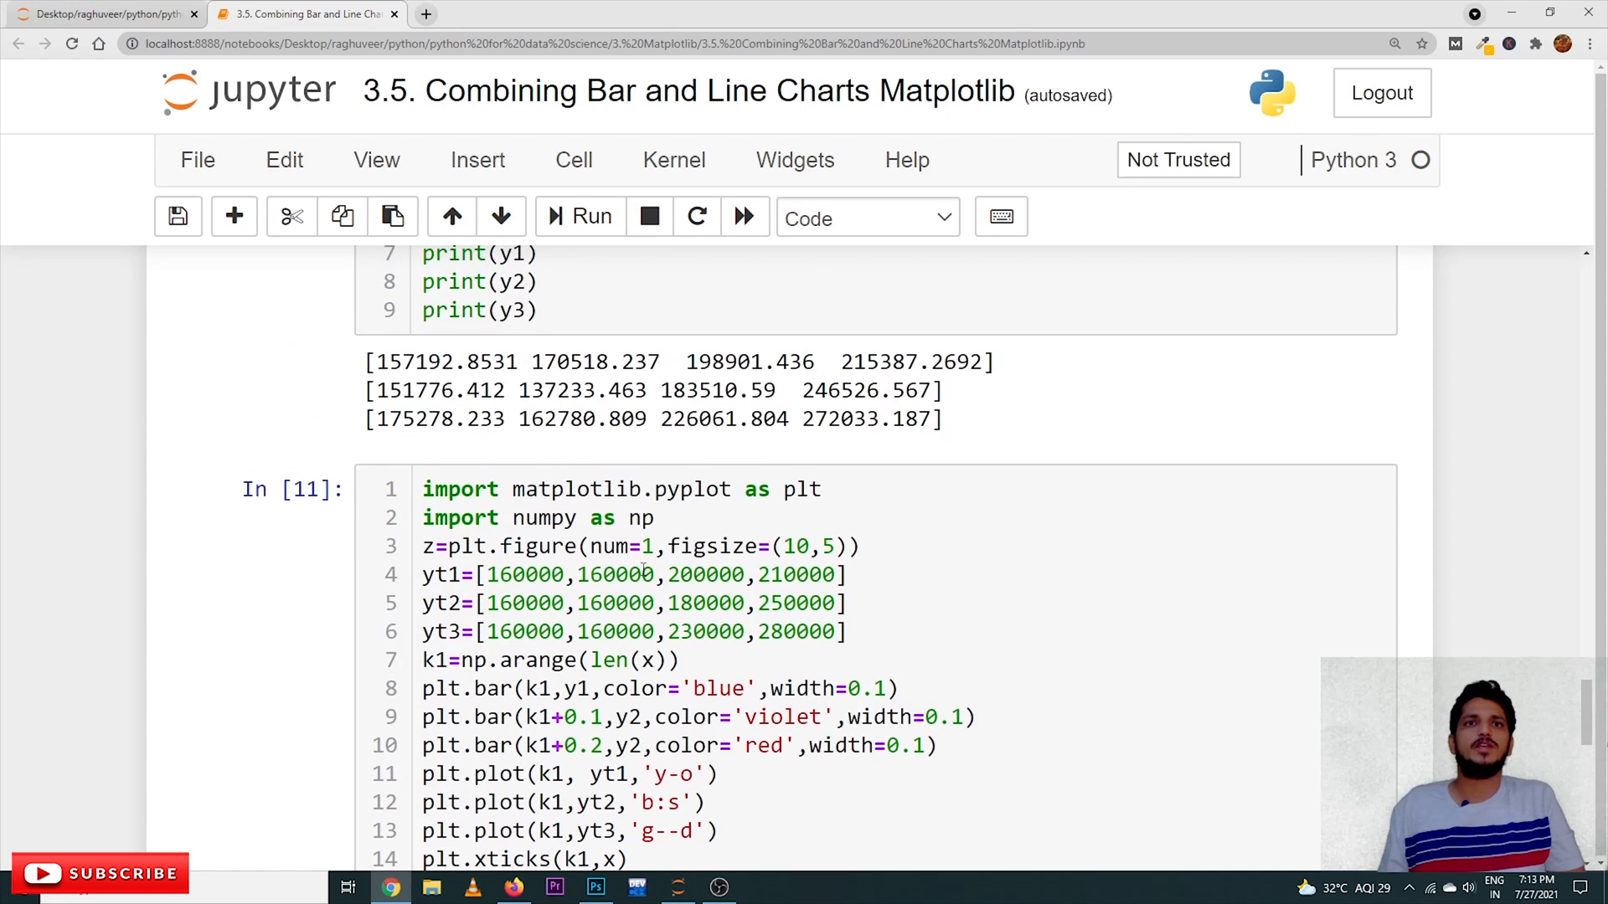
scroll("up", 3)
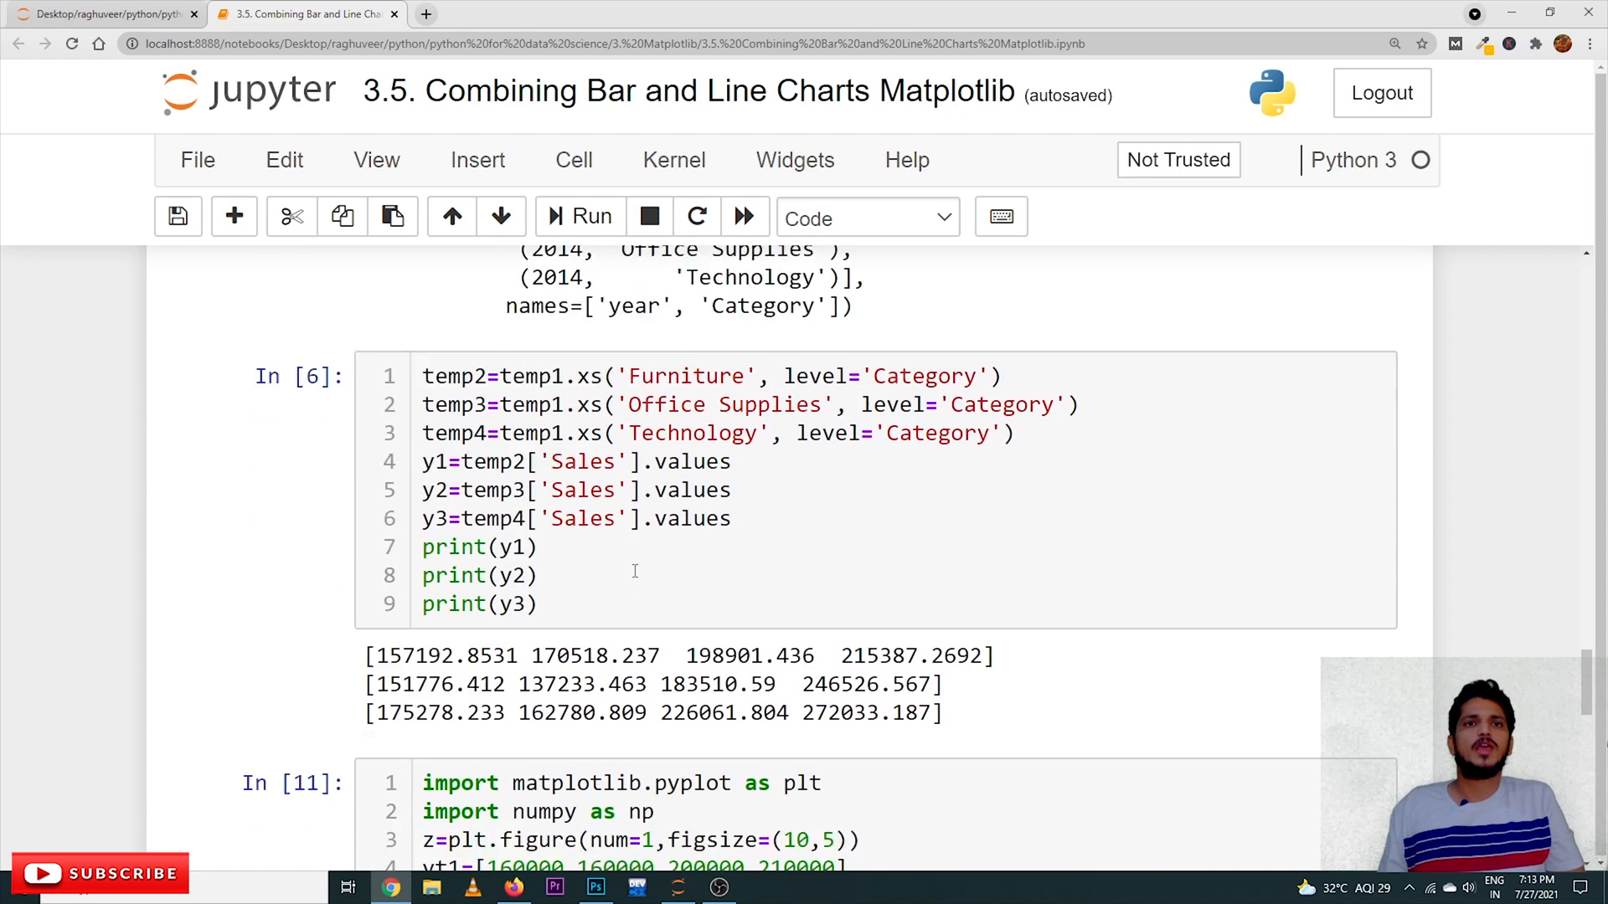
scroll("down", 3)
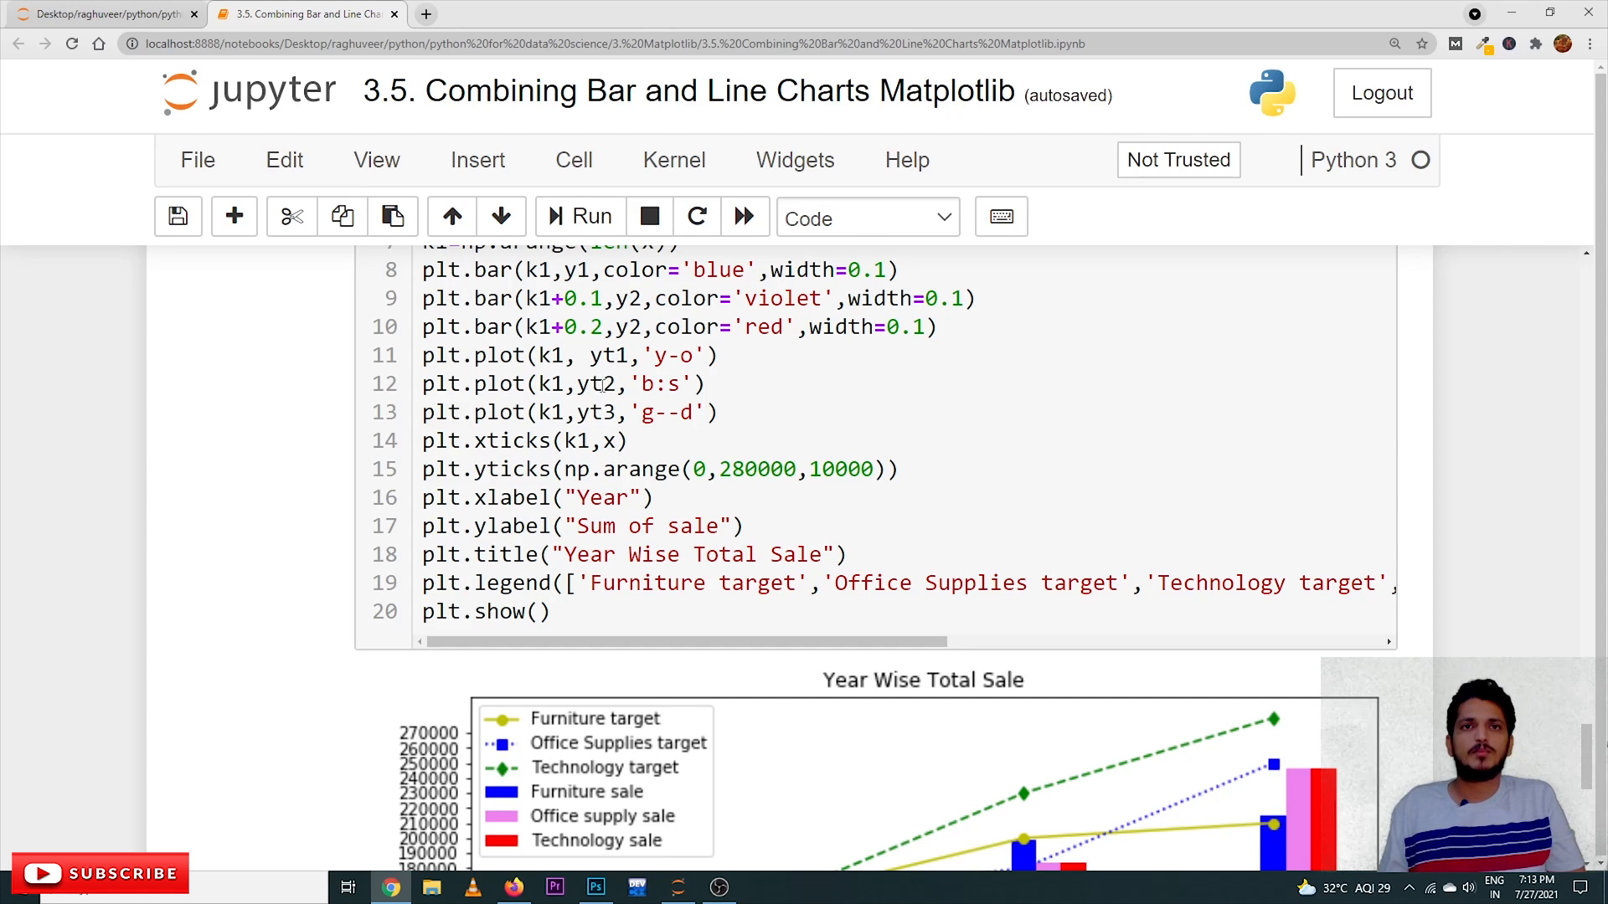
scroll("up", 3)
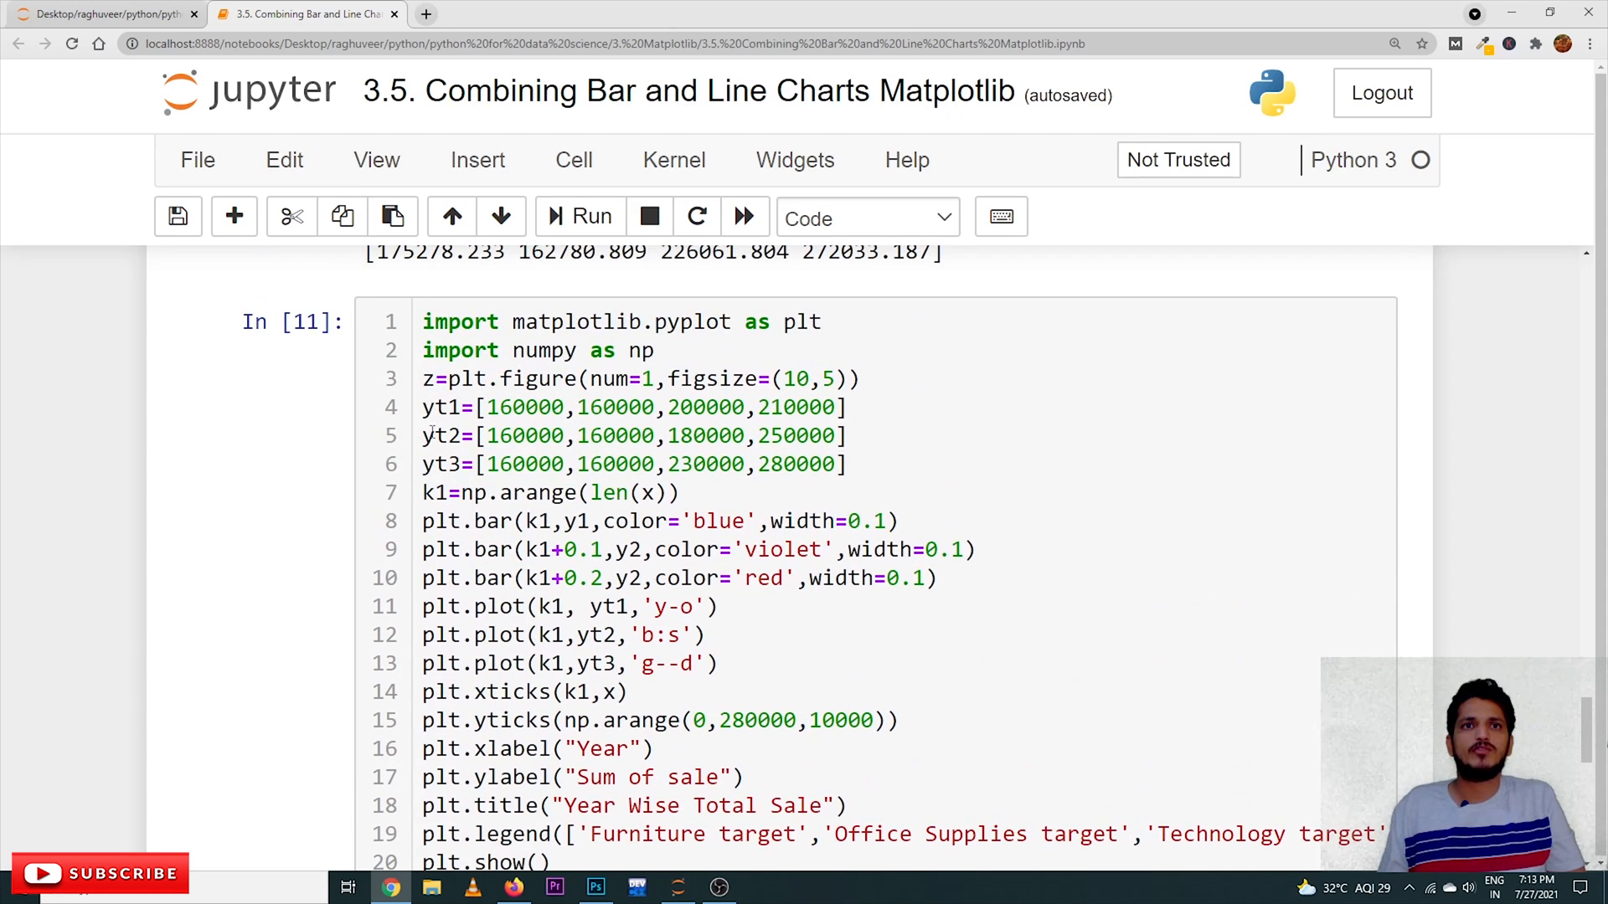
mouse_move(1198, 443)
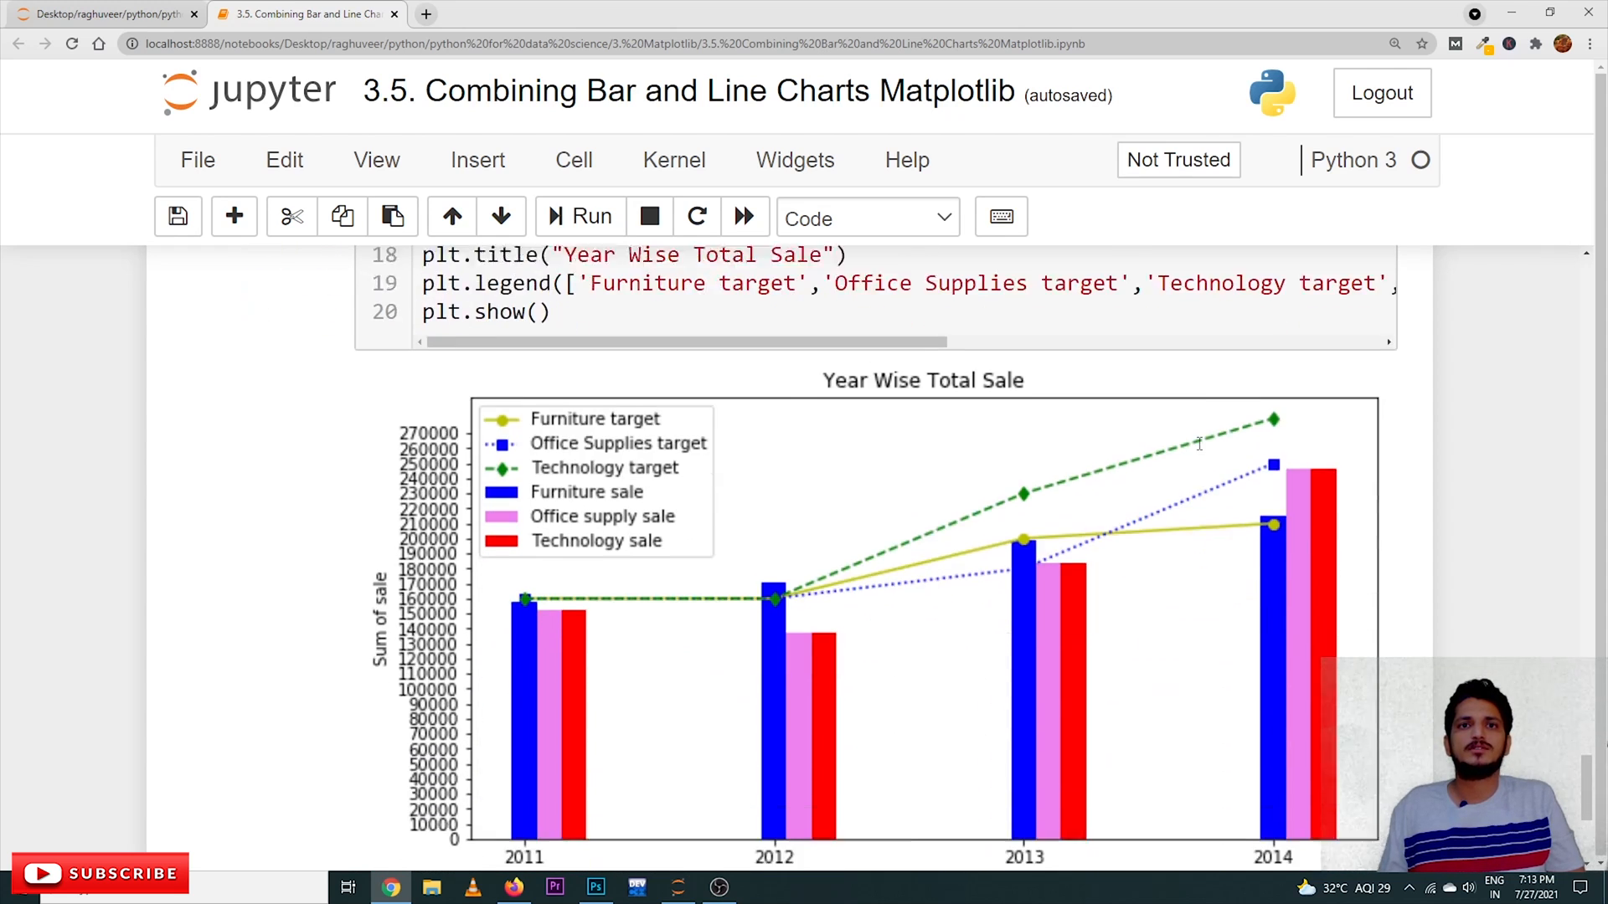
scroll("down", 3)
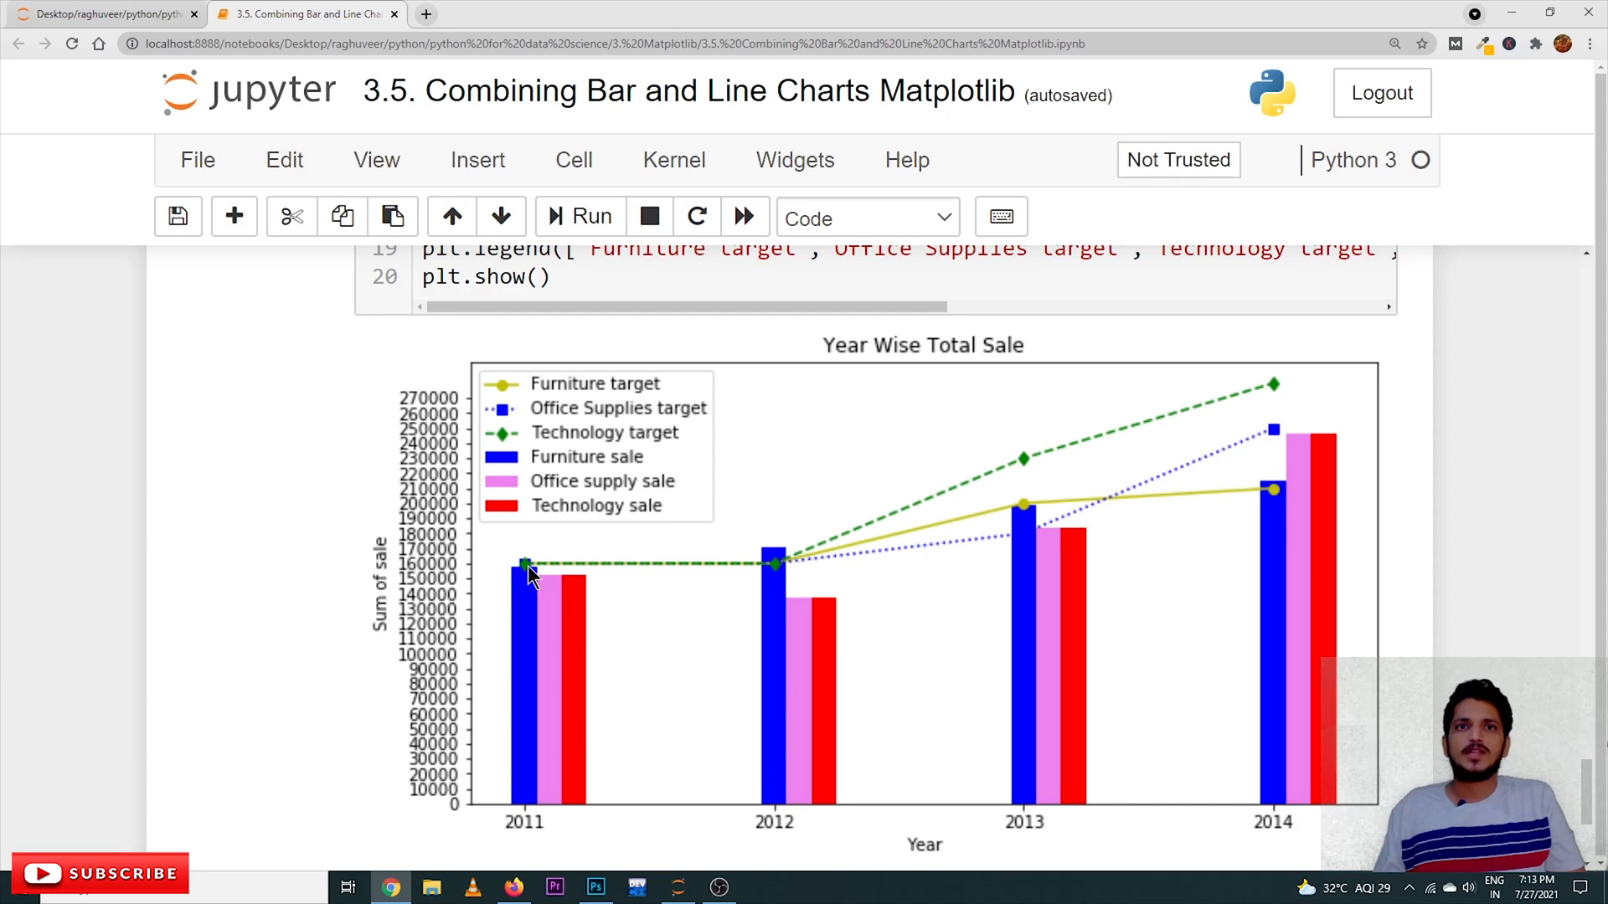
mouse_move(518, 579)
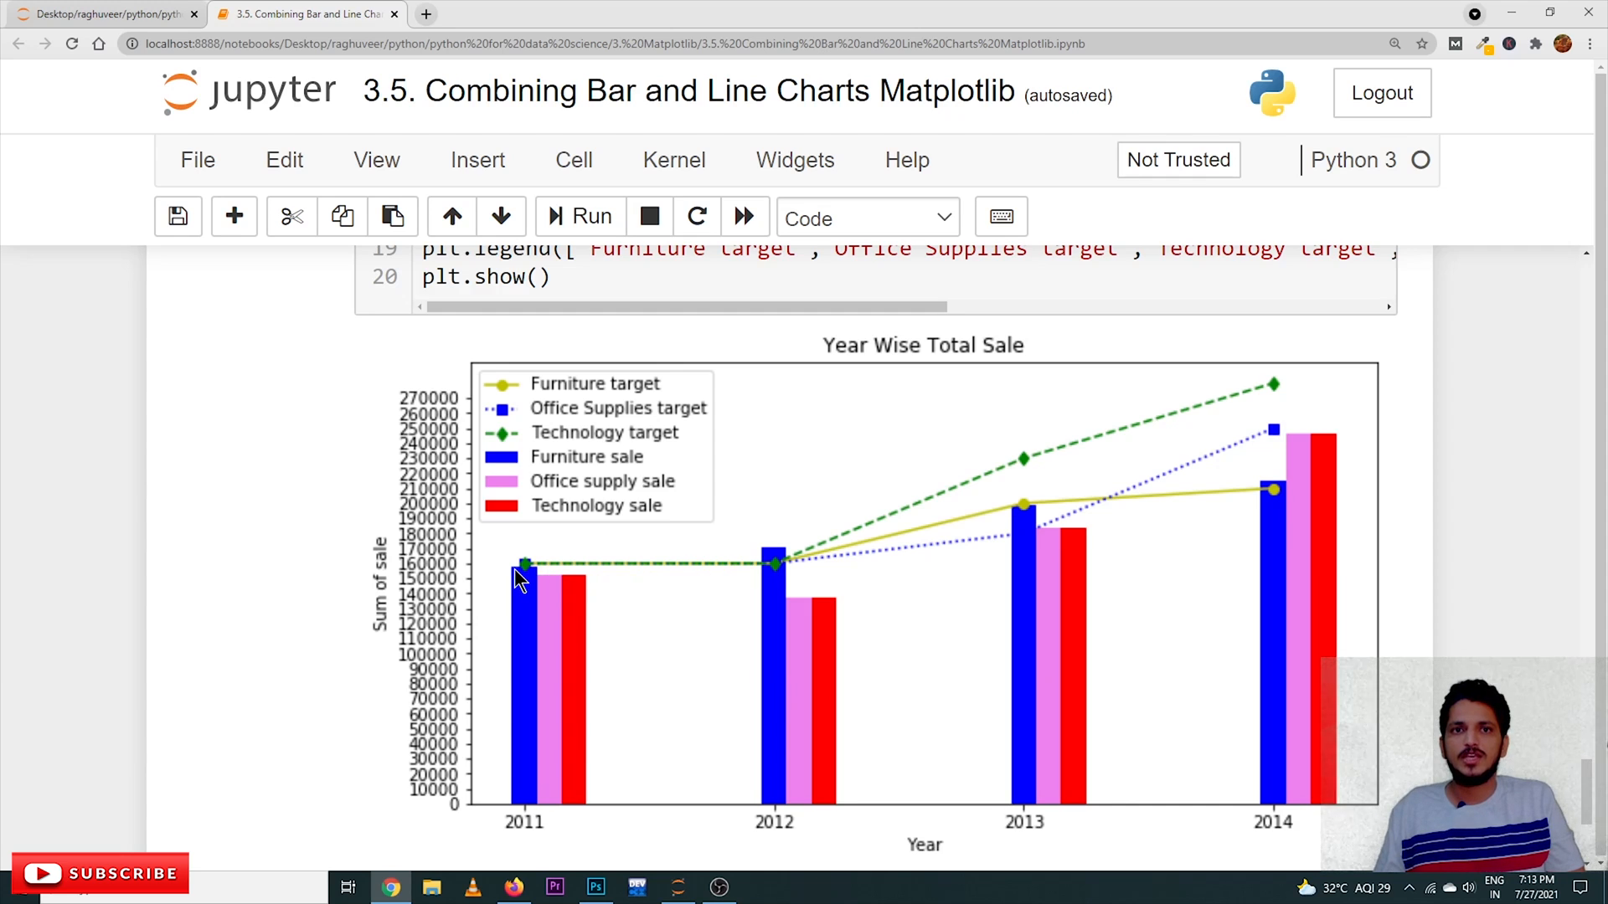
mouse_move(528, 581)
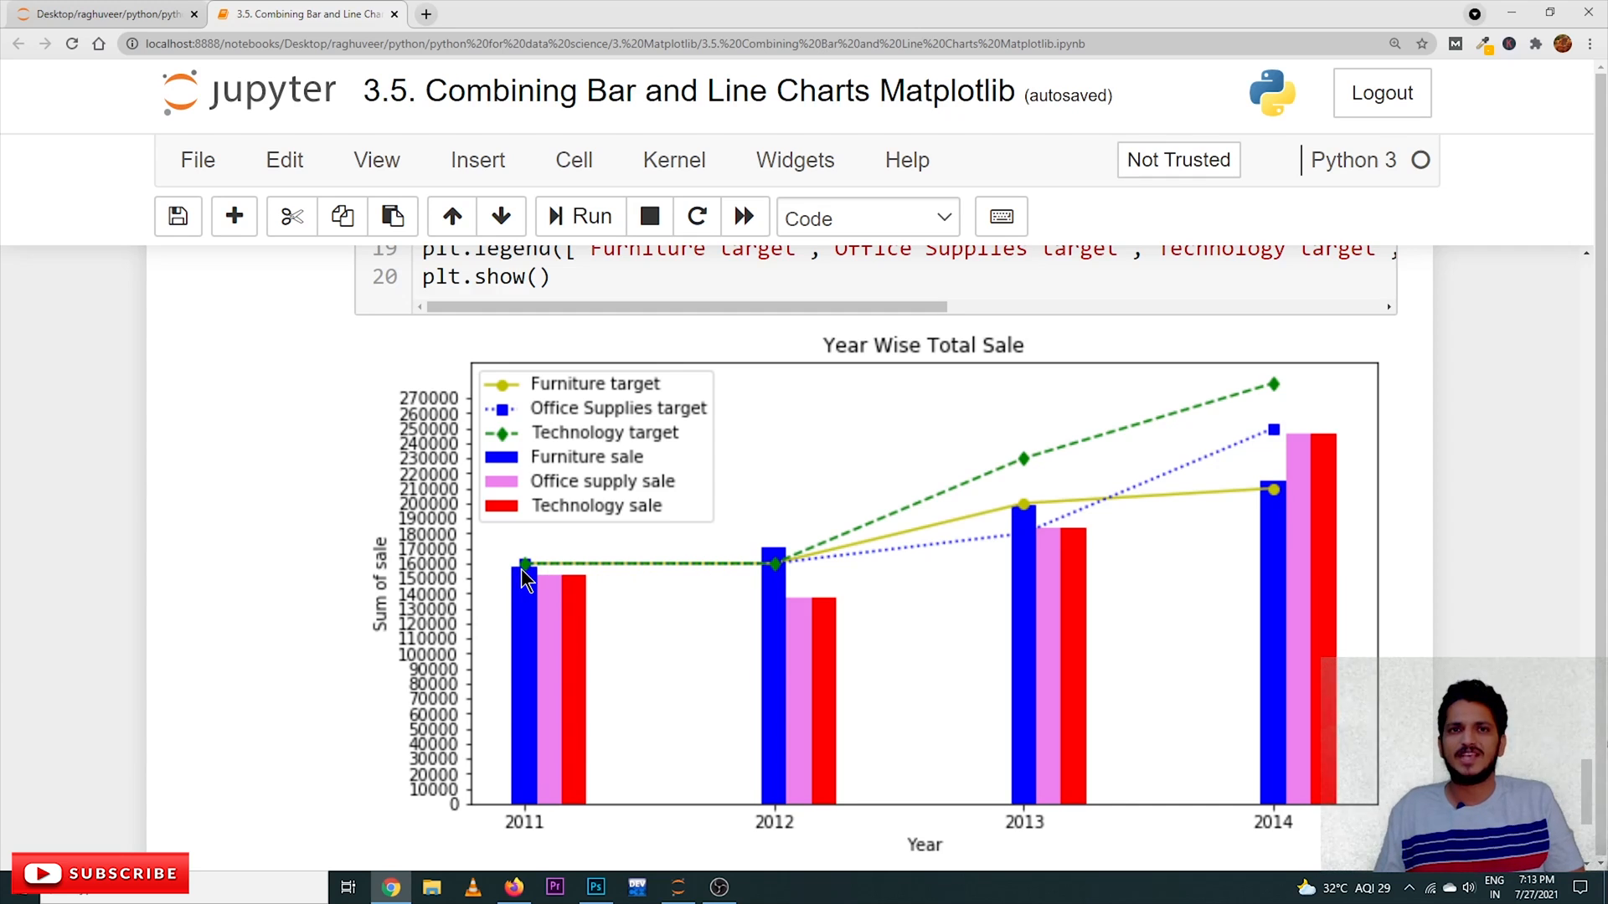
mouse_move(557, 611)
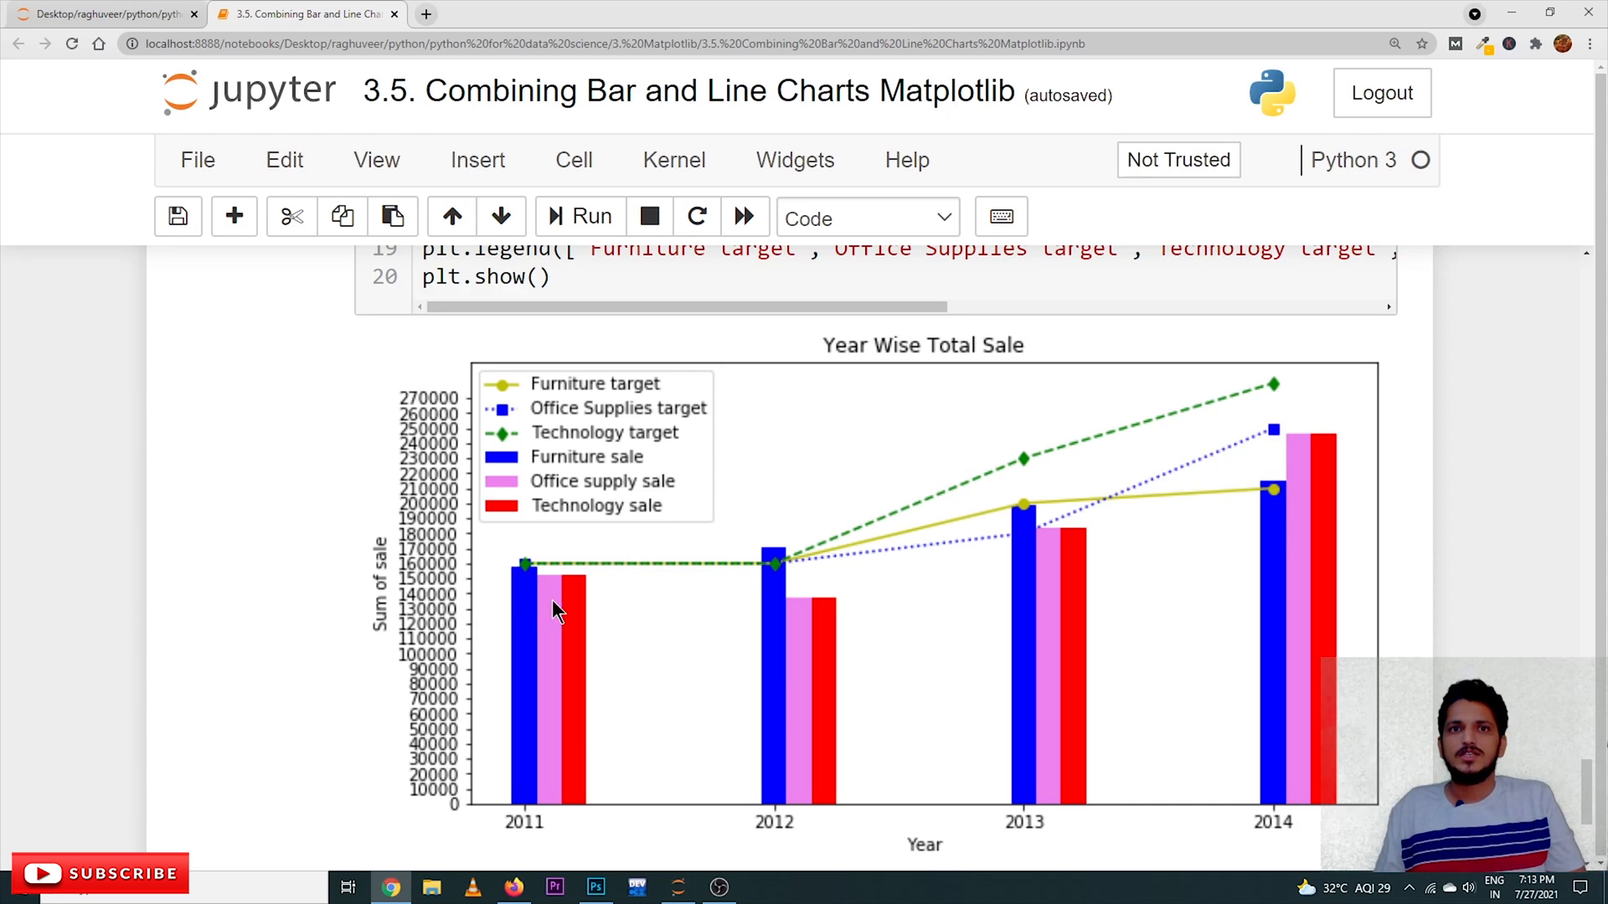
mouse_move(547, 618)
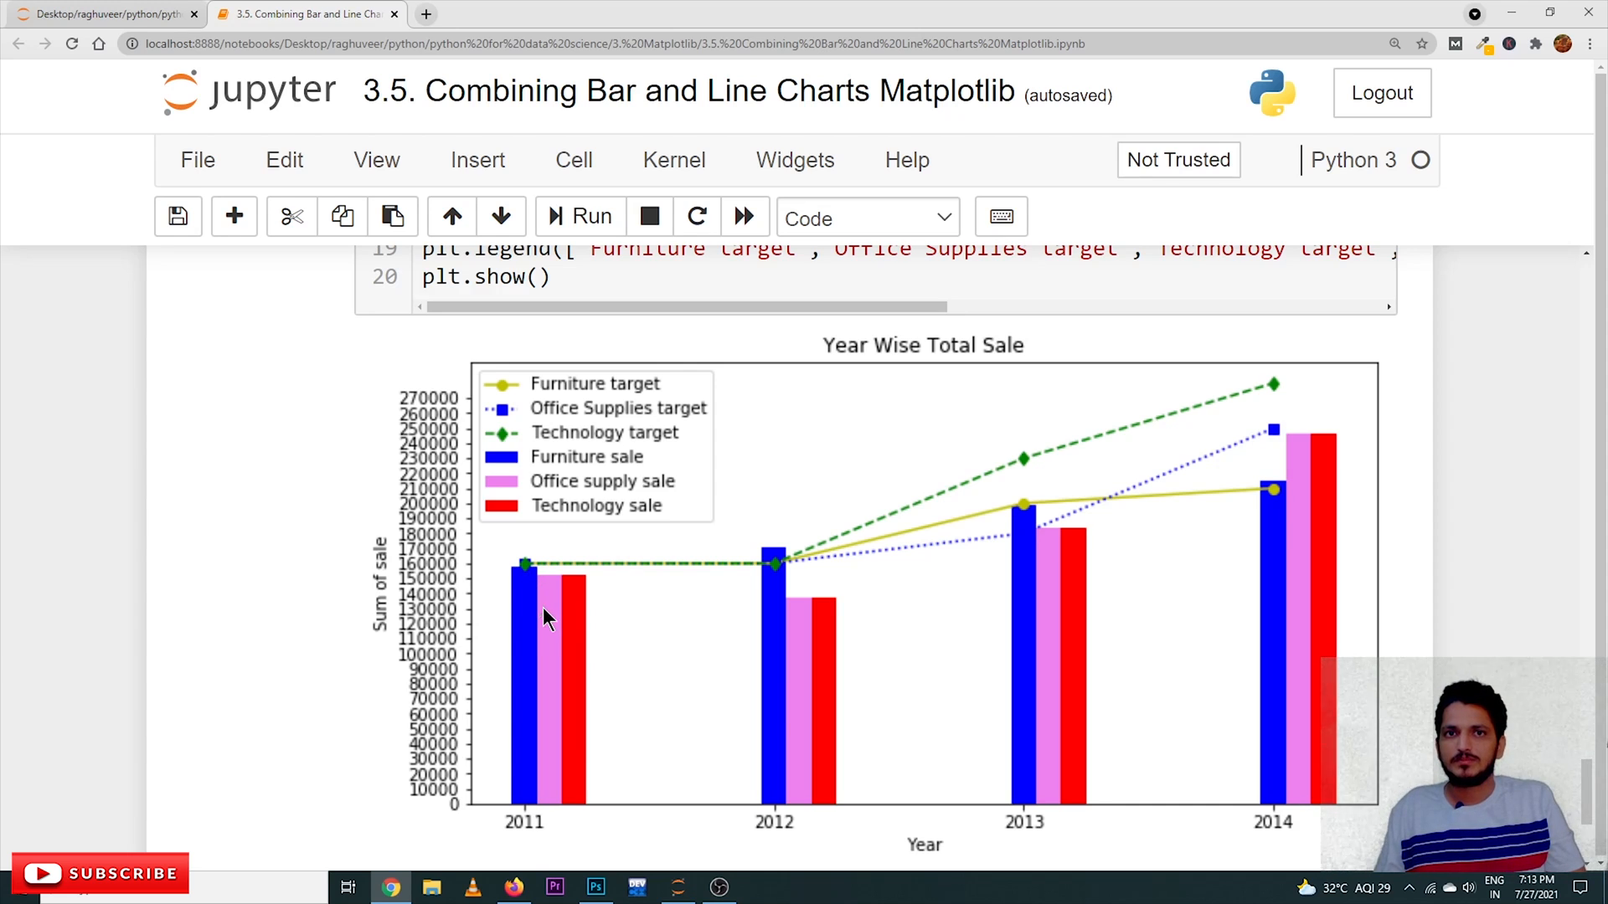
mouse_move(554, 627)
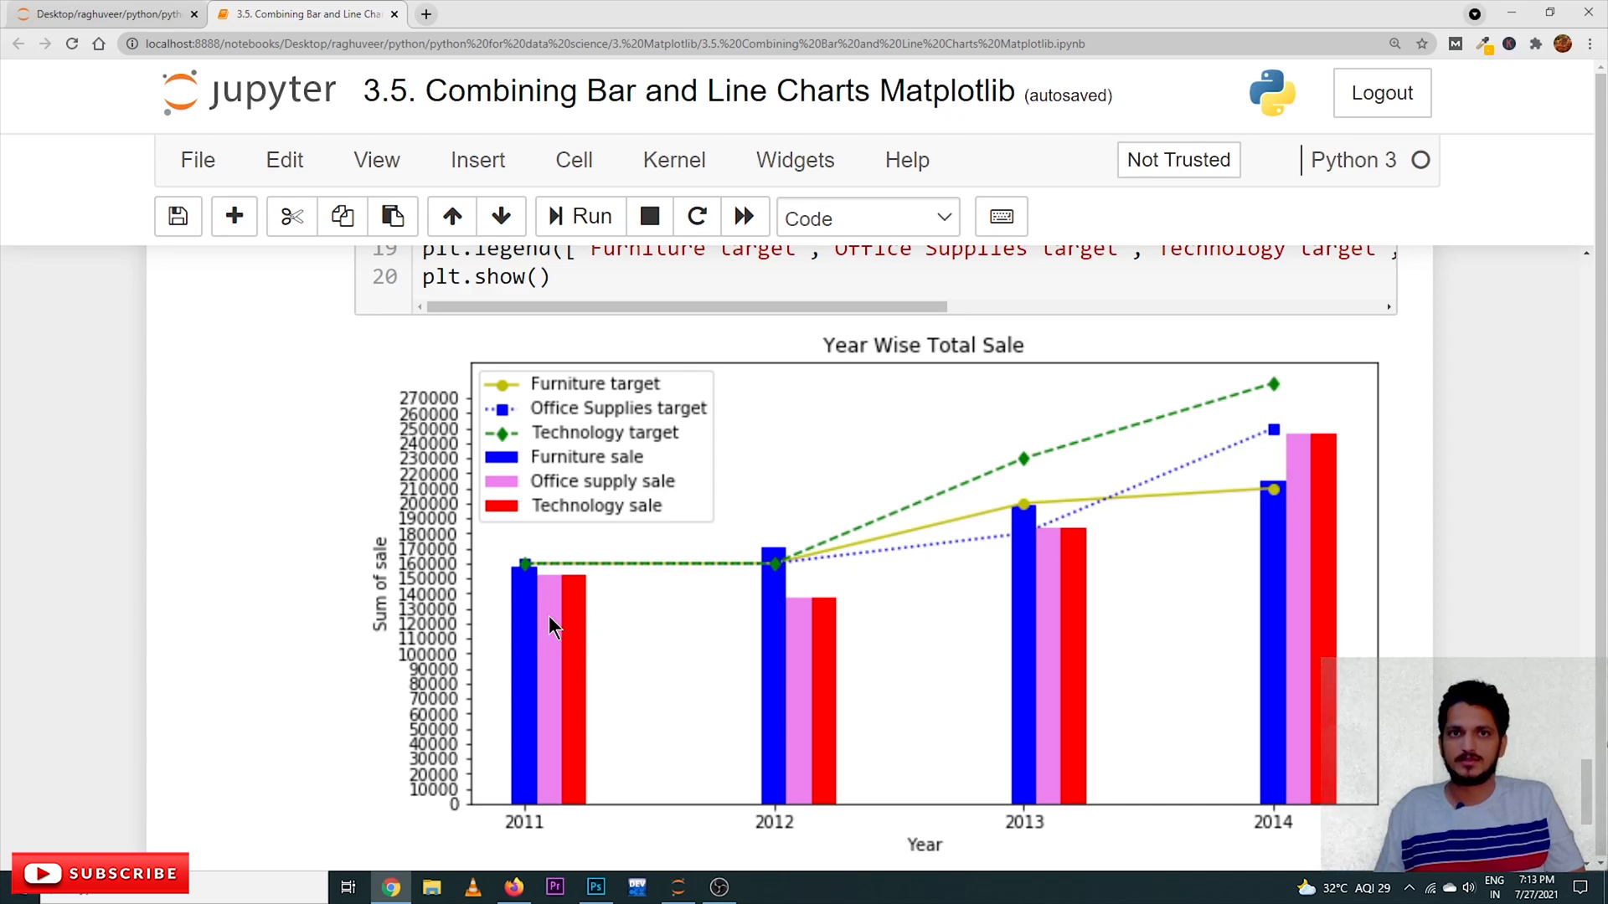
mouse_move(599, 645)
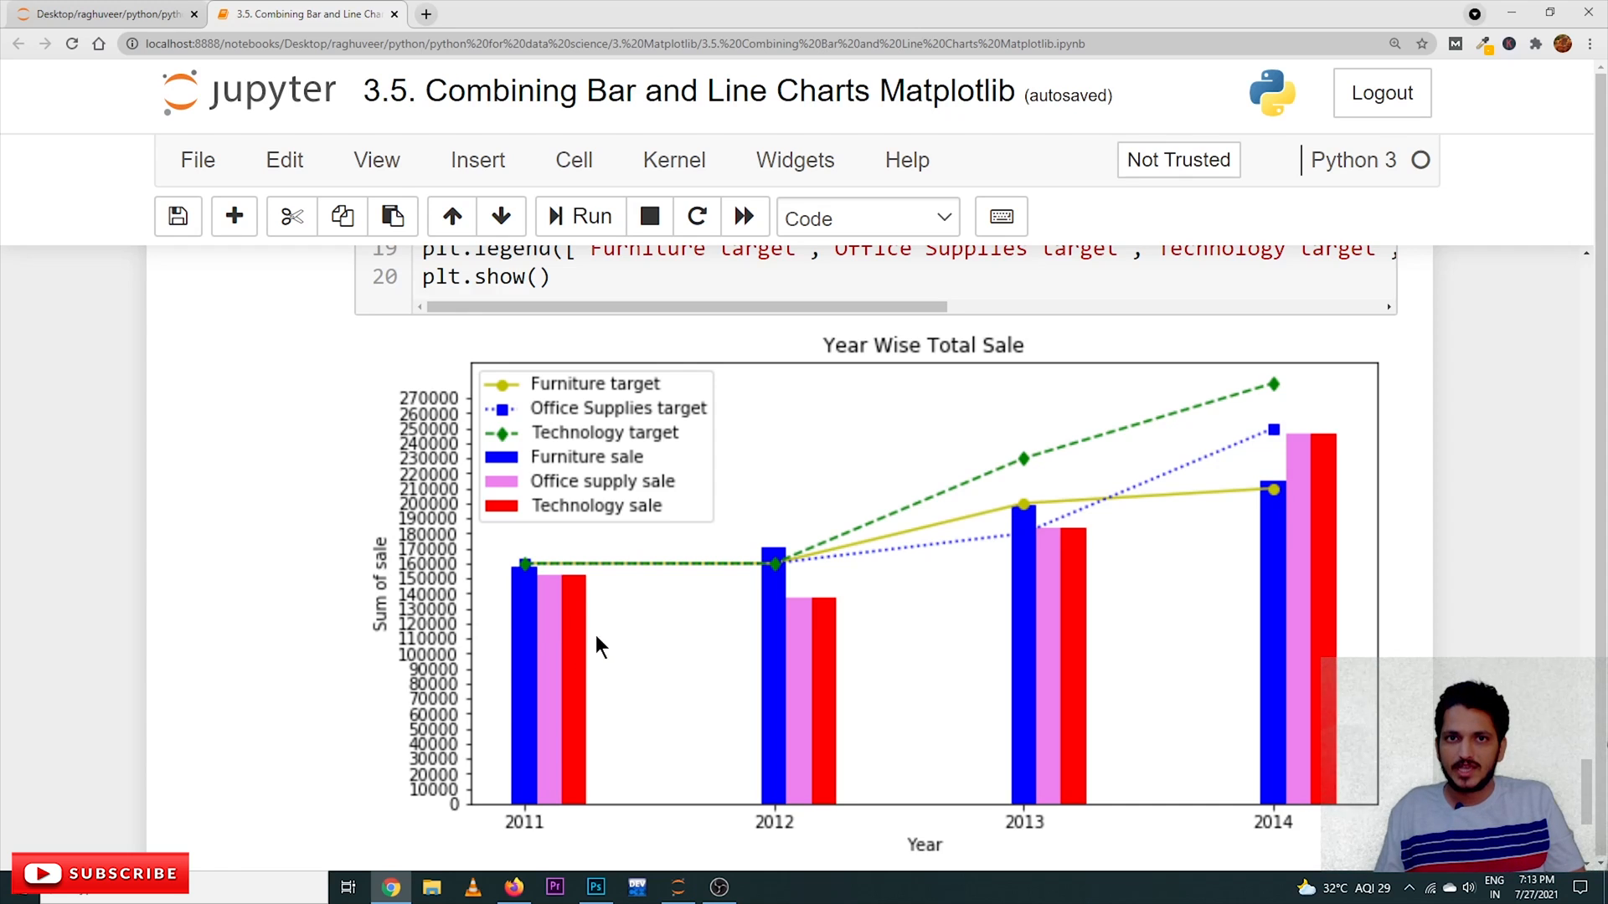
mouse_move(598, 631)
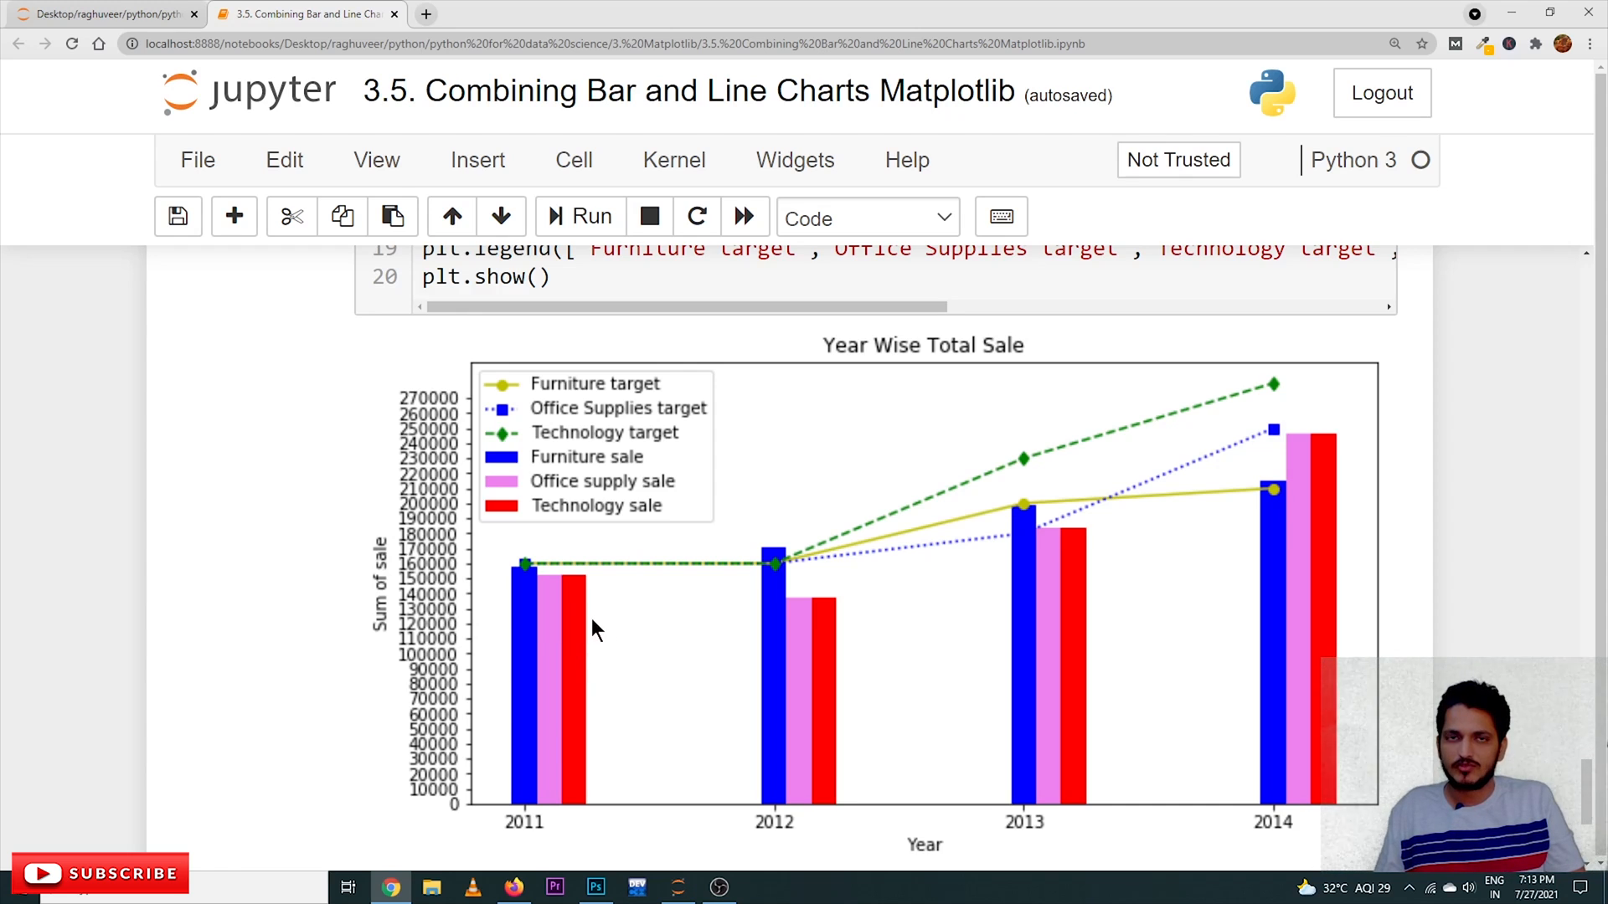
mouse_move(593, 641)
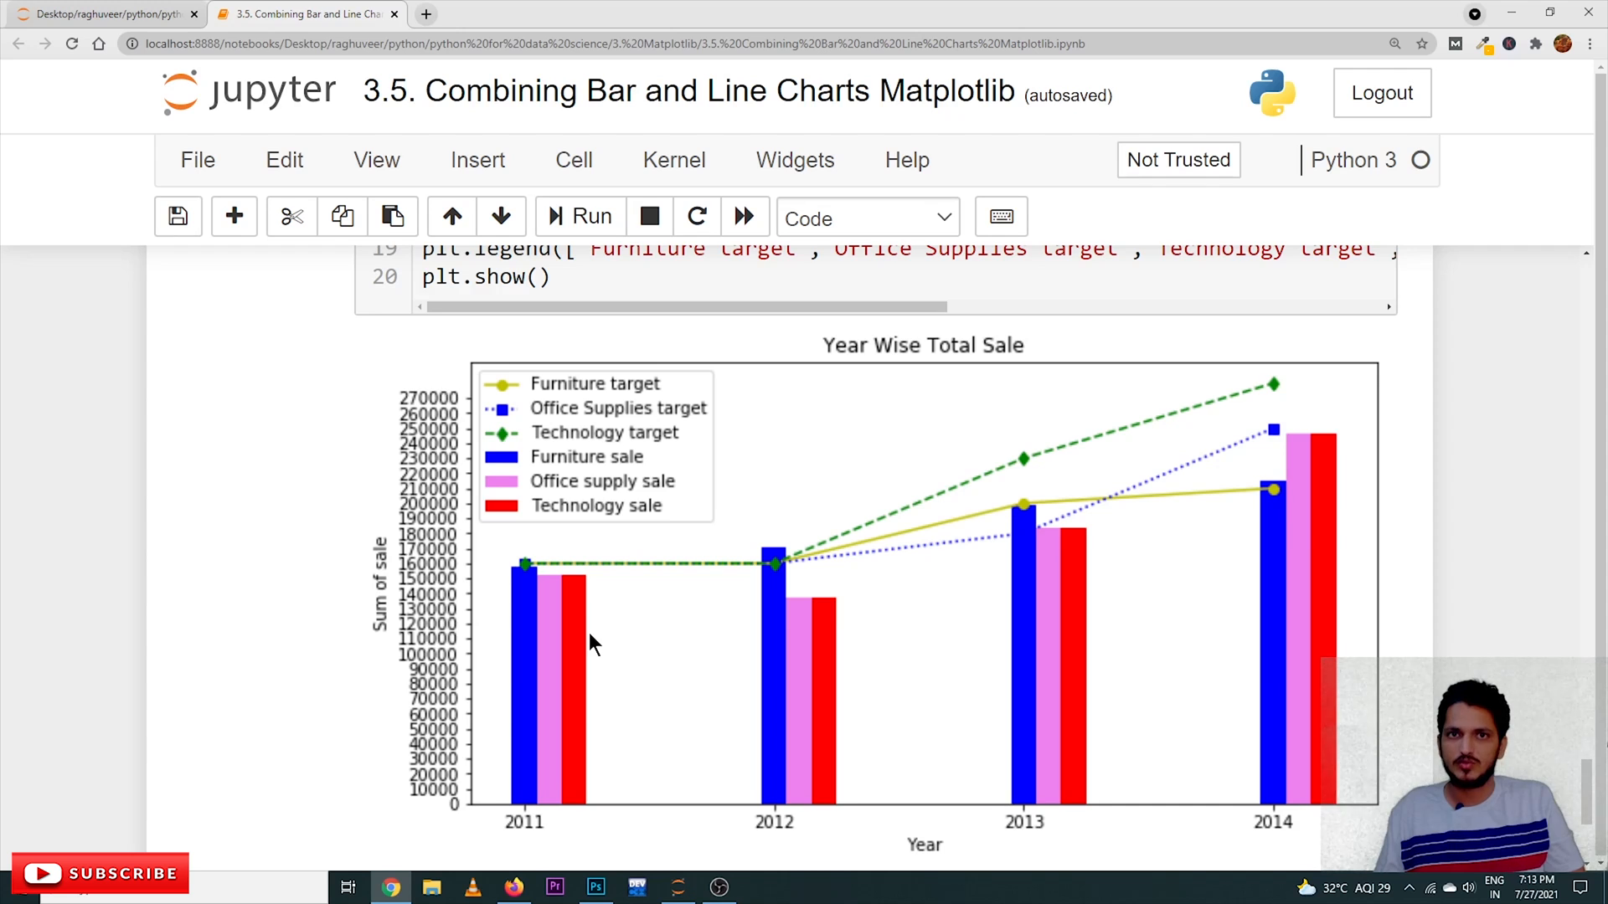
mouse_move(590, 640)
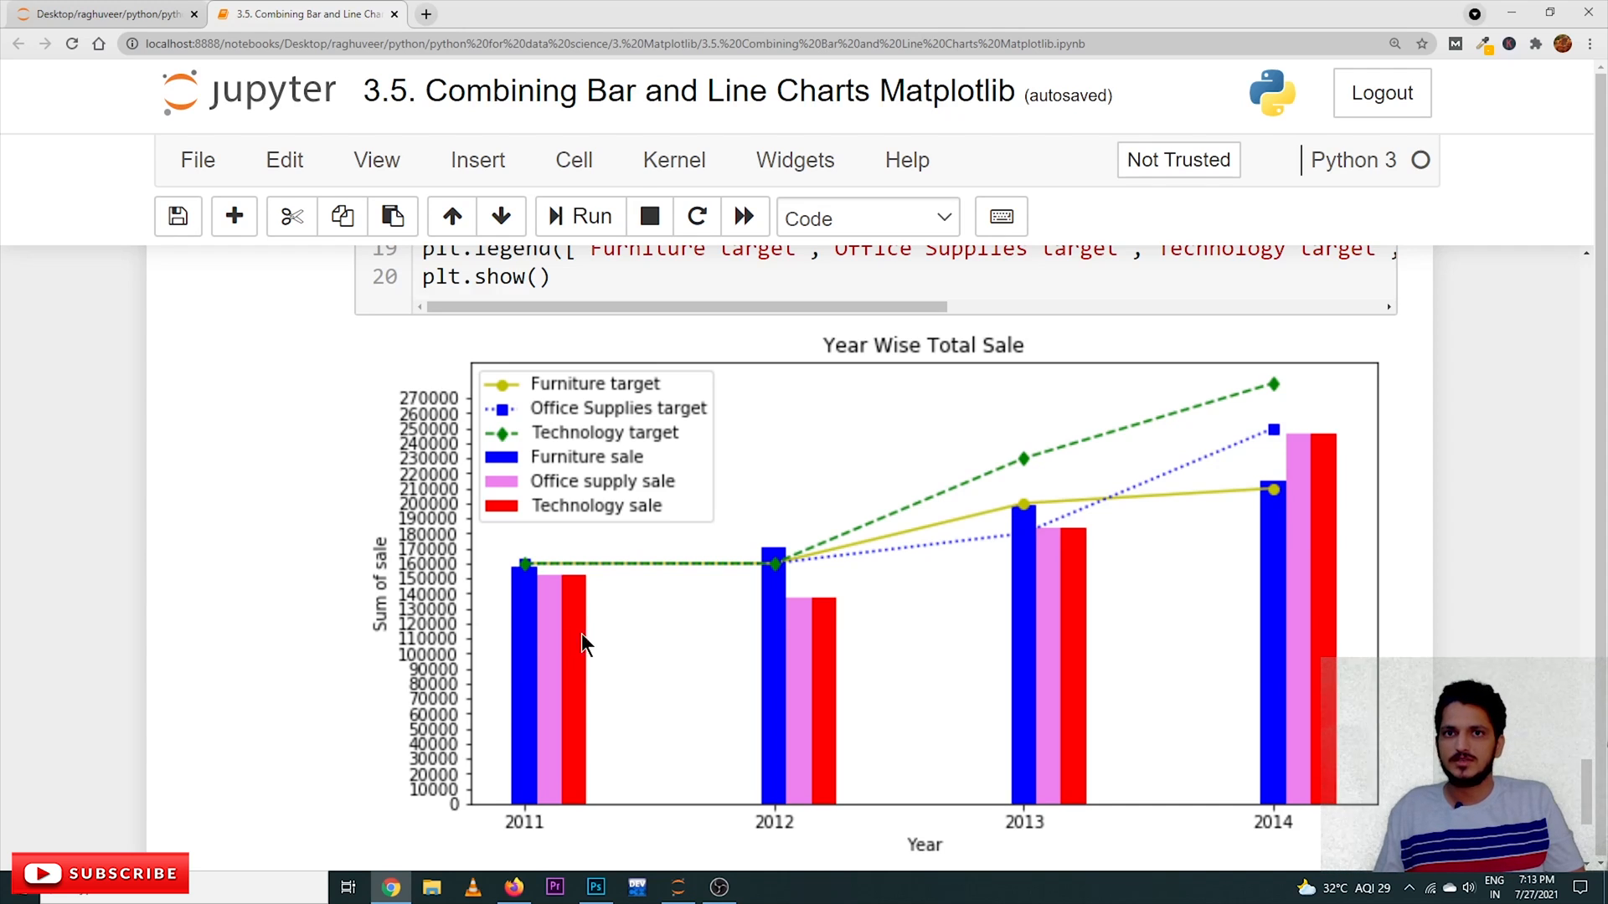
mouse_move(800, 648)
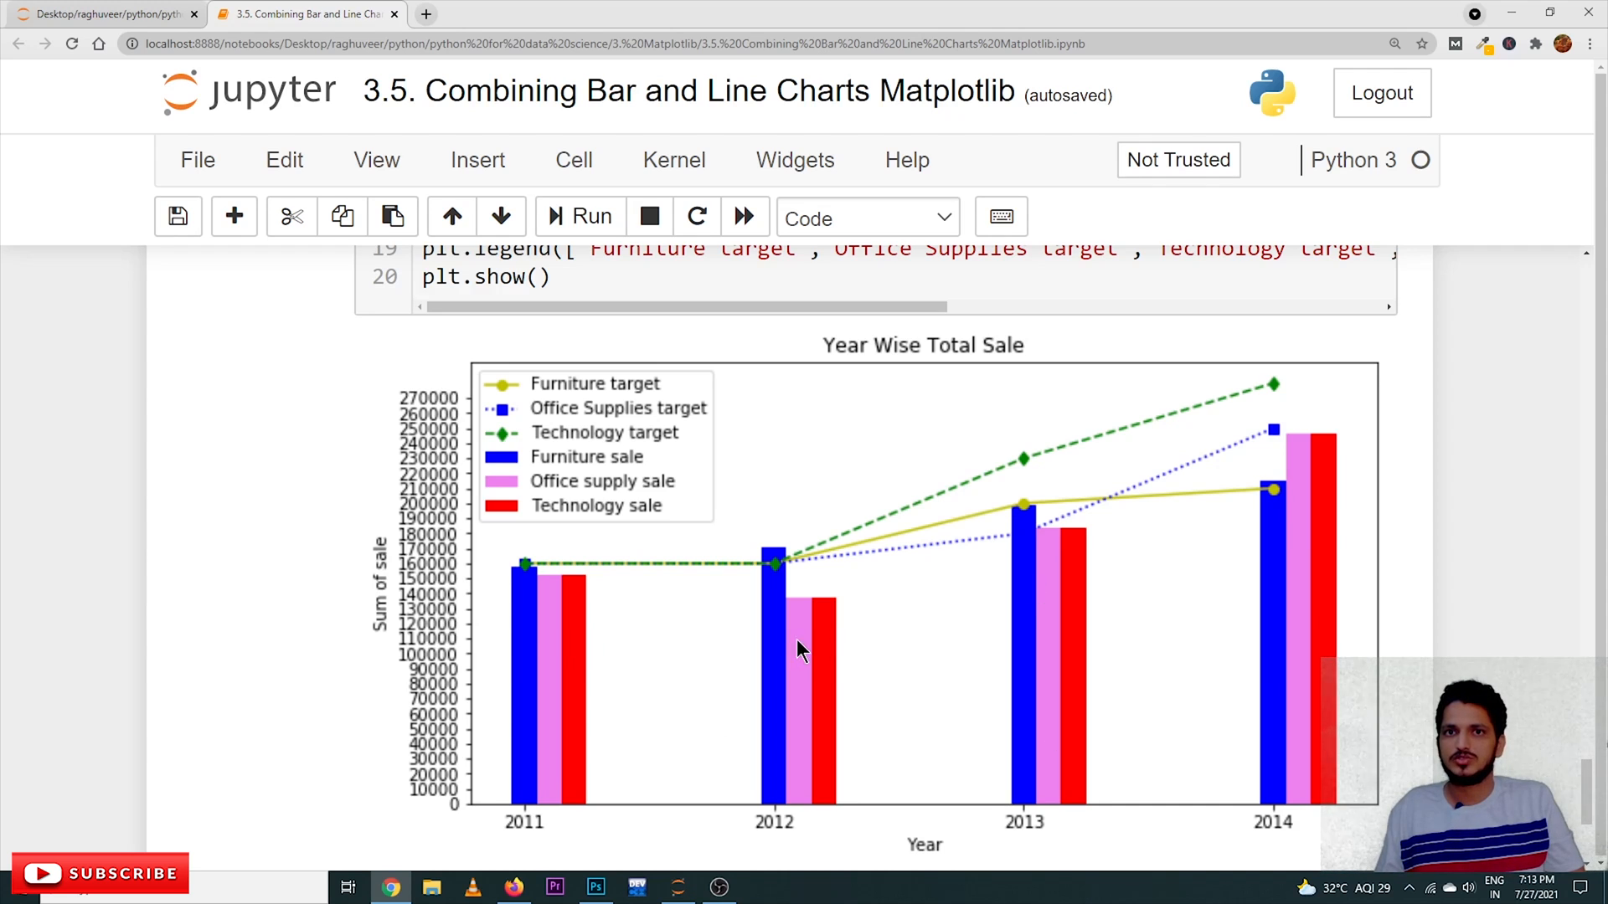
mouse_move(1128, 625)
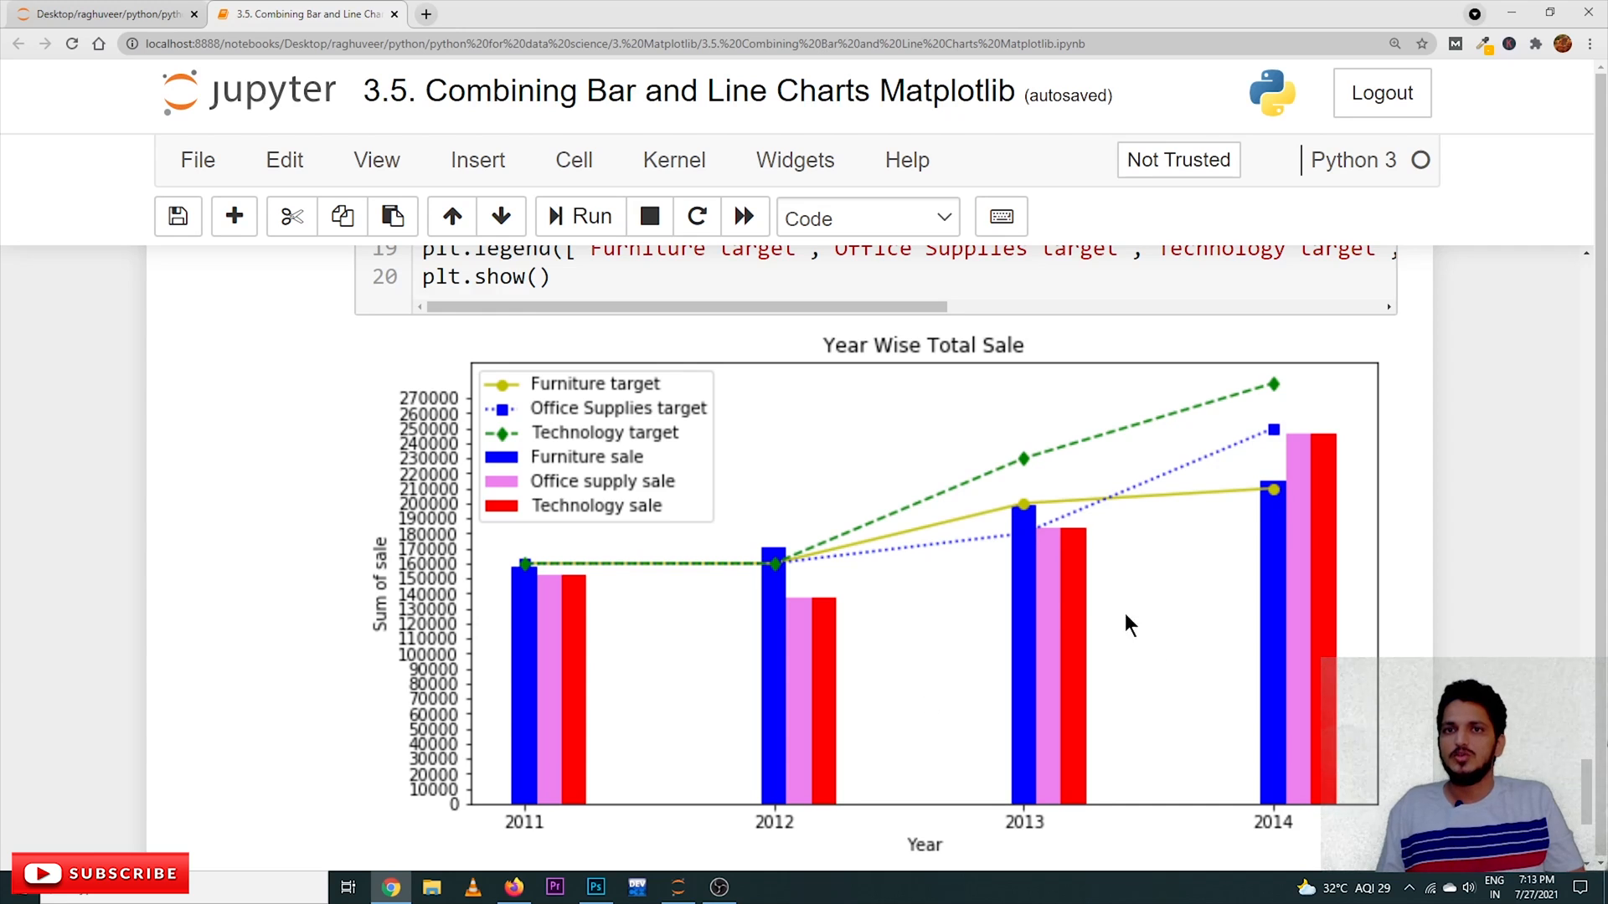
mouse_move(1092, 626)
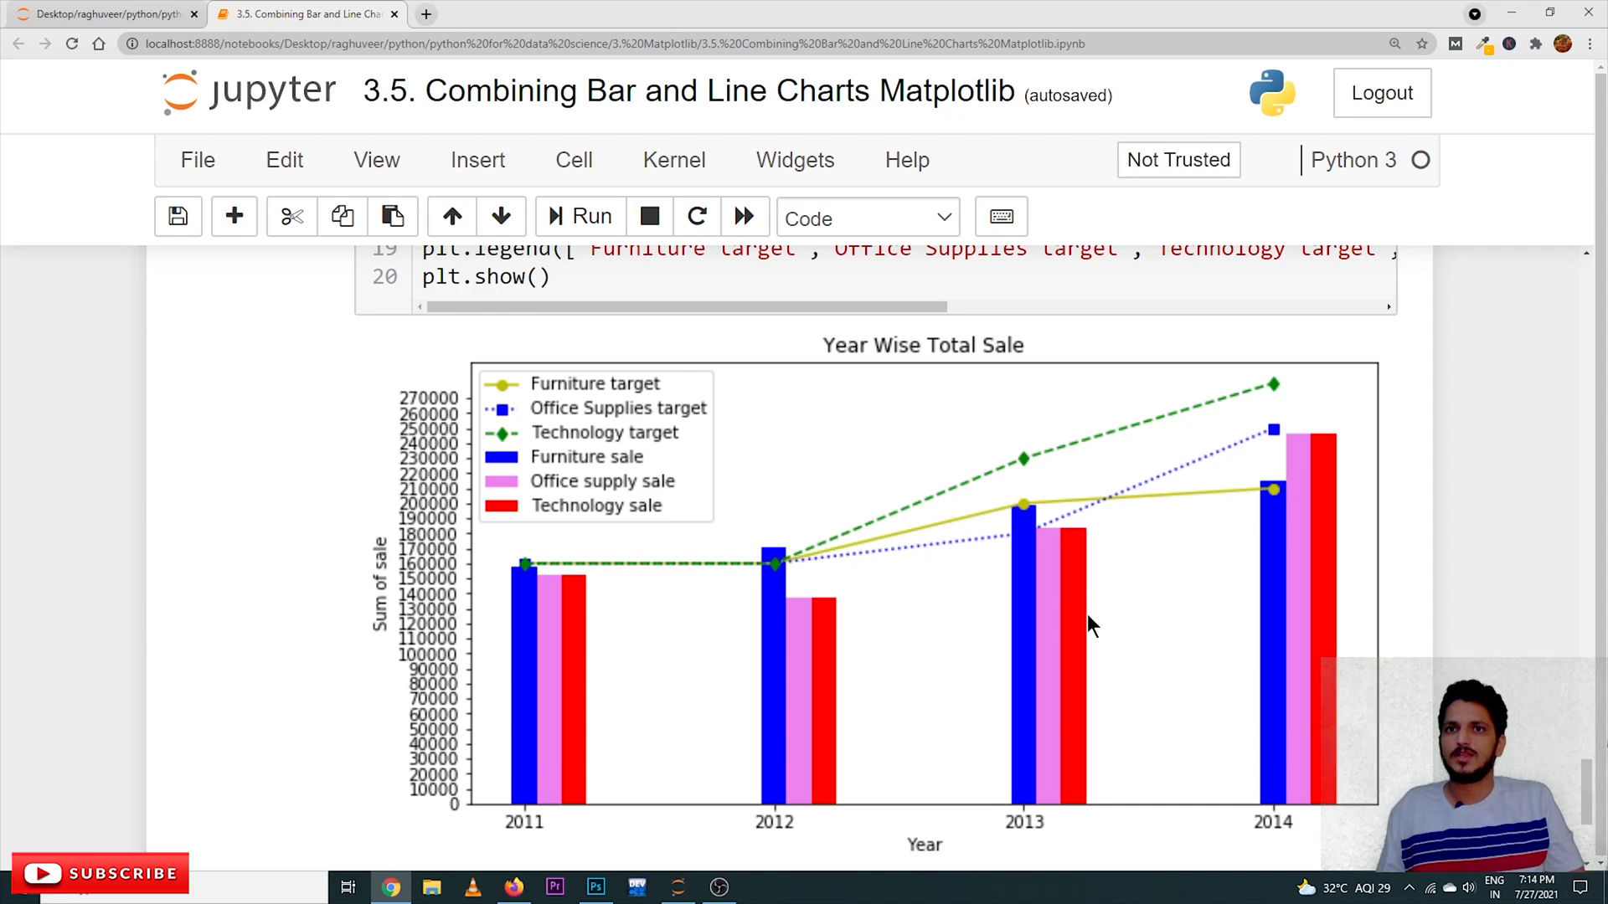
mouse_move(856, 682)
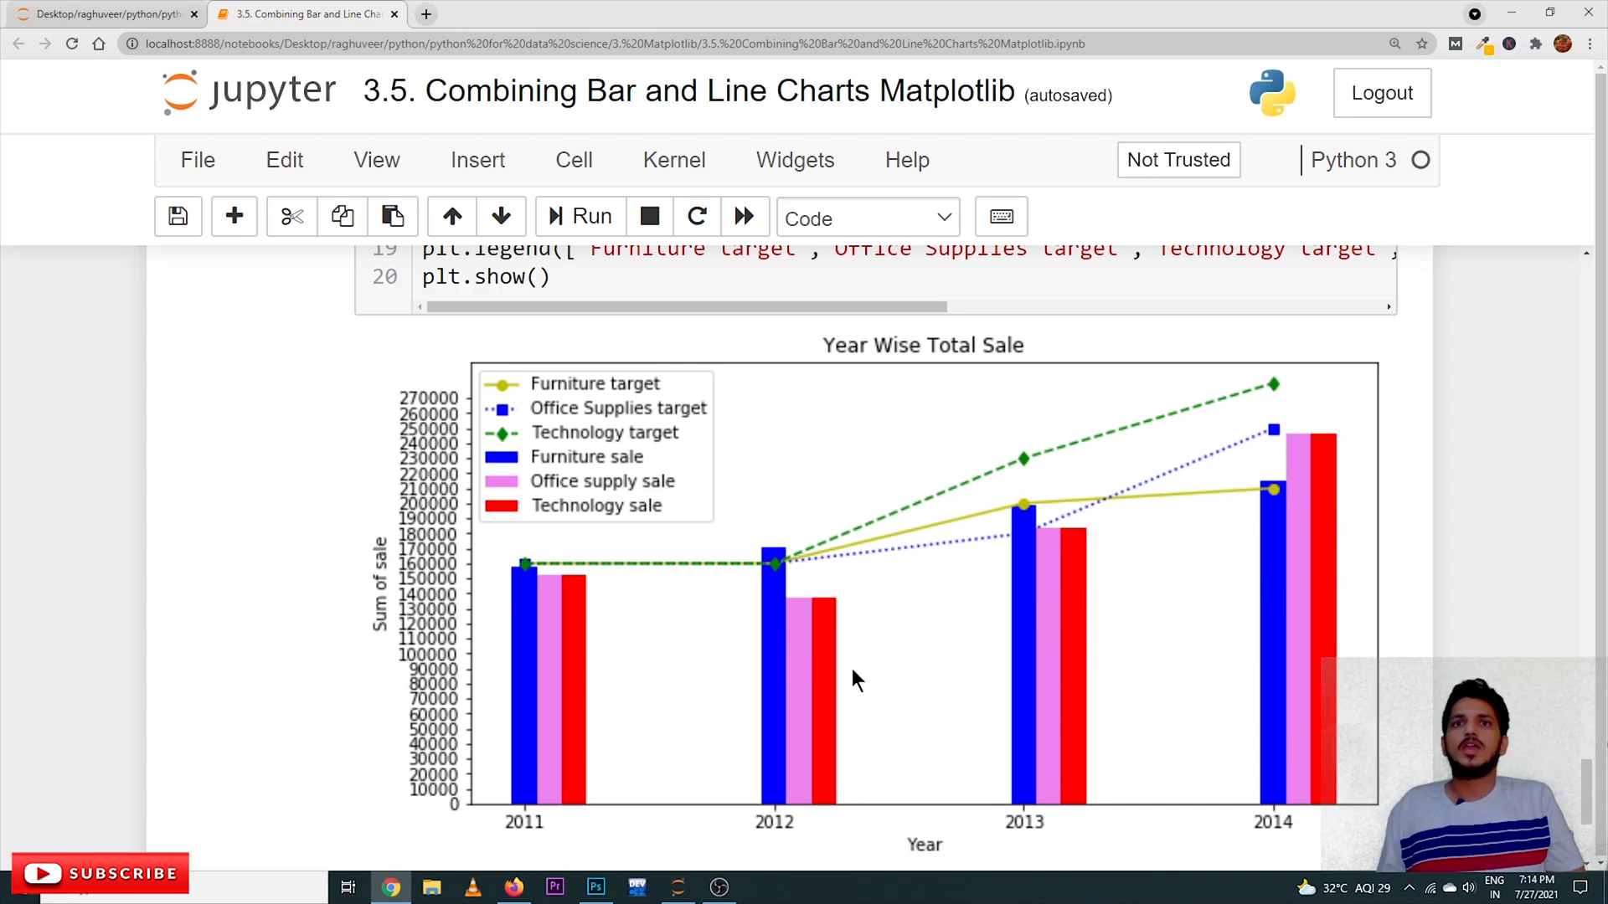
mouse_move(772, 583)
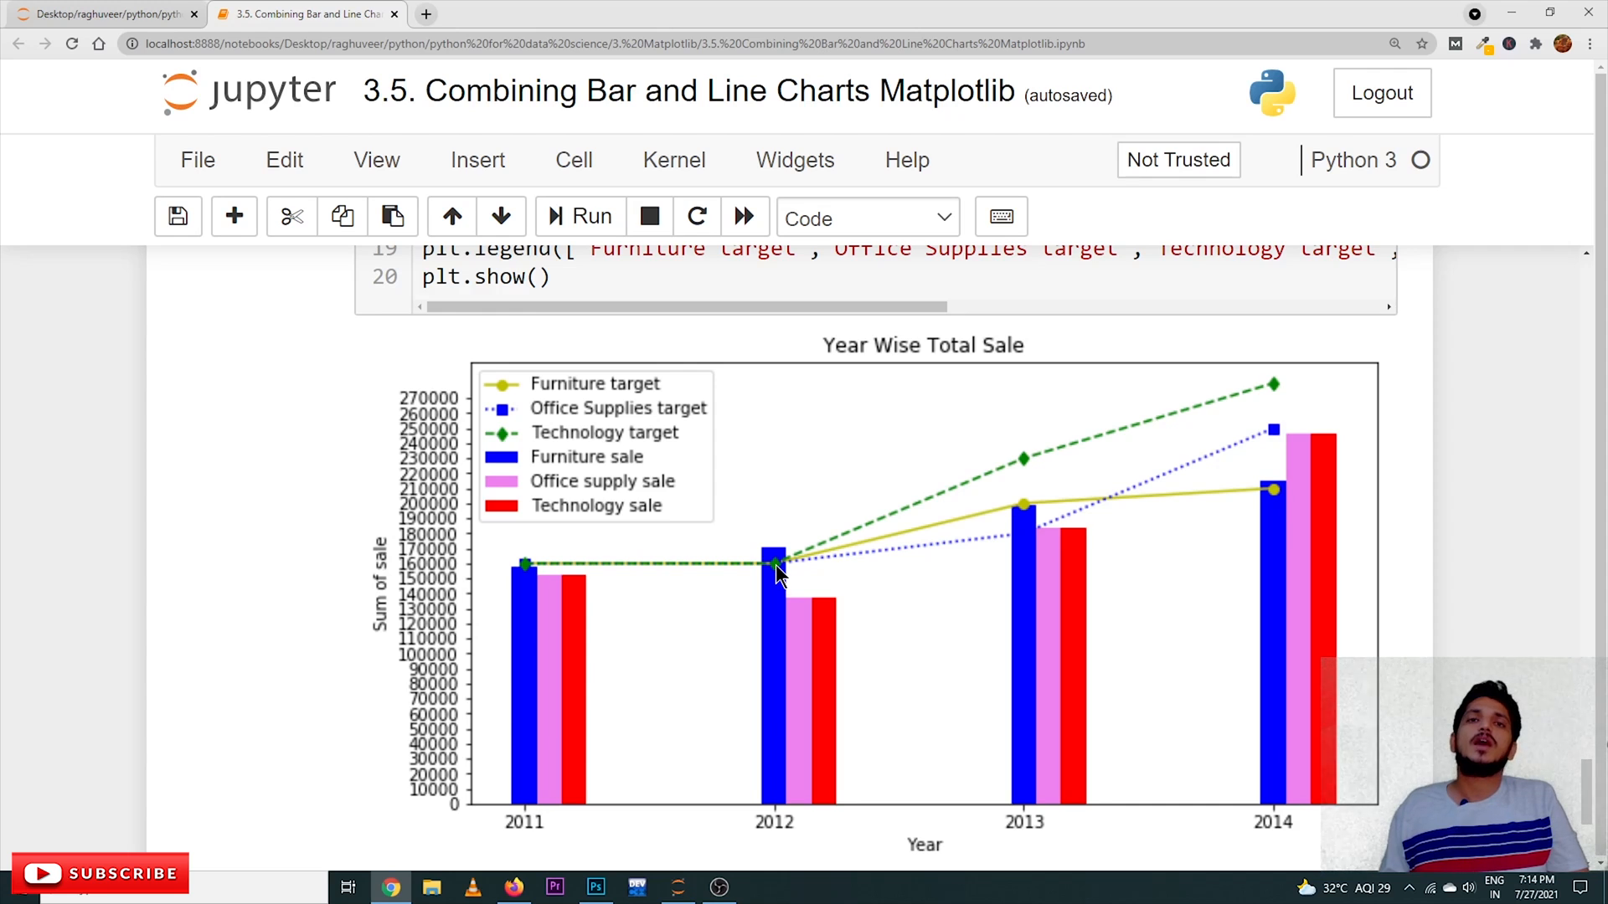
mouse_move(790, 559)
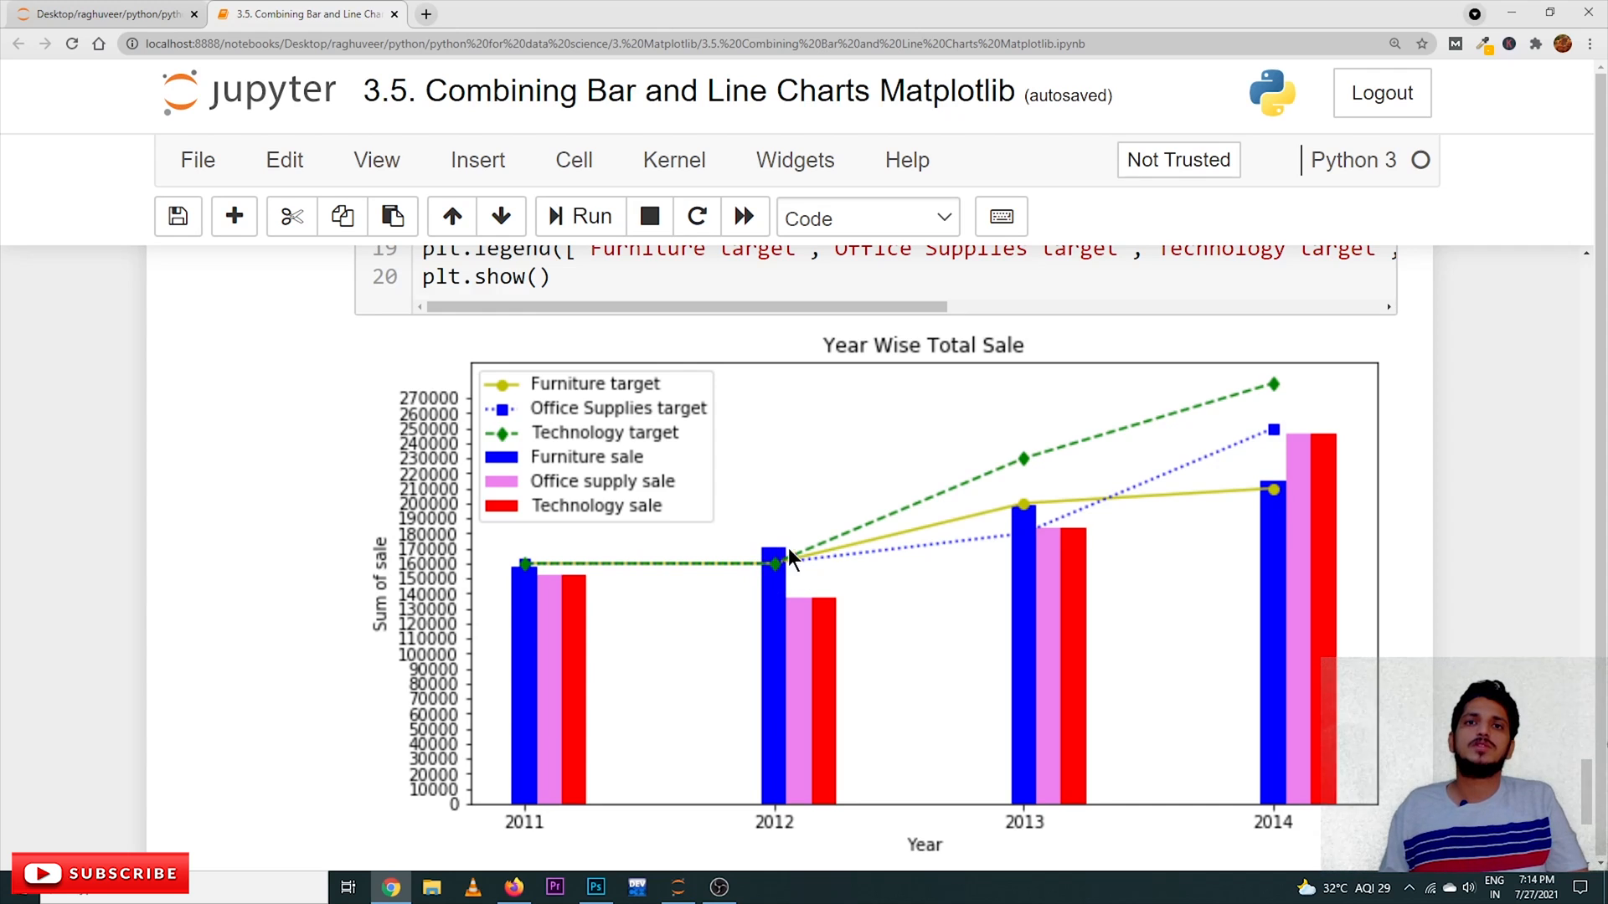
mouse_move(771, 562)
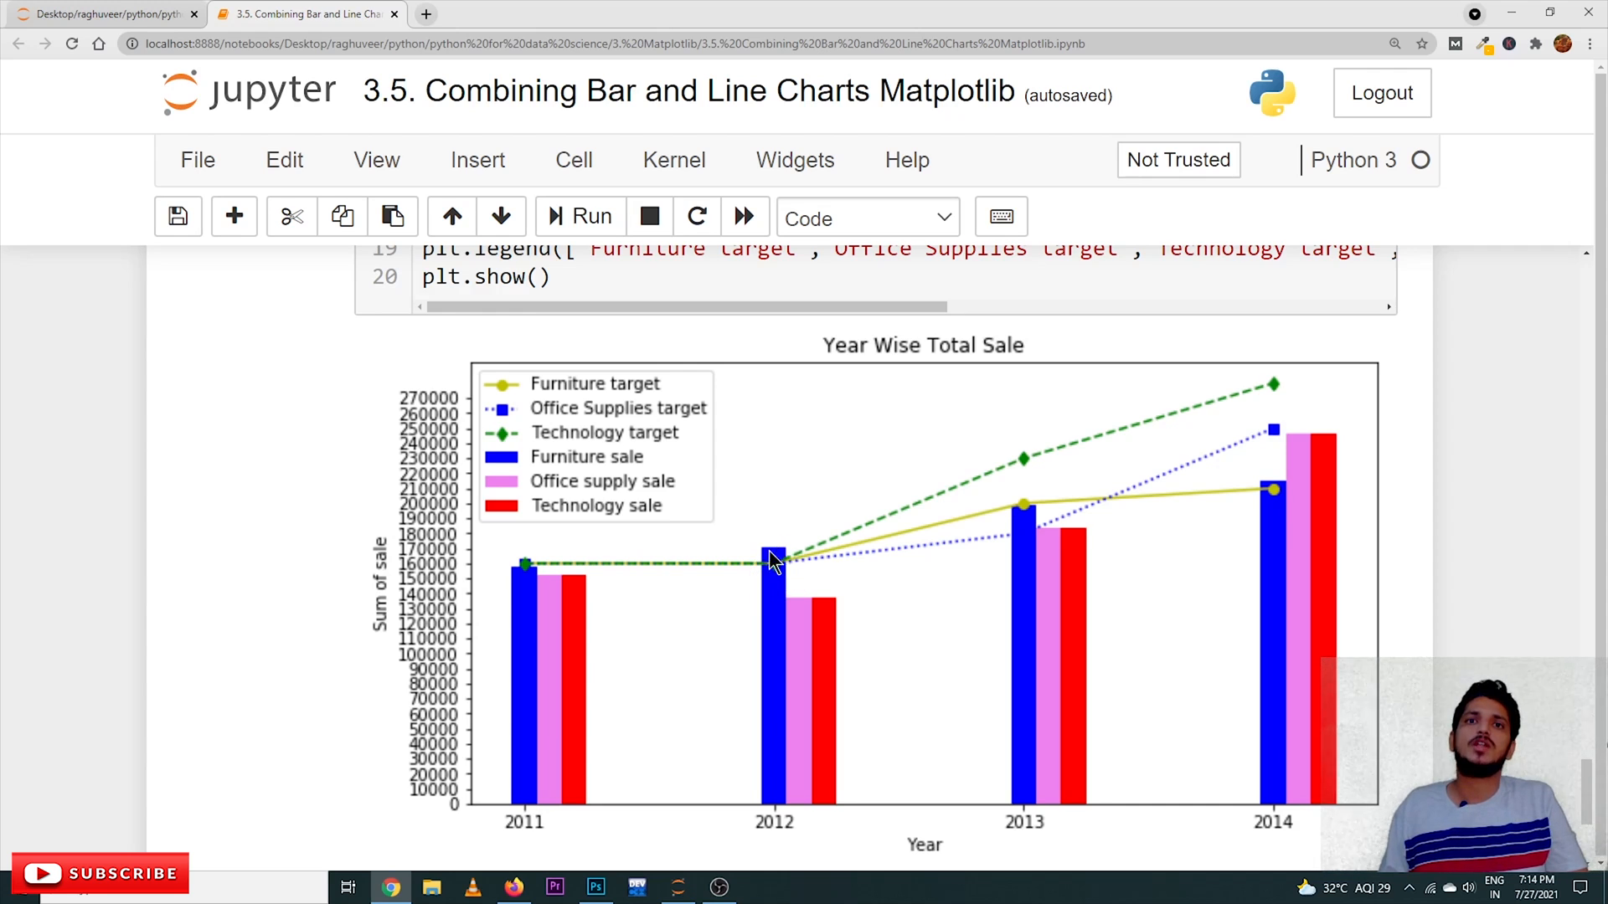
mouse_move(1041, 502)
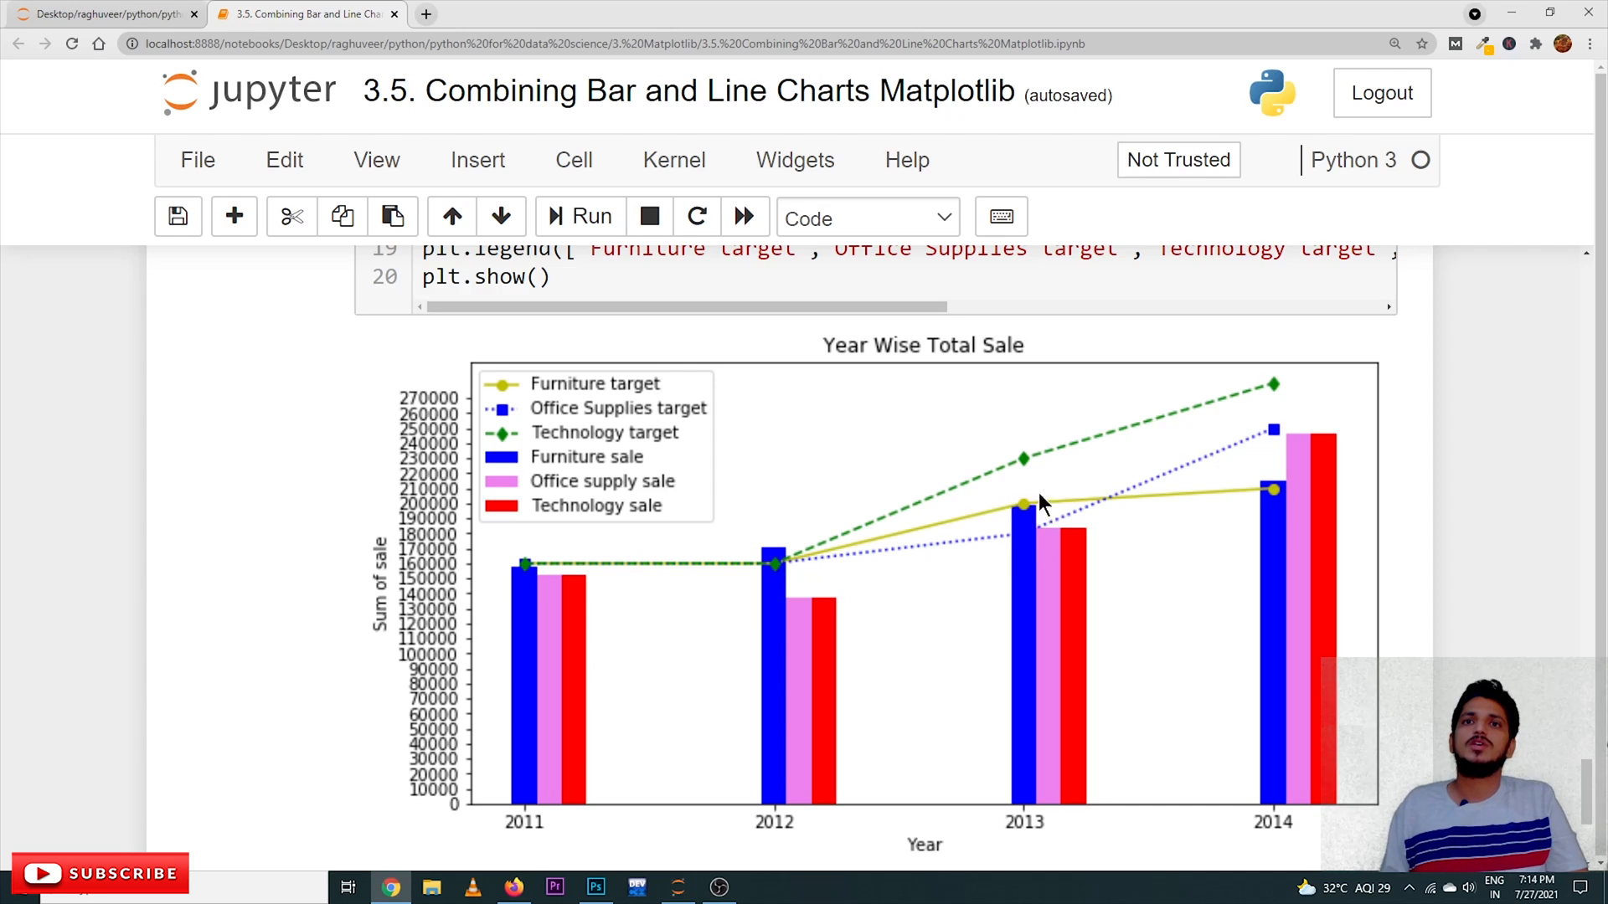
mouse_move(1031, 472)
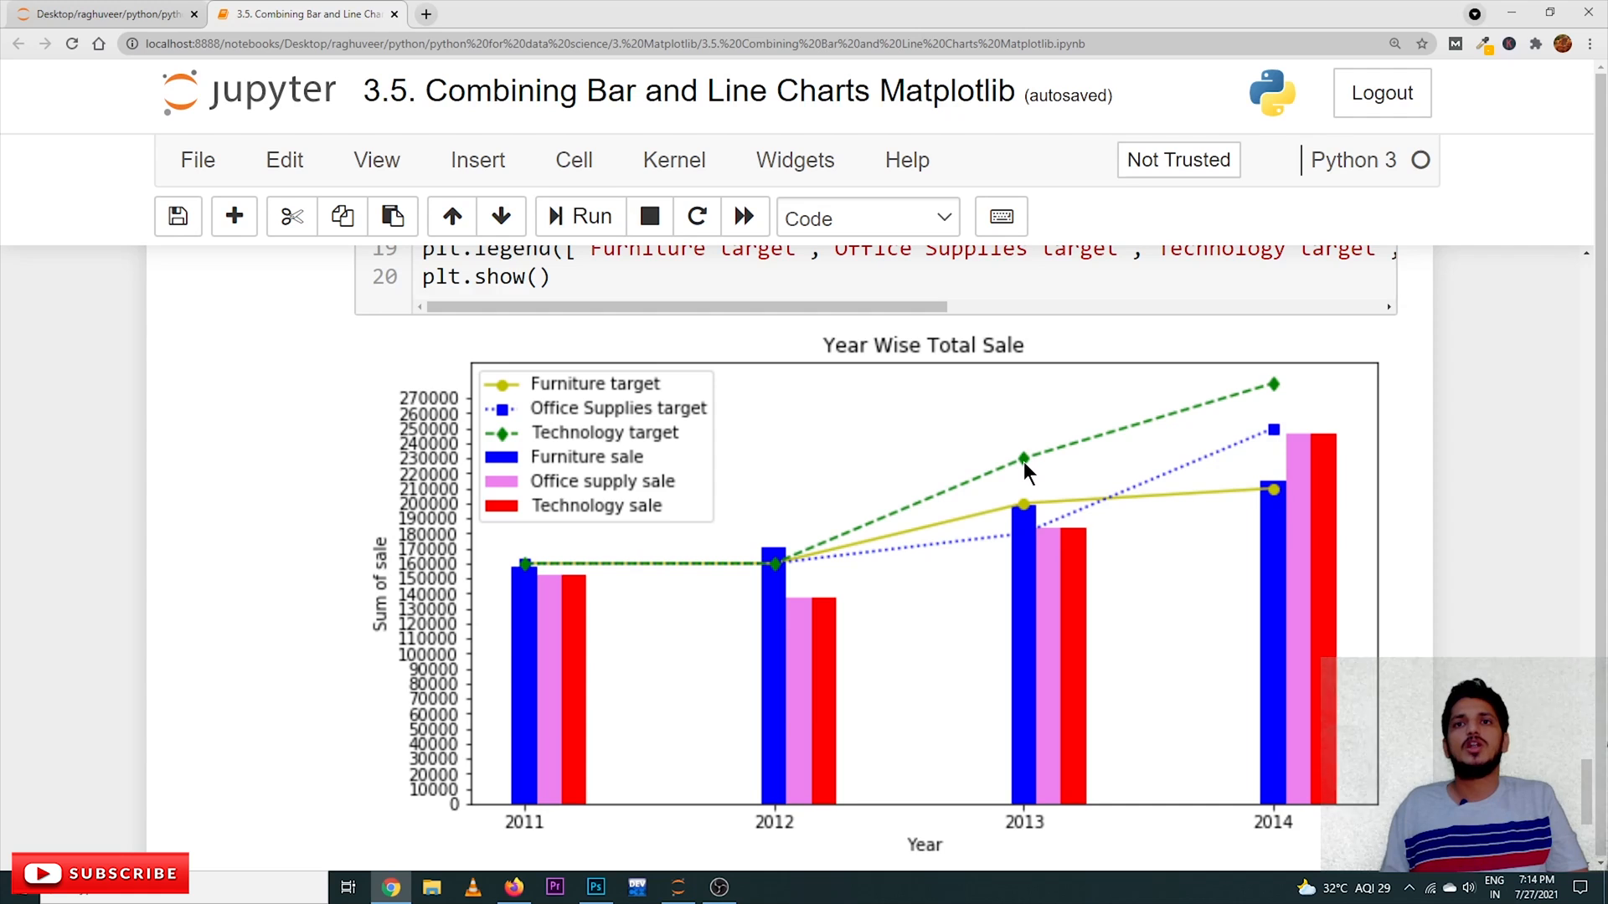
mouse_move(1038, 489)
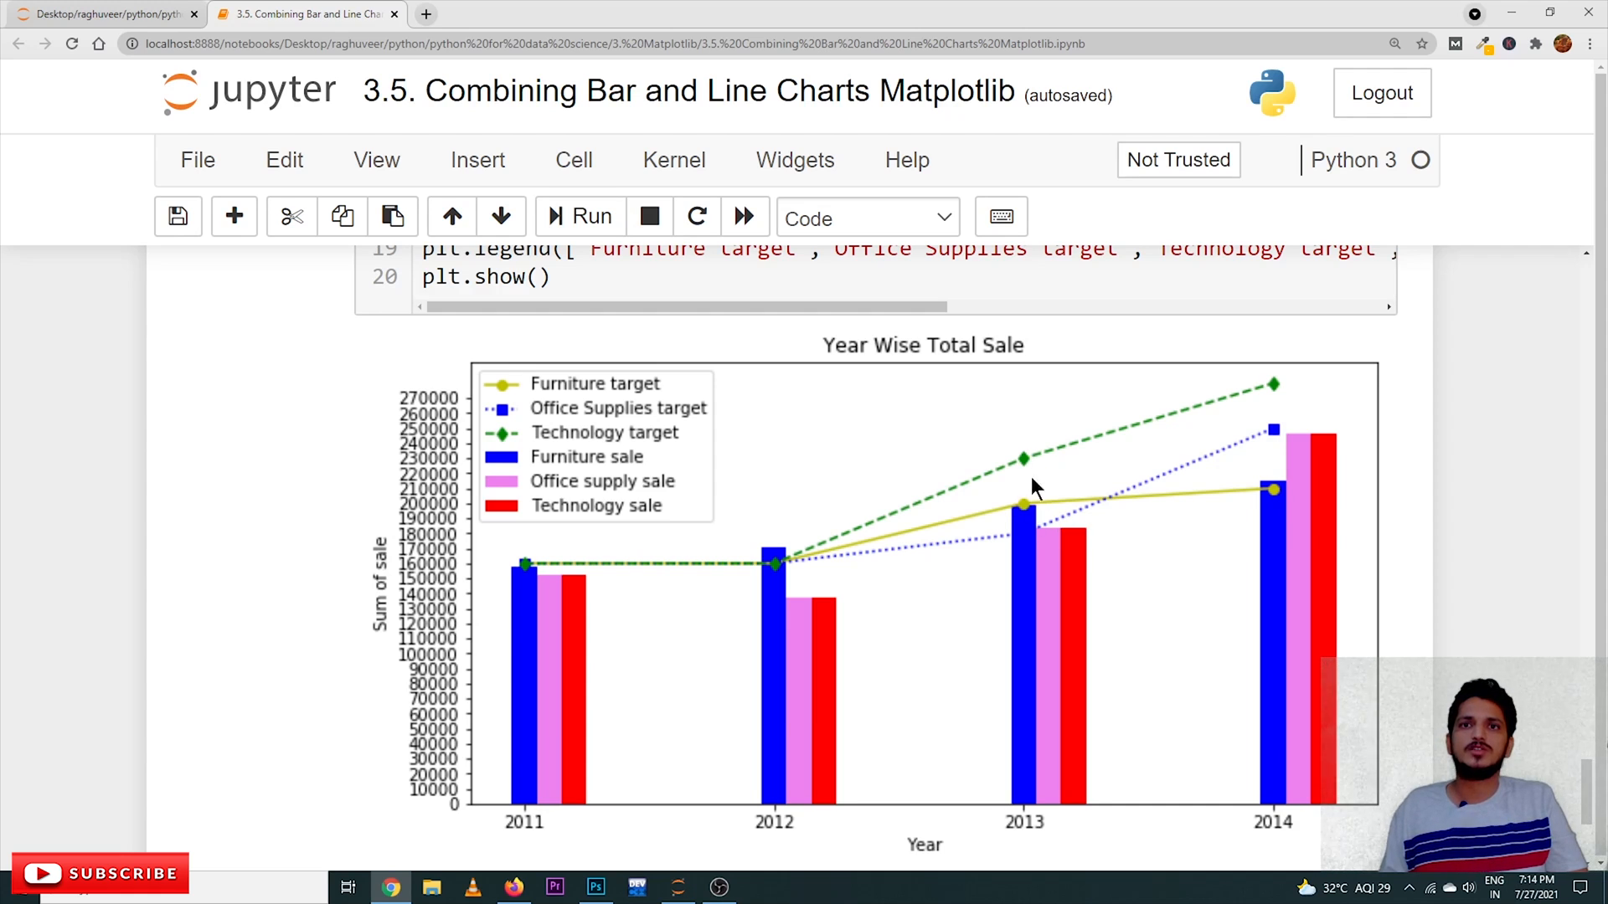
mouse_move(612, 460)
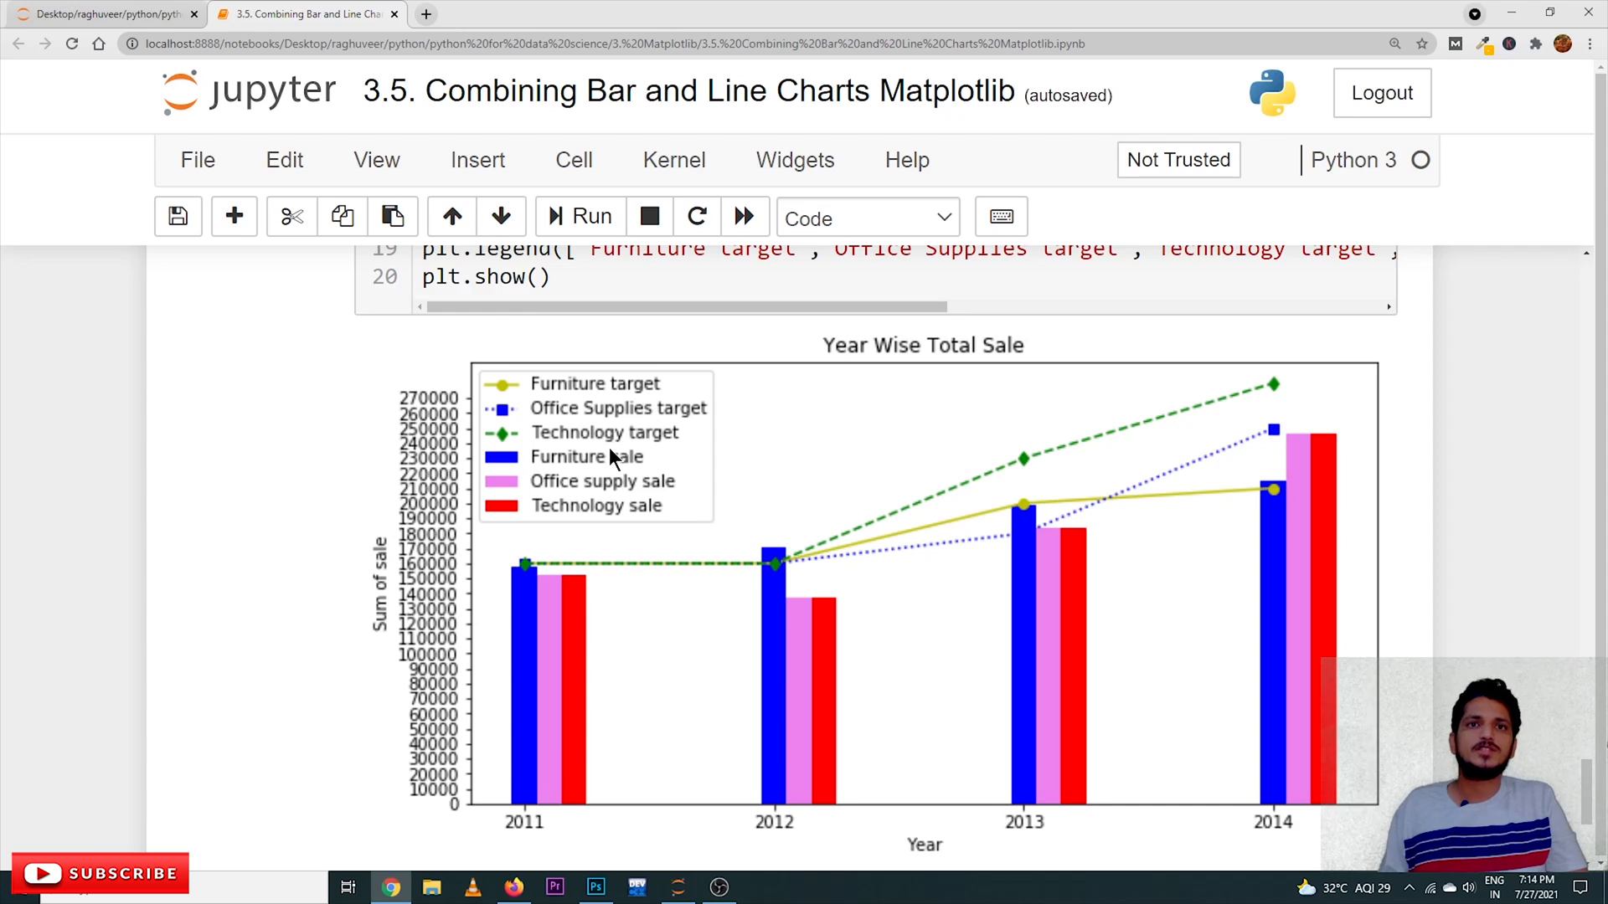
mouse_move(558, 398)
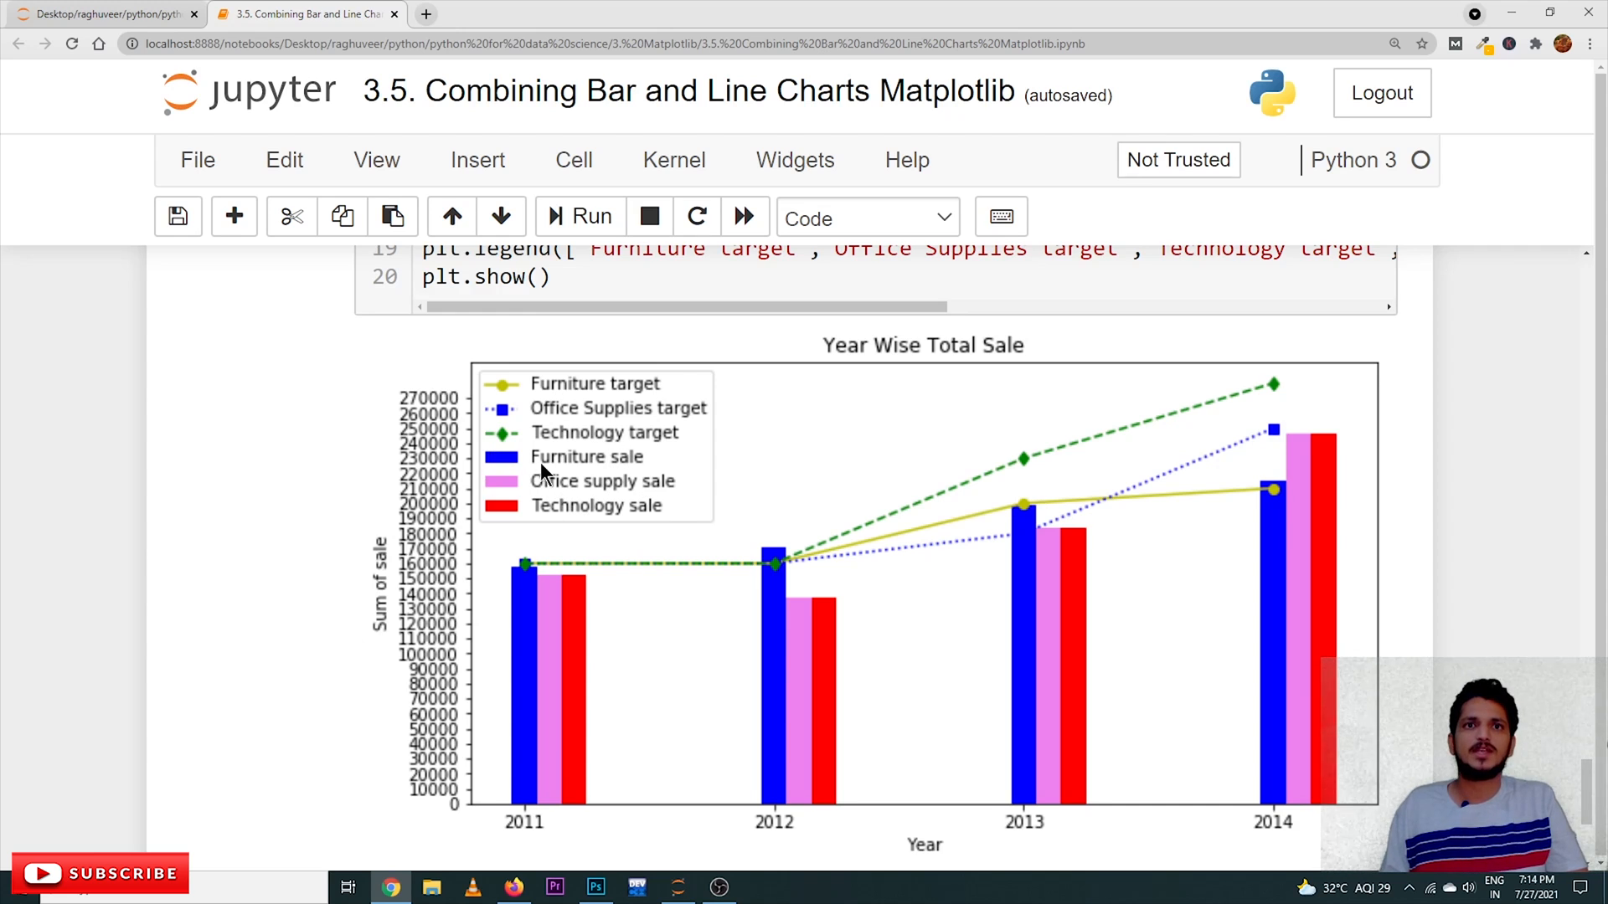
mouse_move(611, 499)
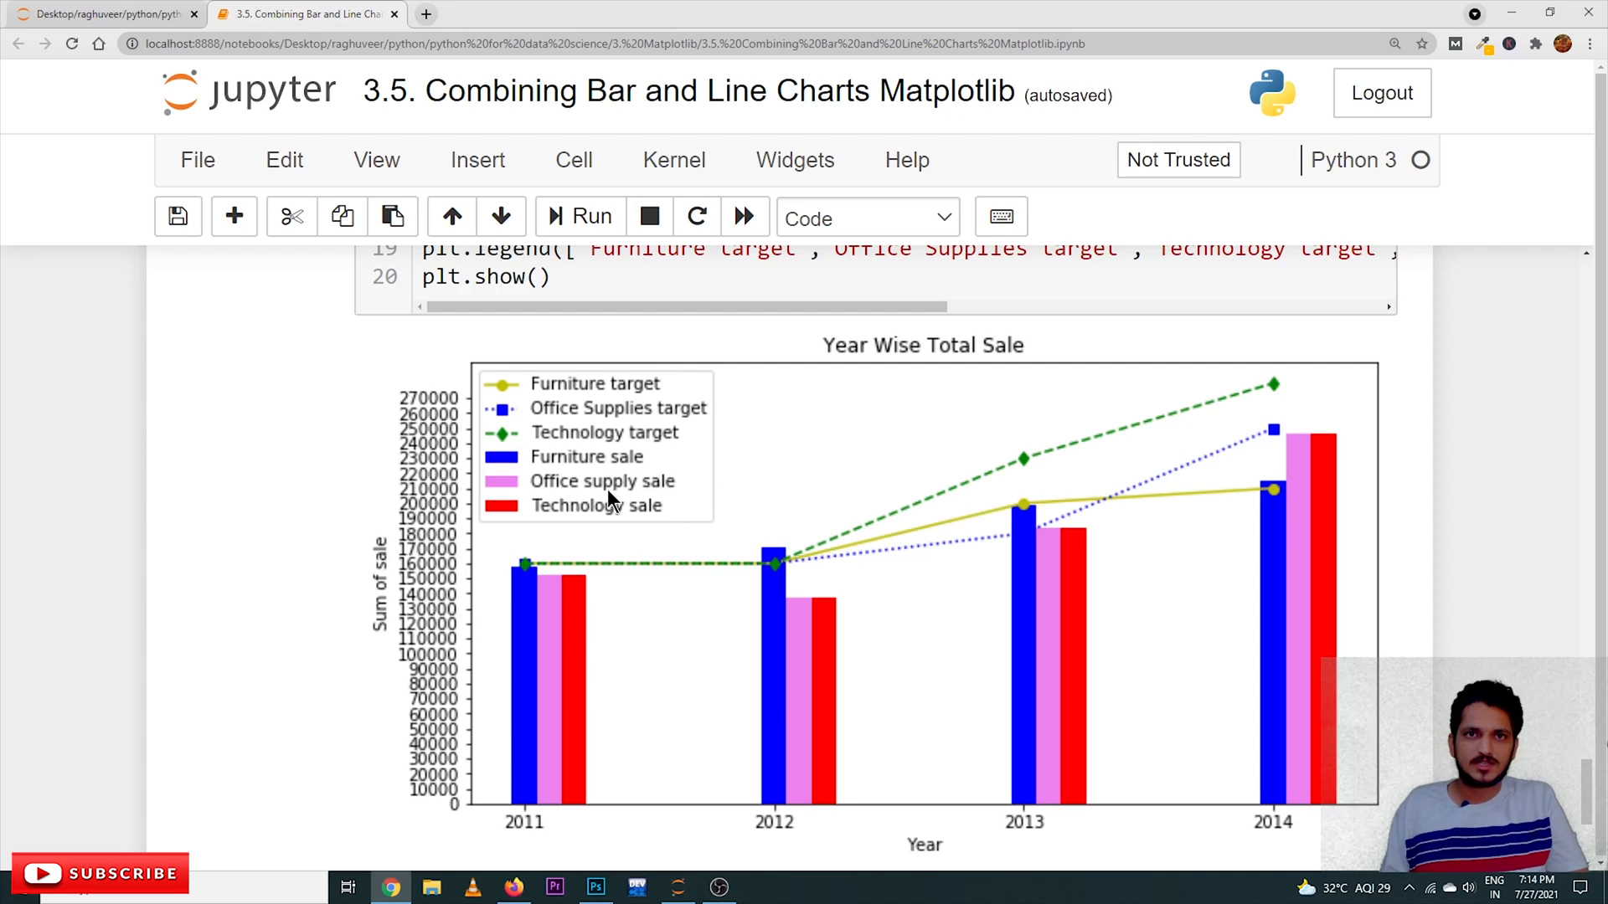
mouse_move(607, 516)
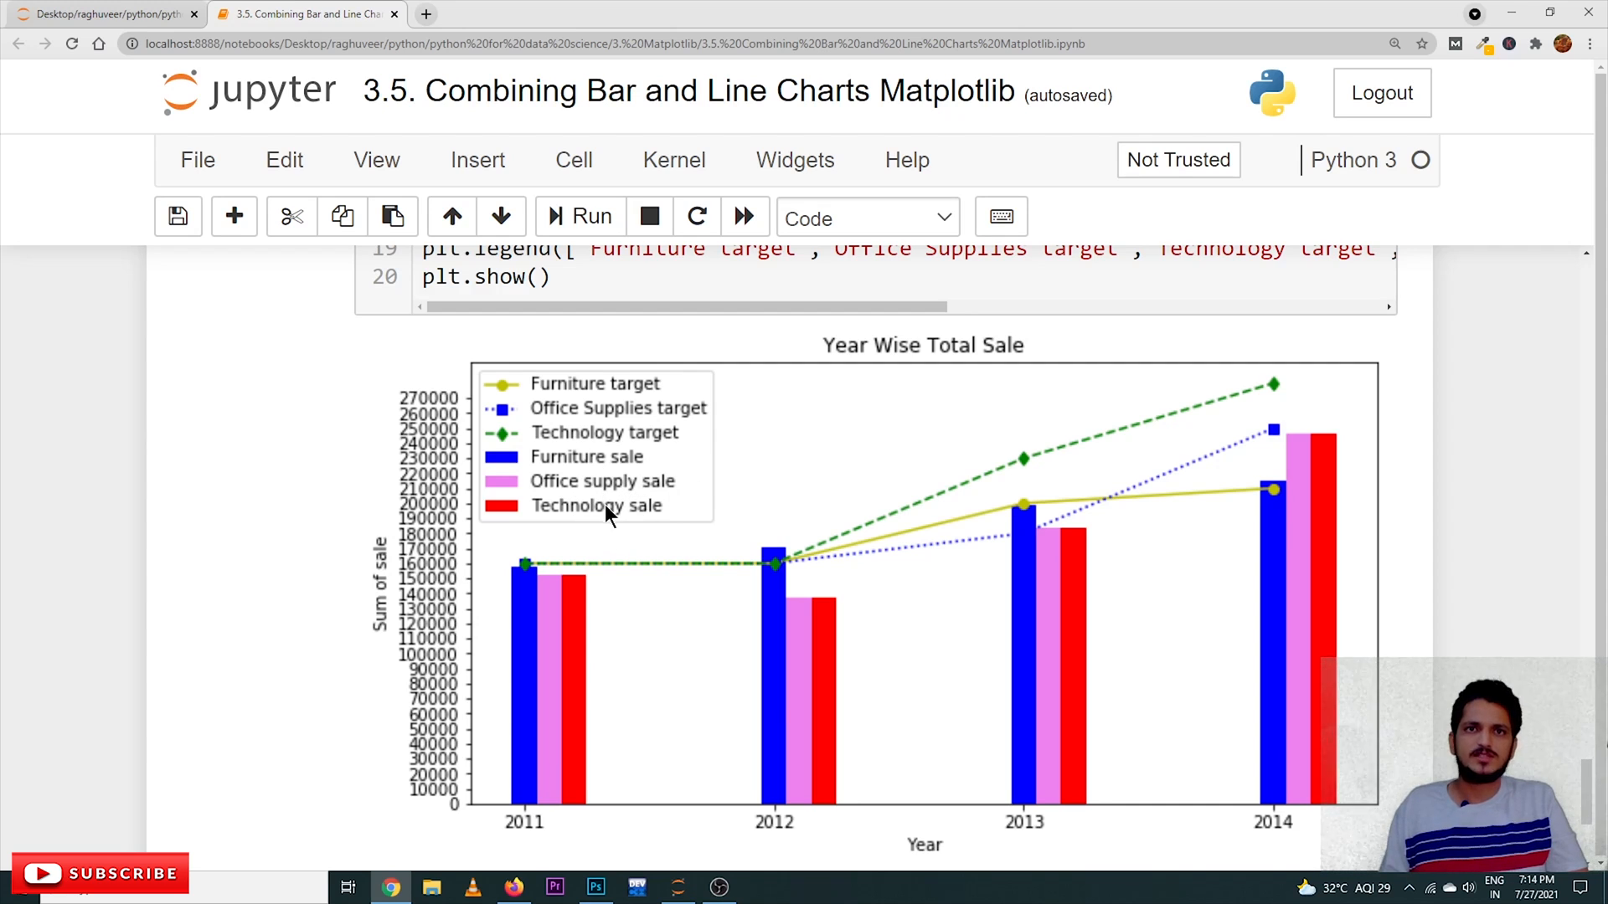
mouse_move(526, 439)
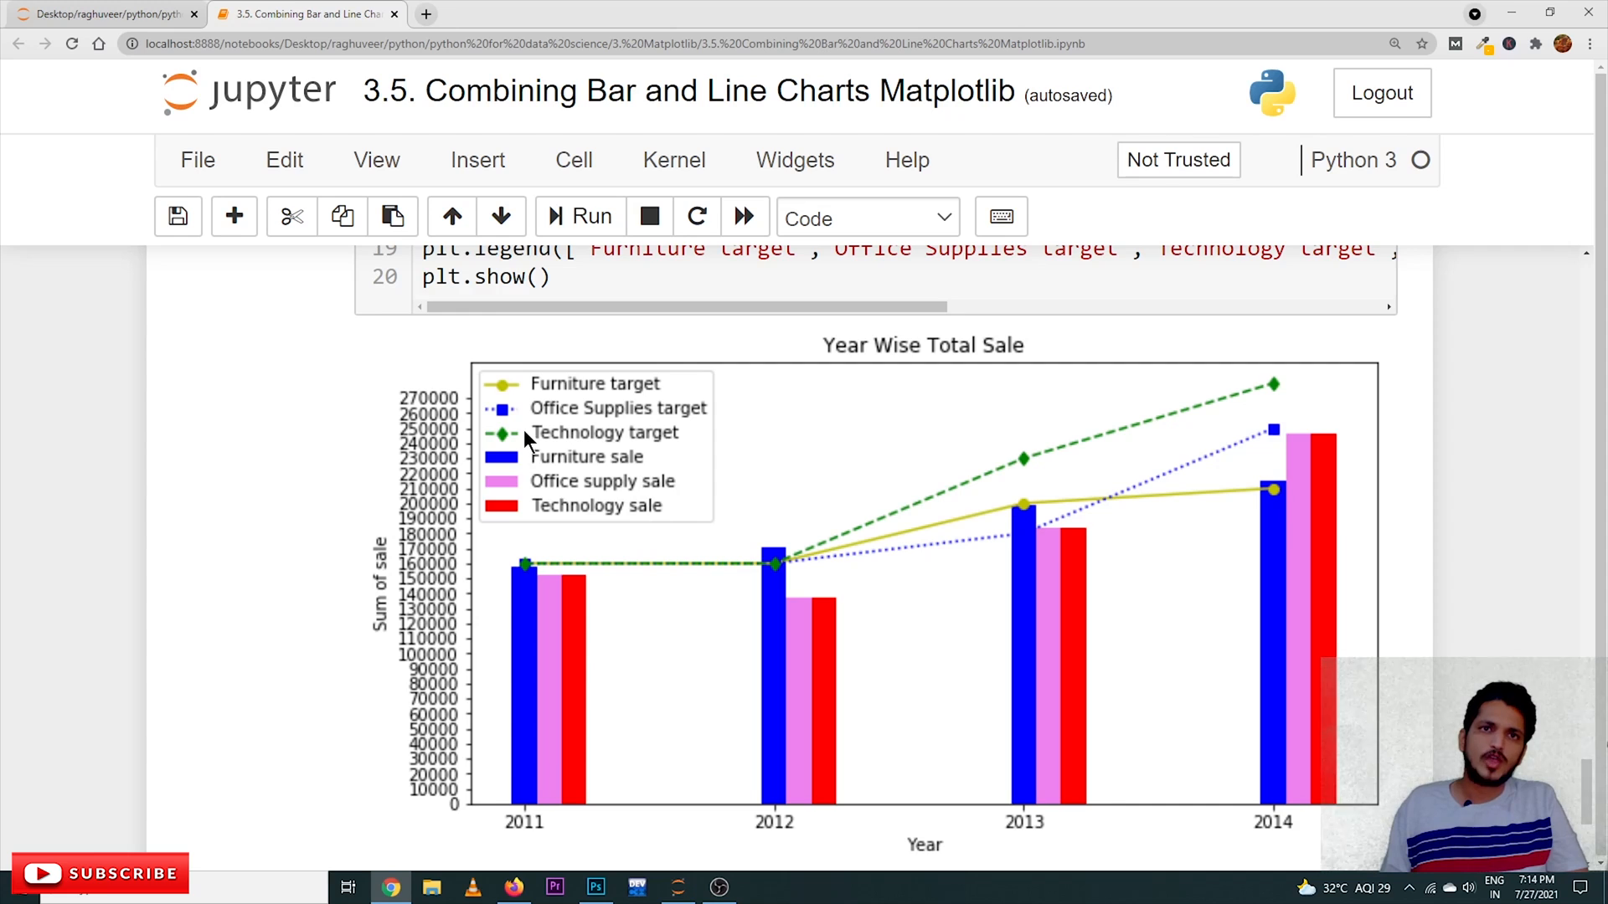
mouse_move(507, 387)
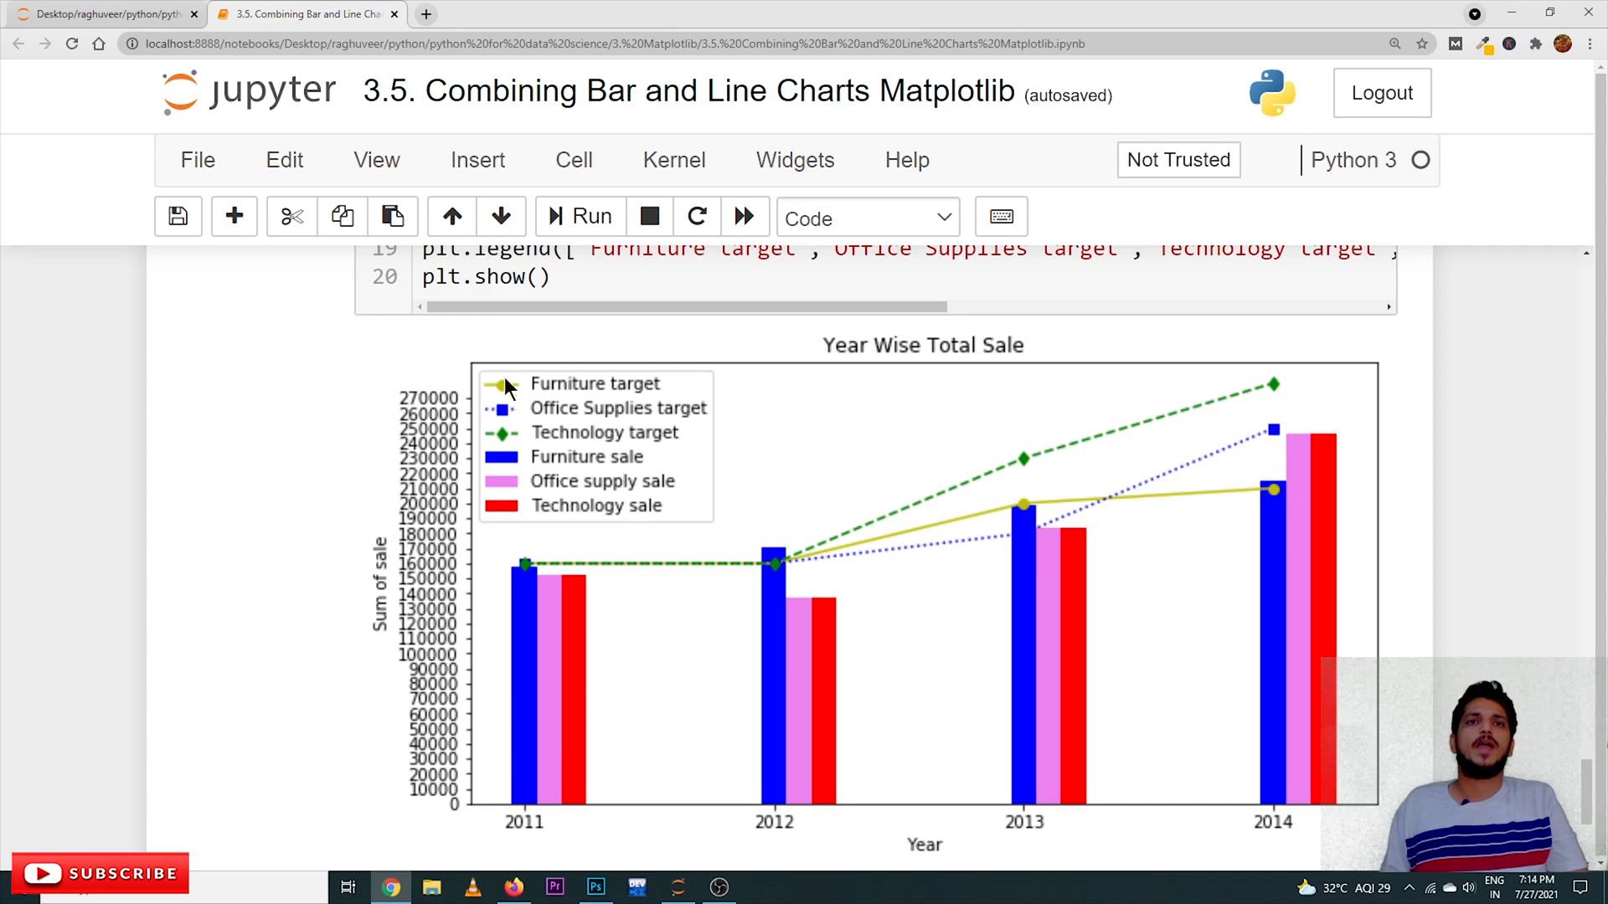
mouse_move(1143, 644)
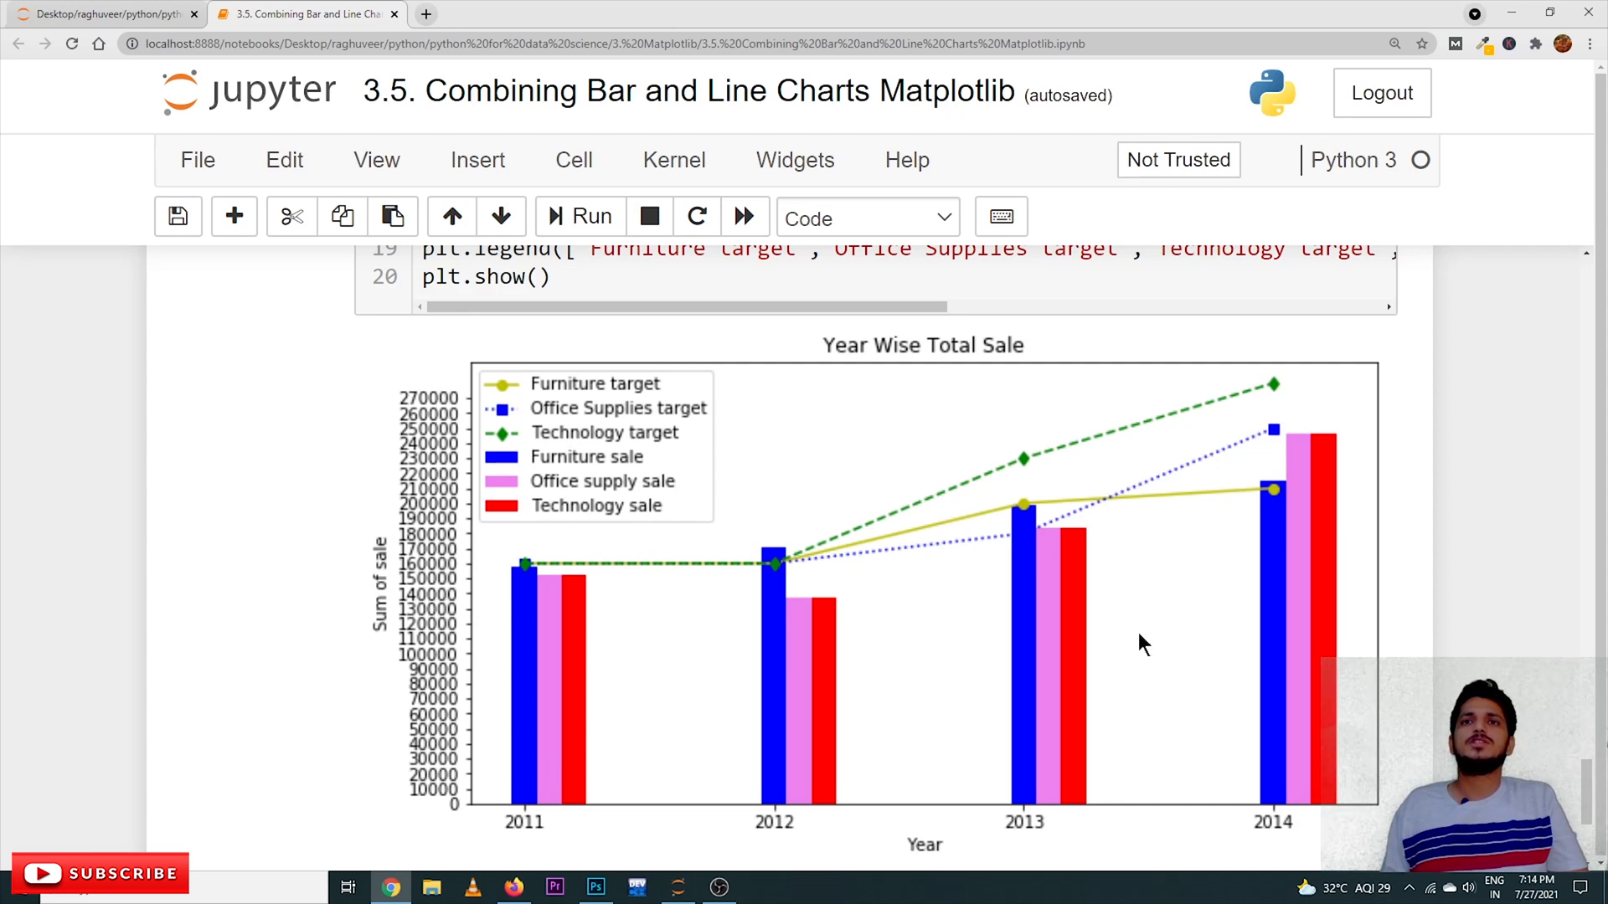
mouse_move(1095, 707)
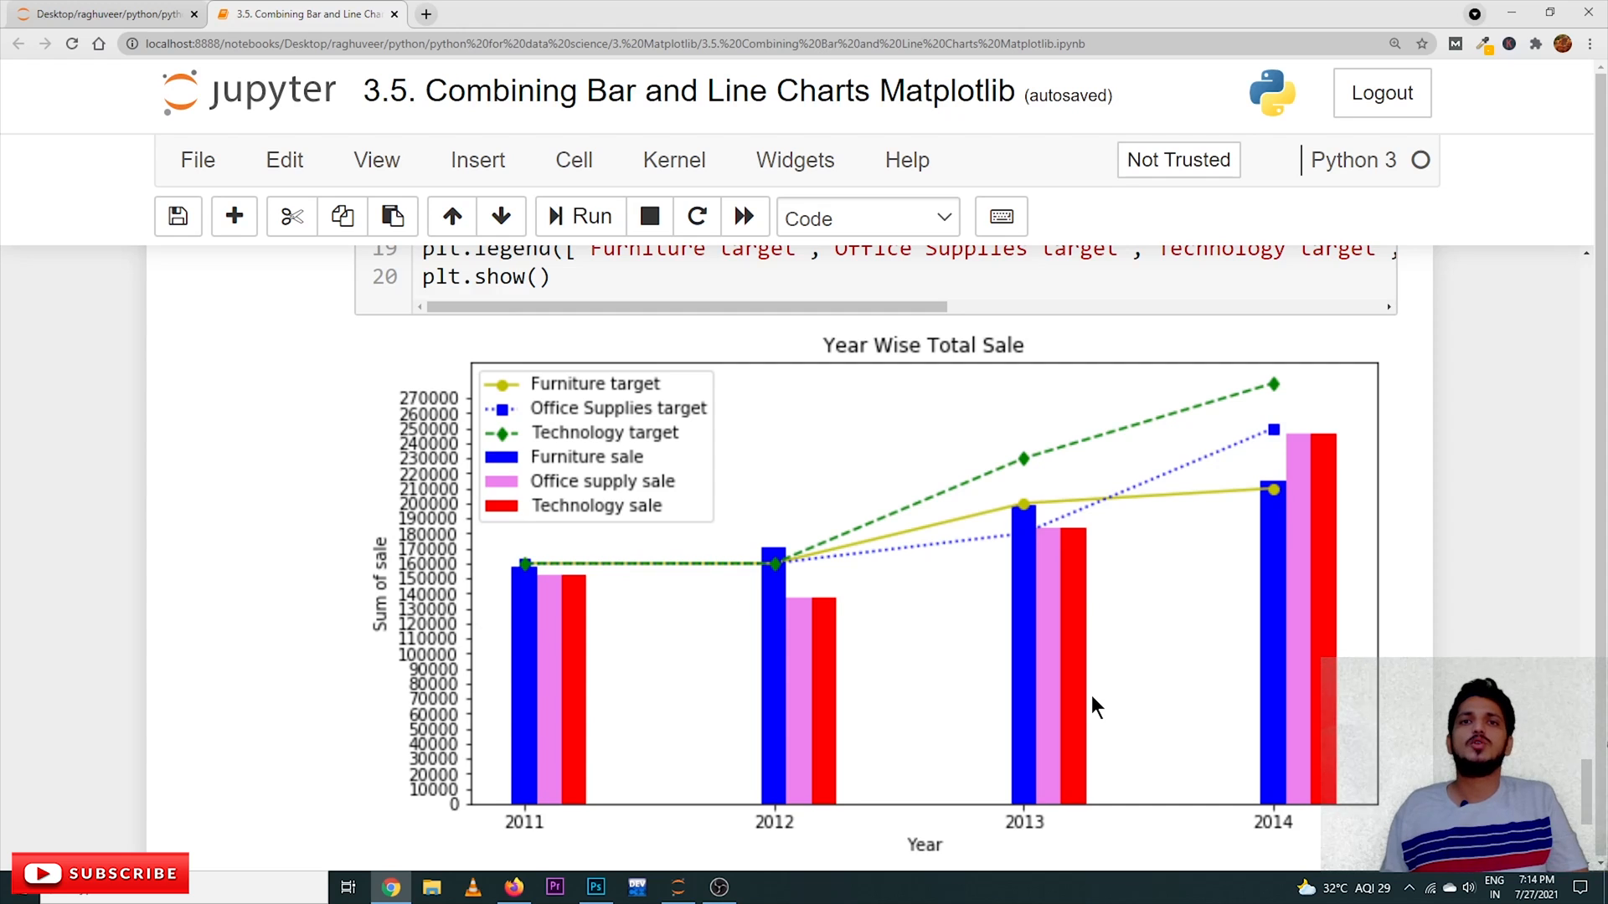